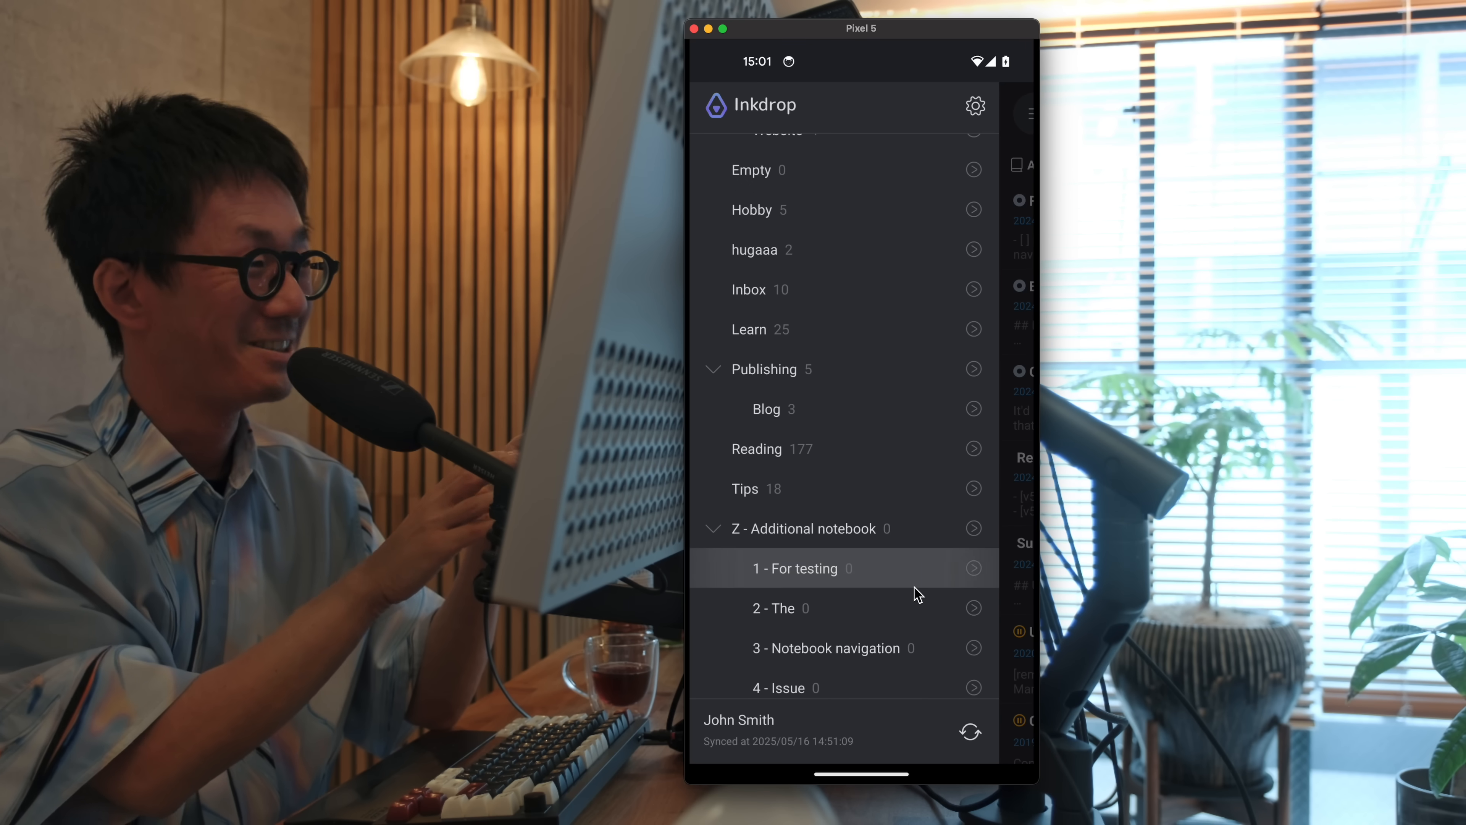
Review the sidebar-menu.tsx list code and bring up the Android notebook navigation bug report
scroll(up, 3)
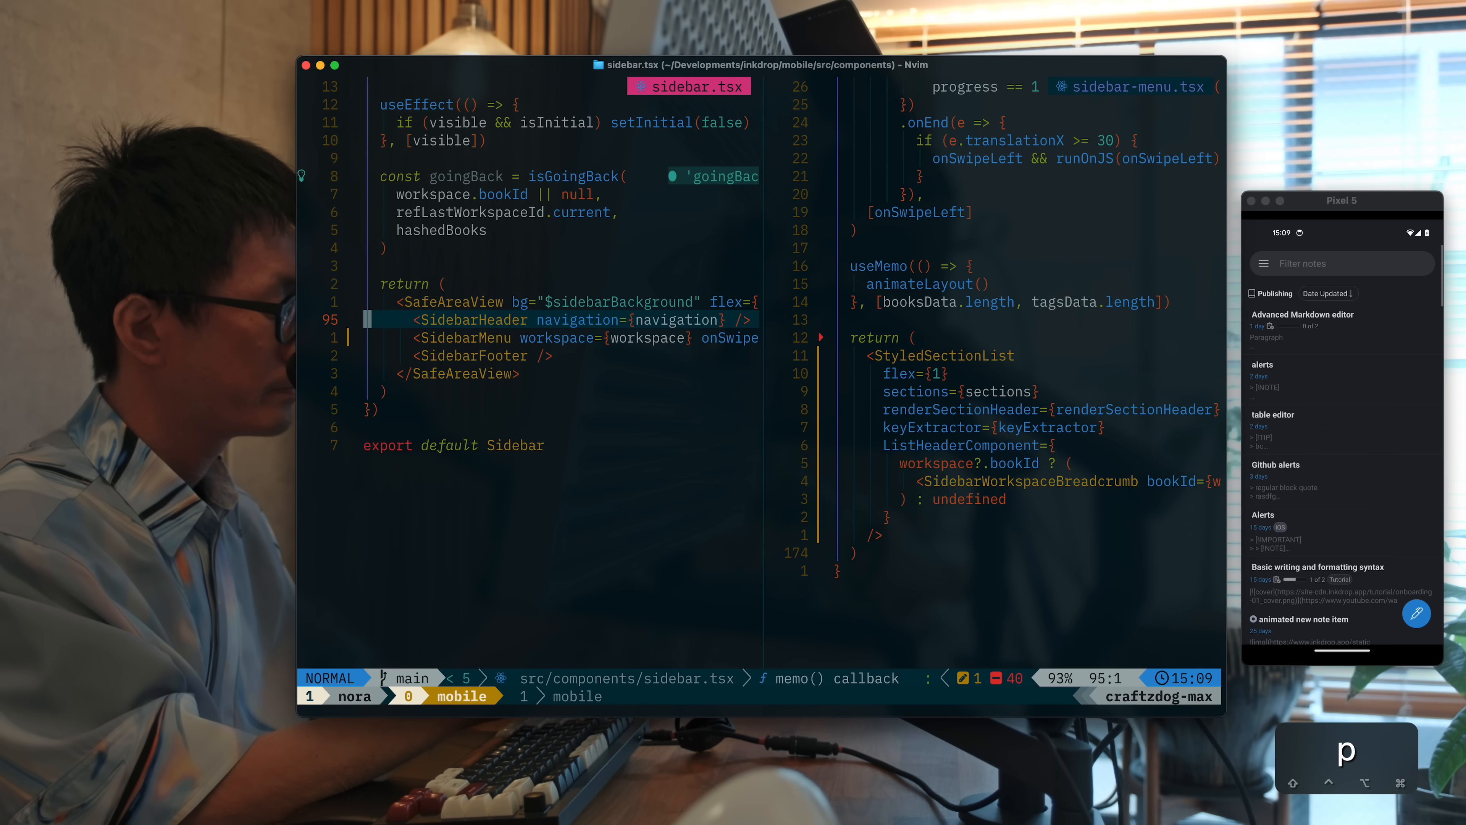
scroll(down, 3)
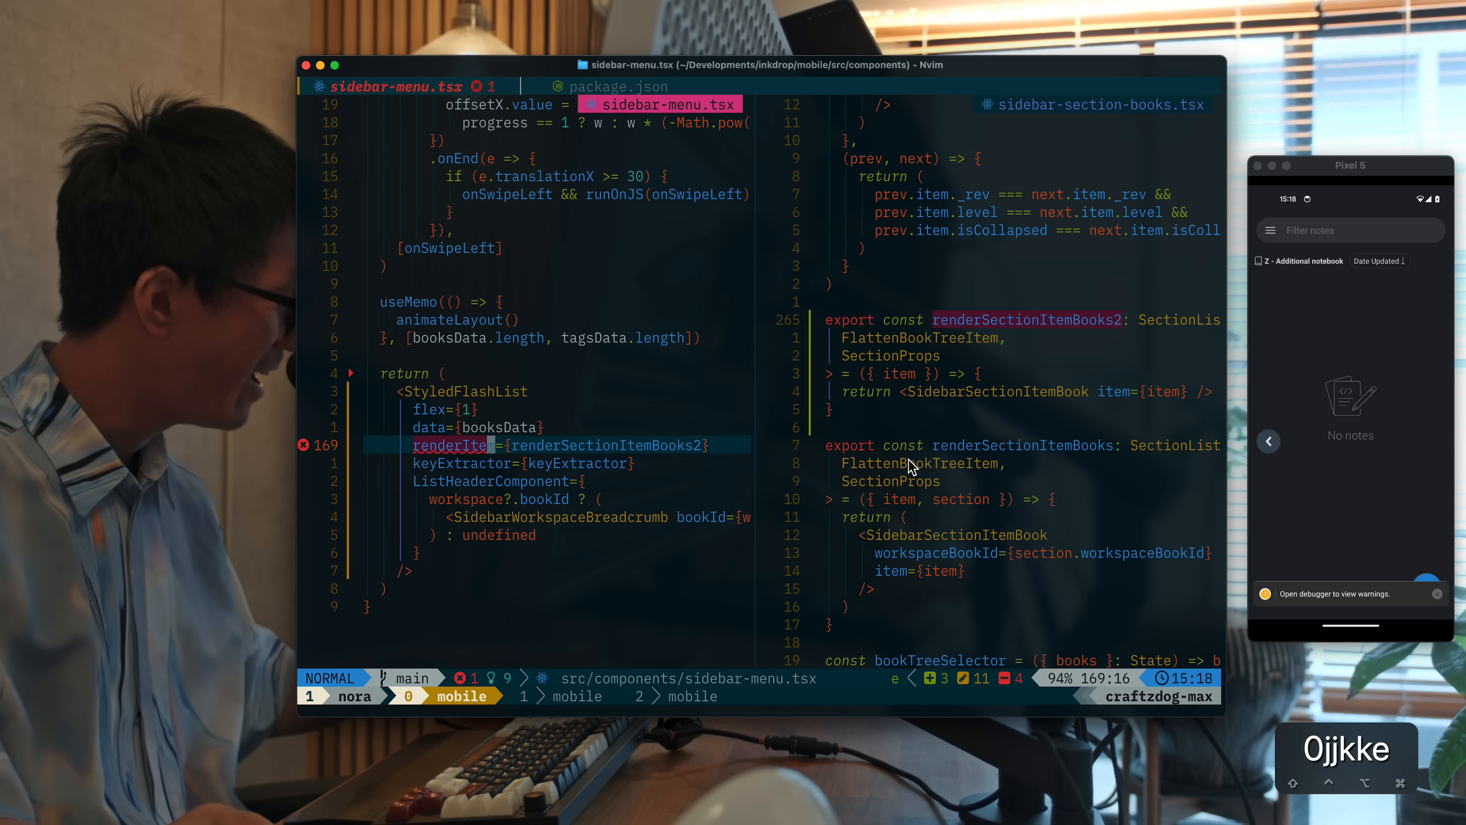
click(1270, 442)
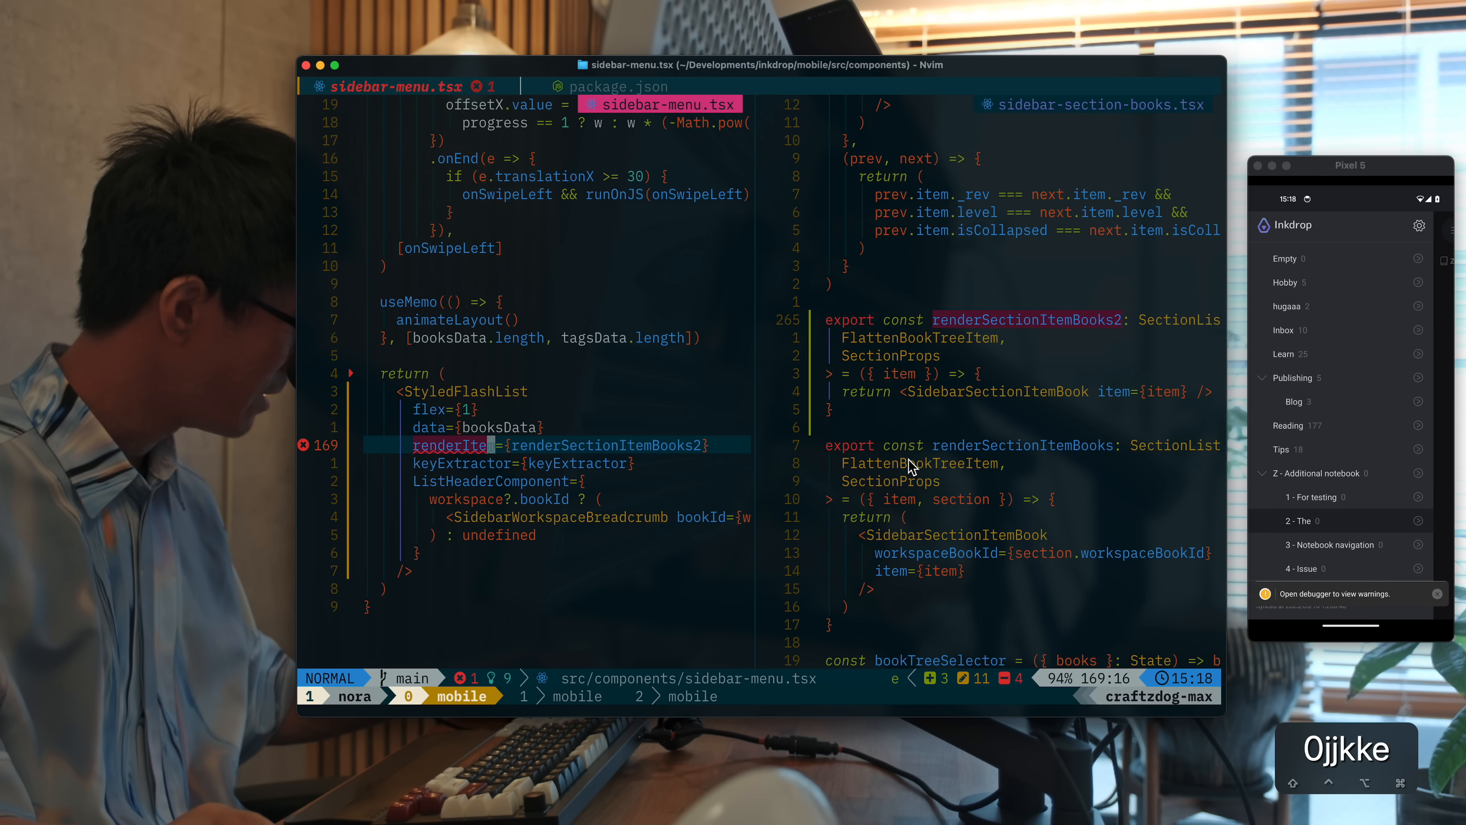
scroll(up, 3)
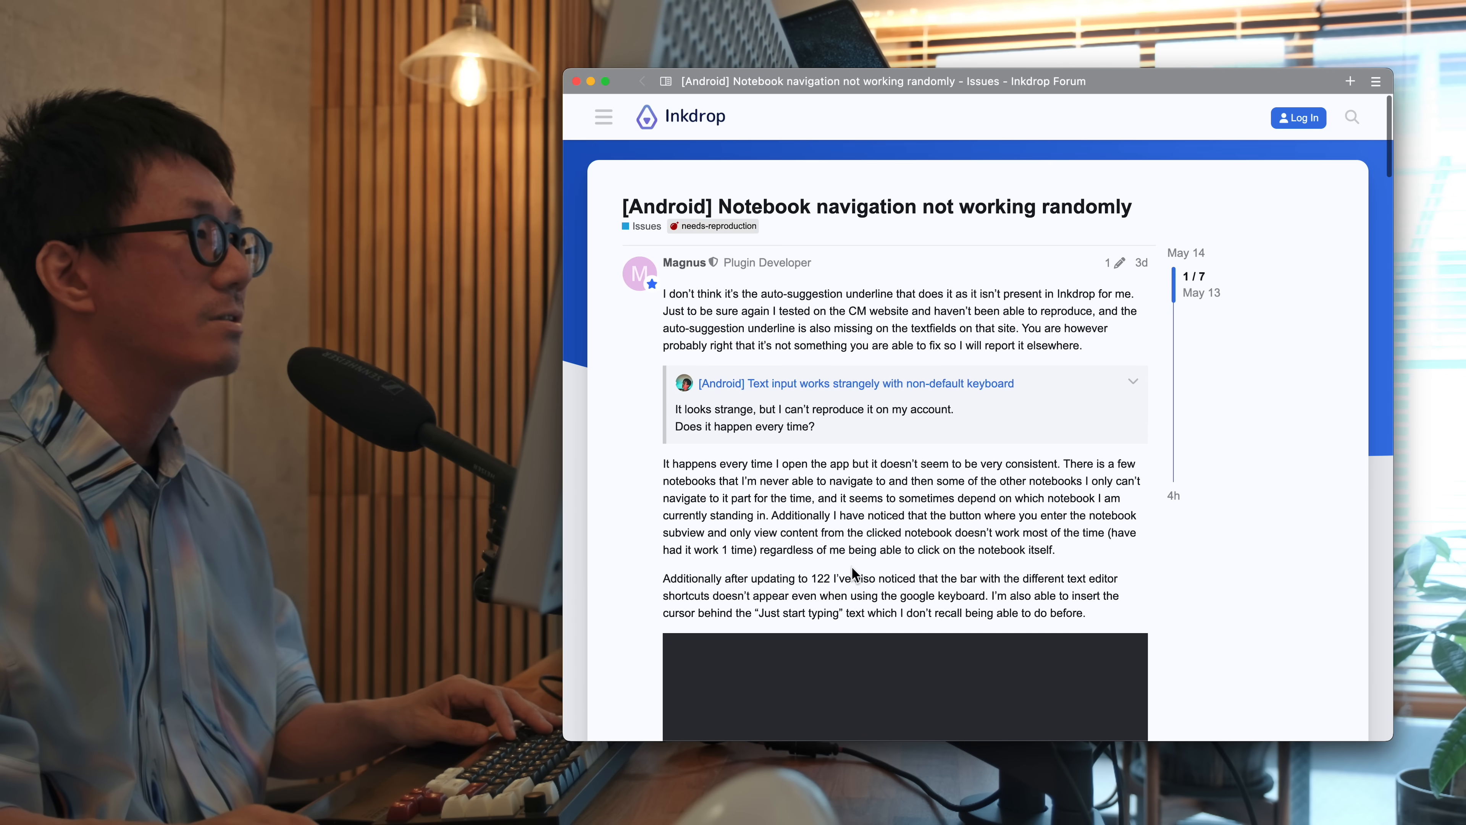
Scroll down the forum thread to Magnus's post with the reproduction video
scroll(down, 3)
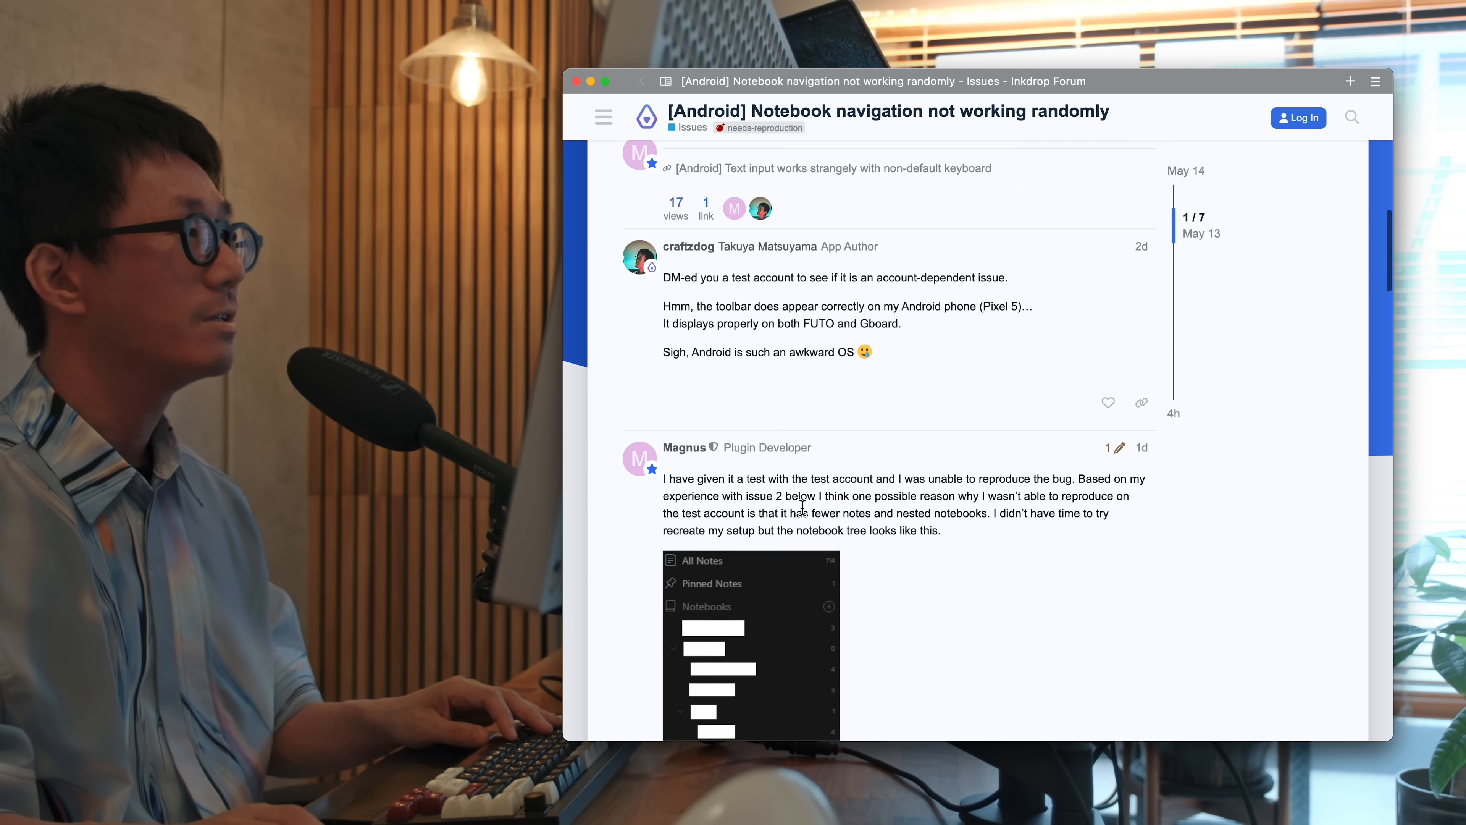
scroll(down, 3)
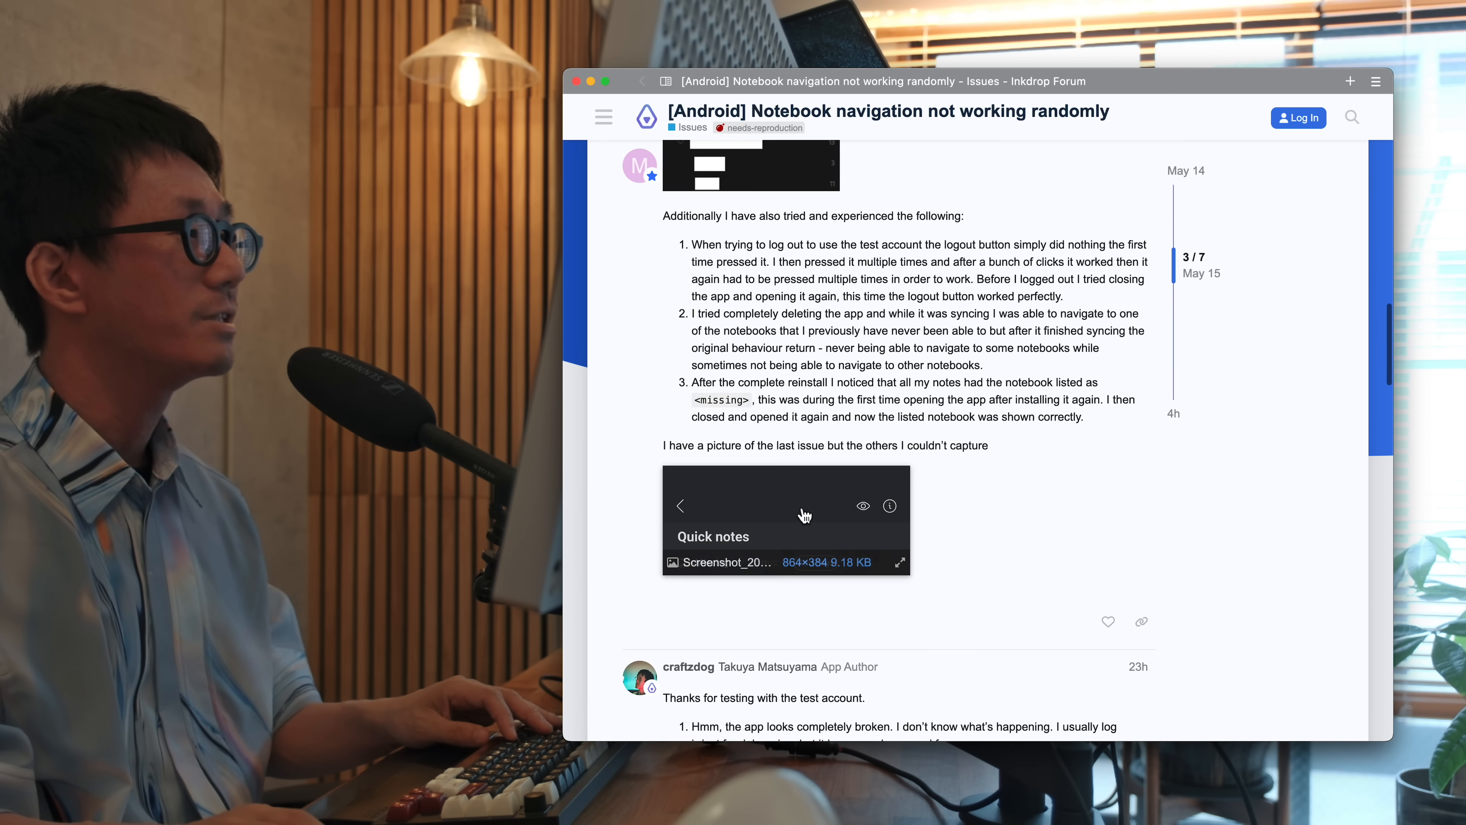
scroll(down, 3)
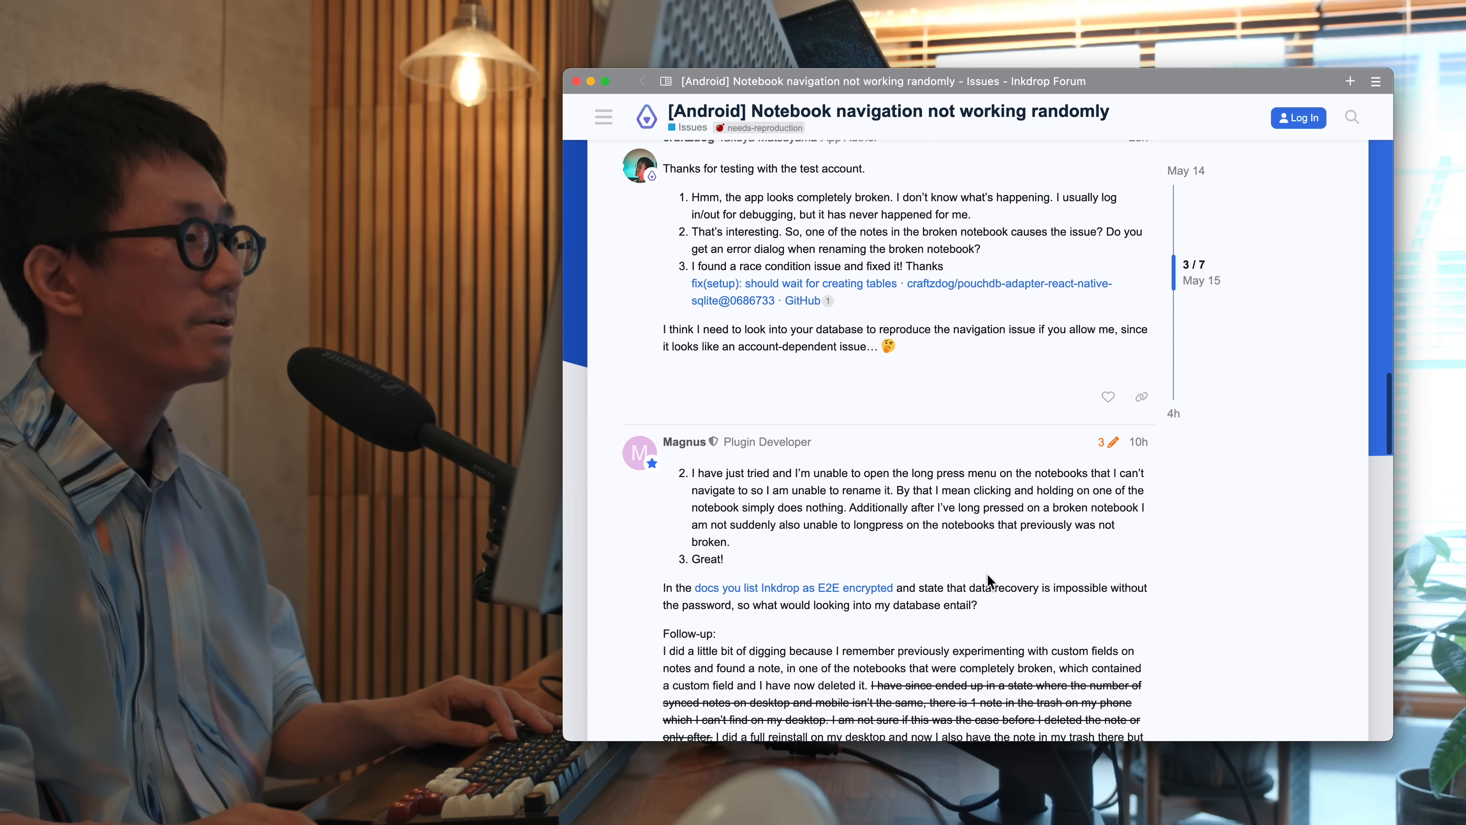
scroll(down, 3)
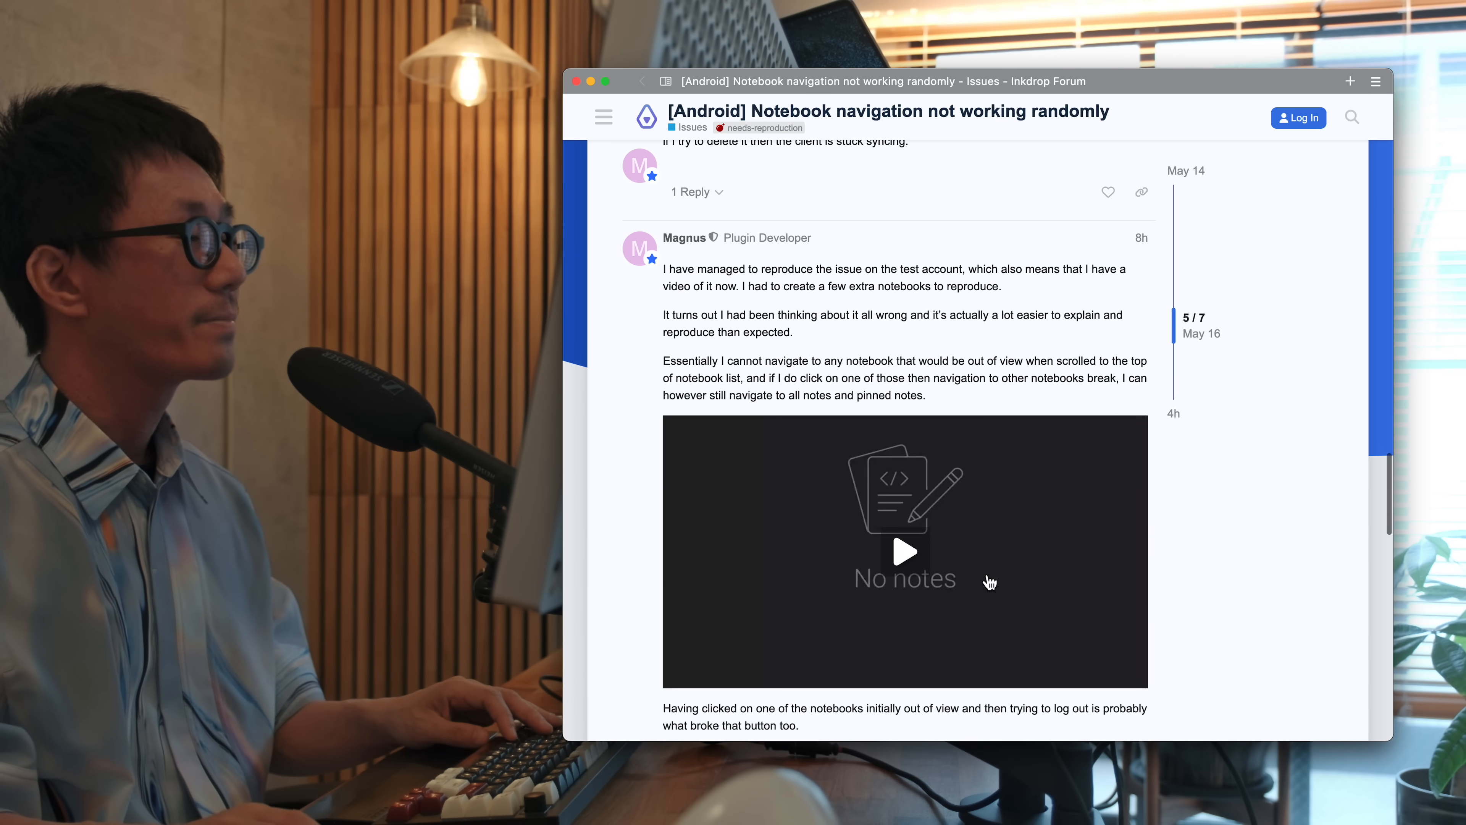
Play the bug reproduction video, then reread the reporter's numbered list of problems
click(905, 550)
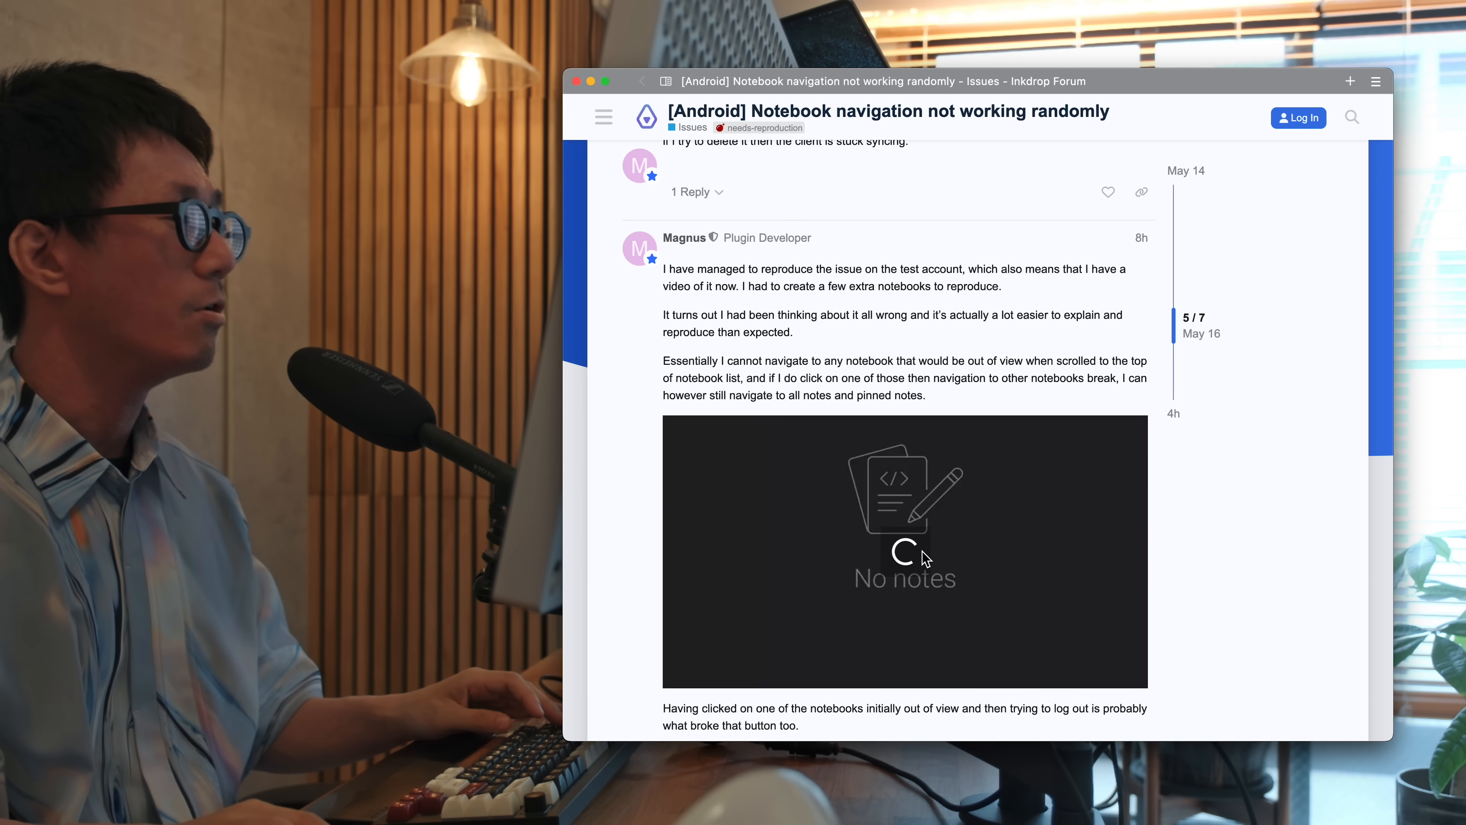
click(903, 549)
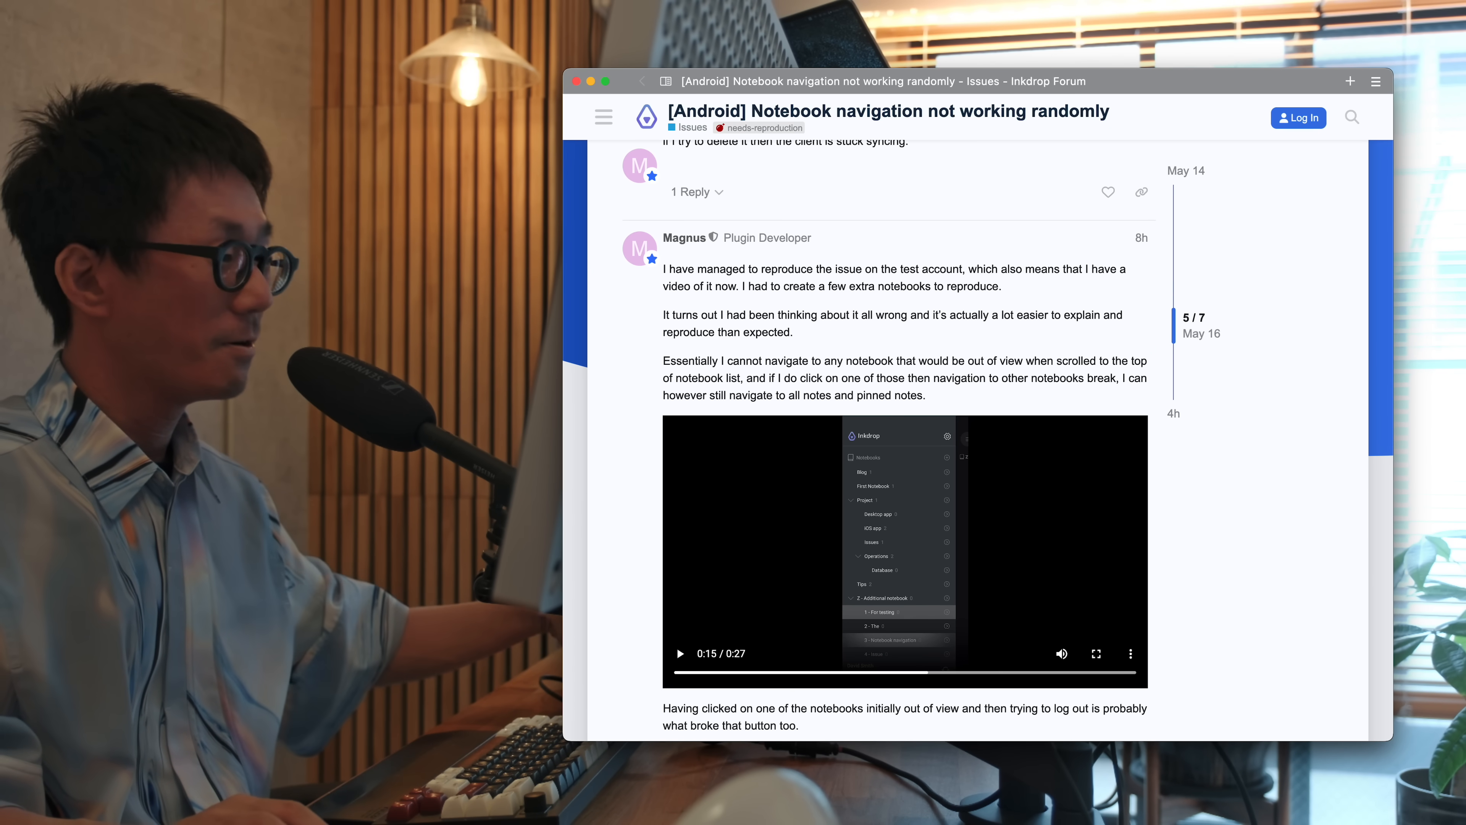
scroll(up, 3)
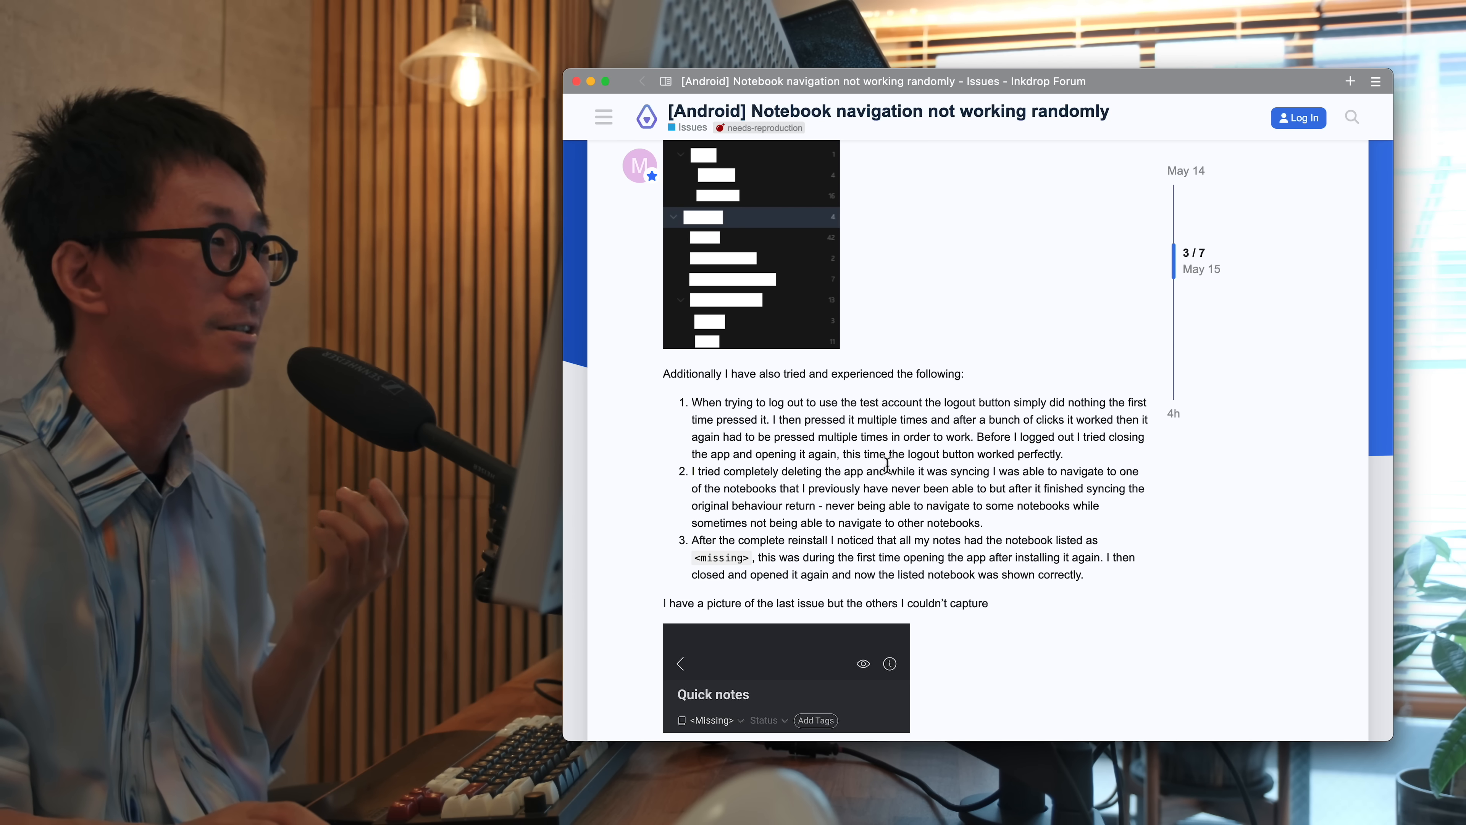
scroll(down, 3)
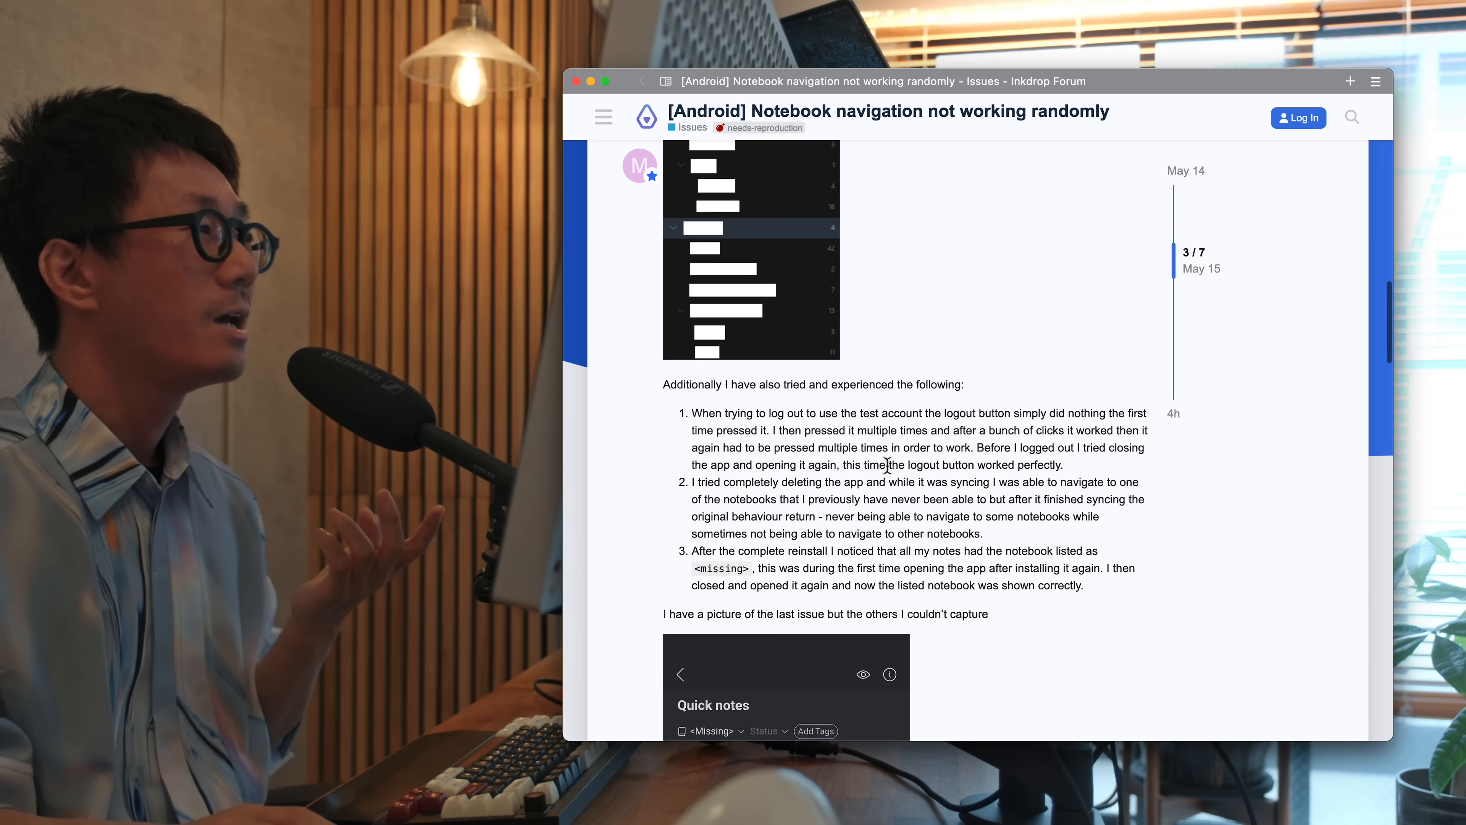
scroll(down, 3)
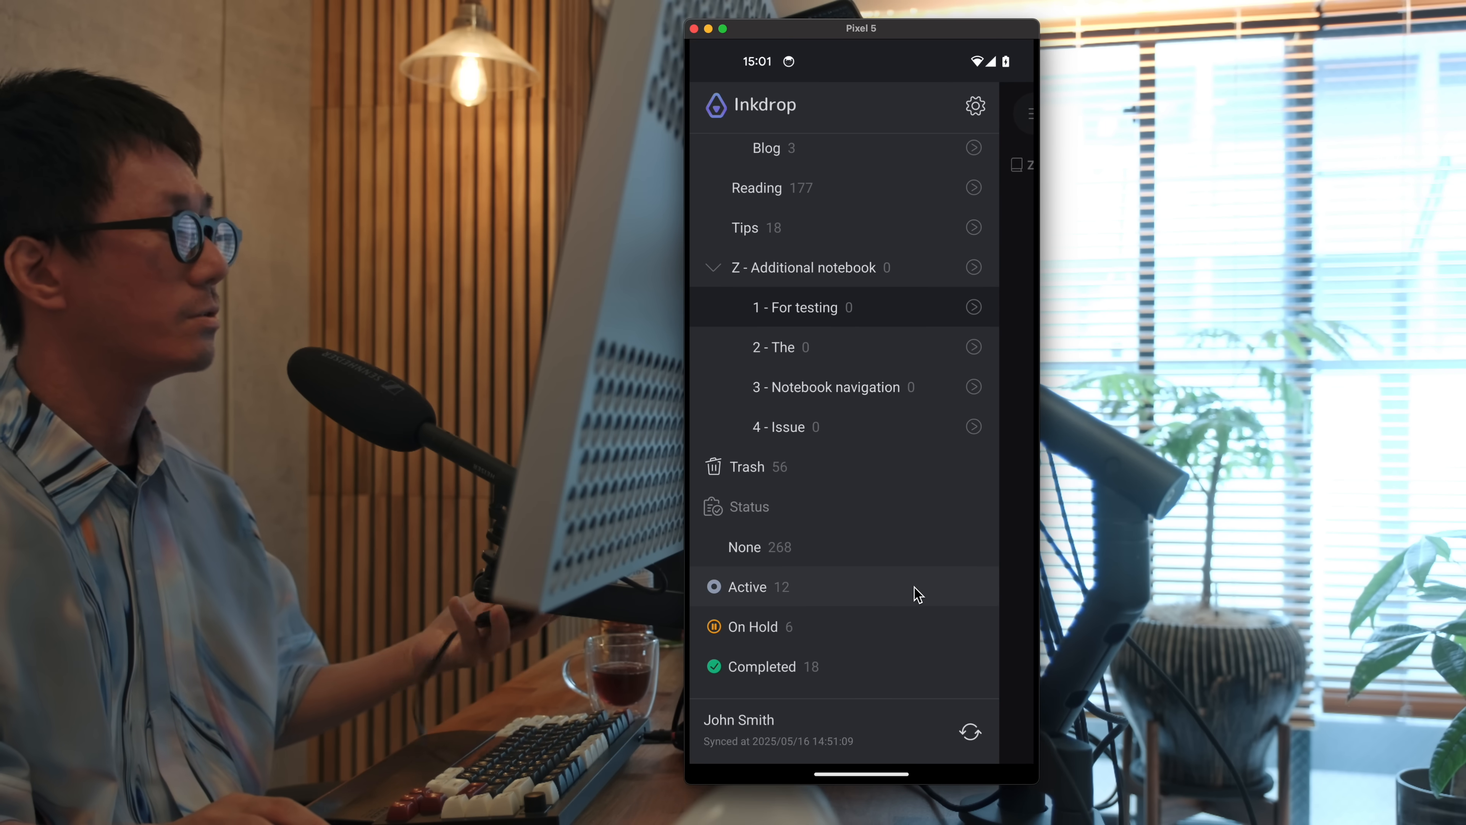
Reopen the emulator sidebar, scroll down and open the '2 - The' notebook further down the list
scroll(up, 3)
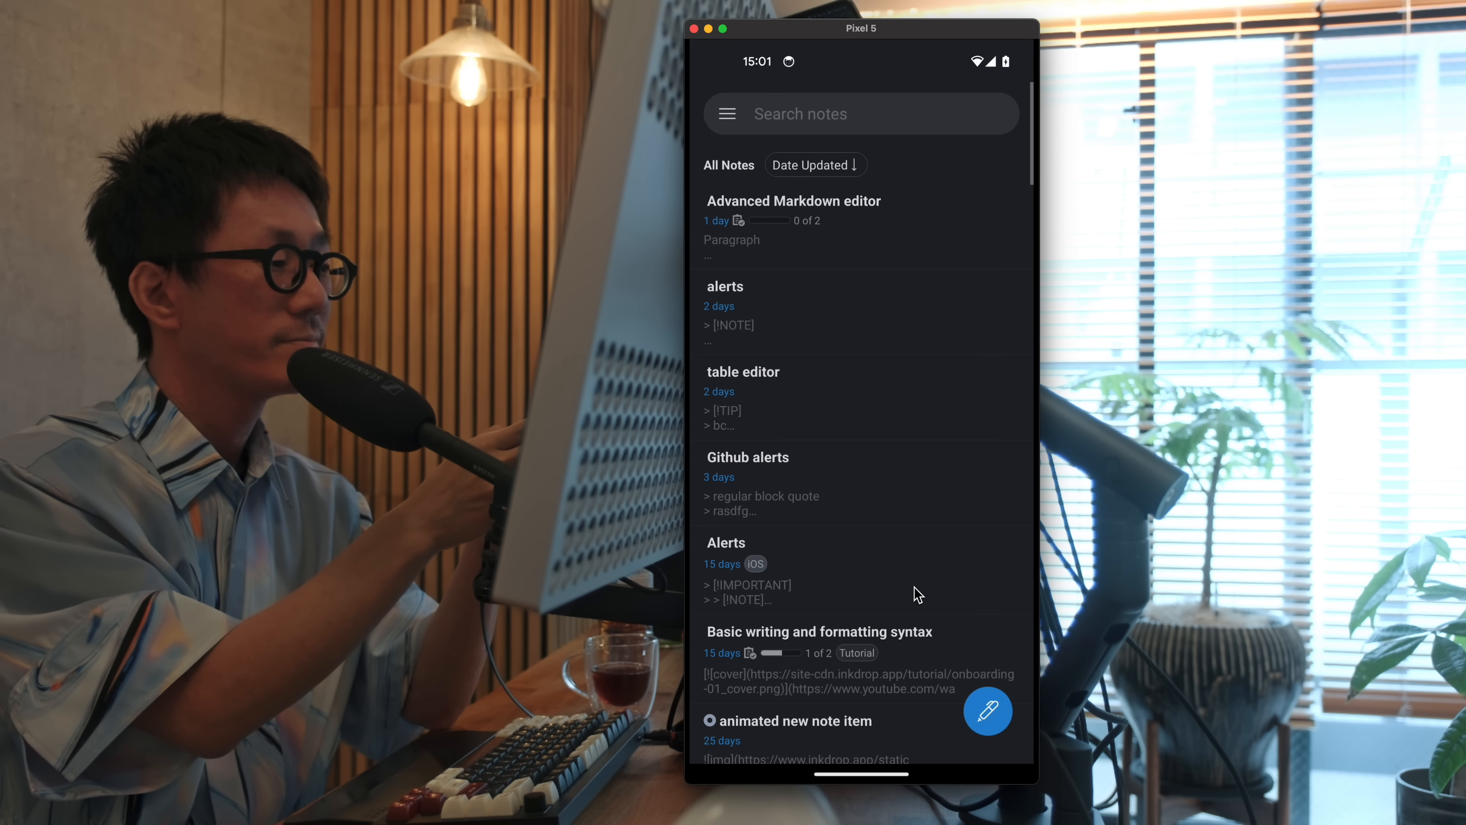
click(726, 113)
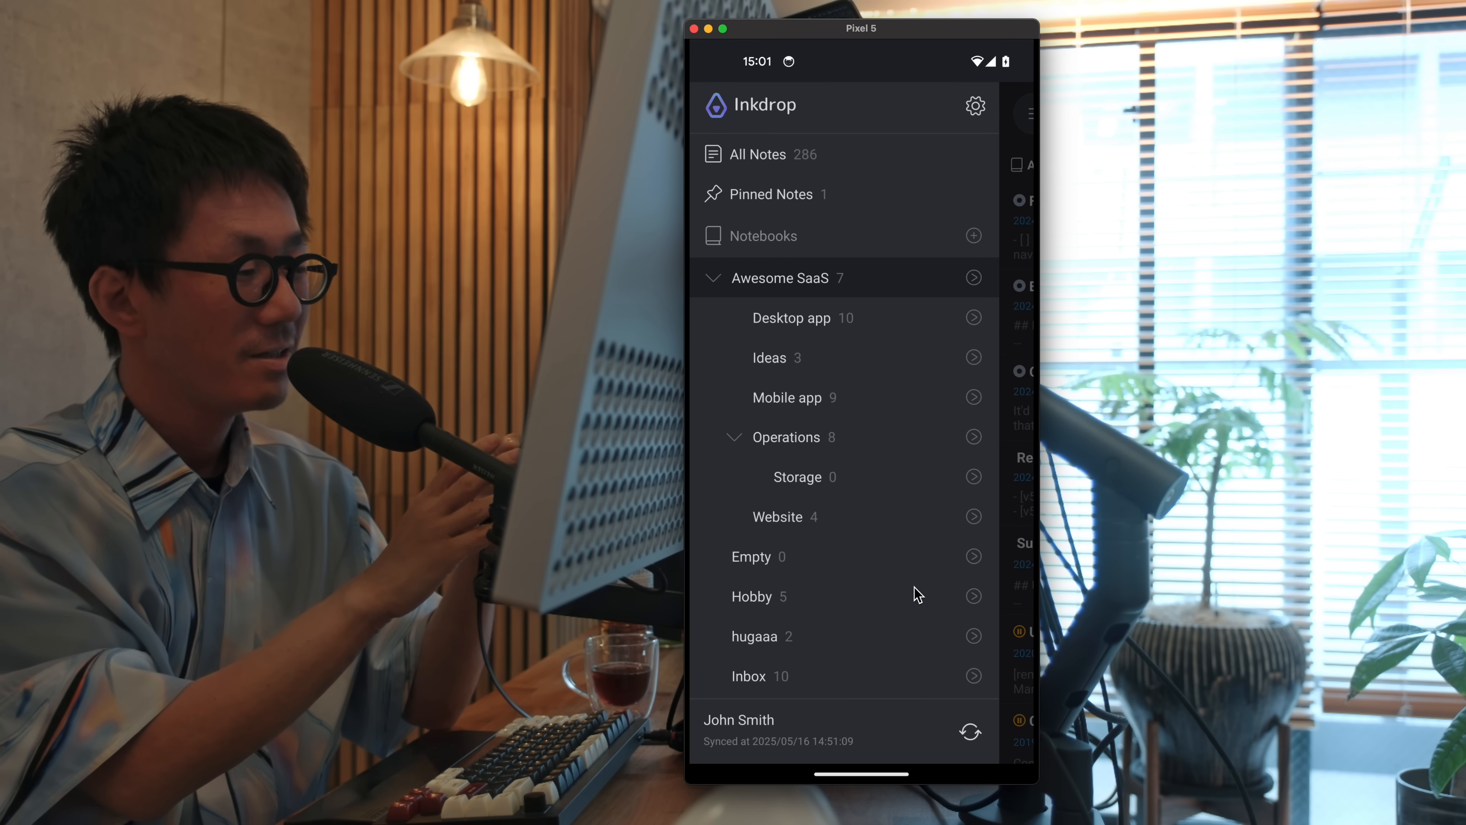
scroll(down, 3)
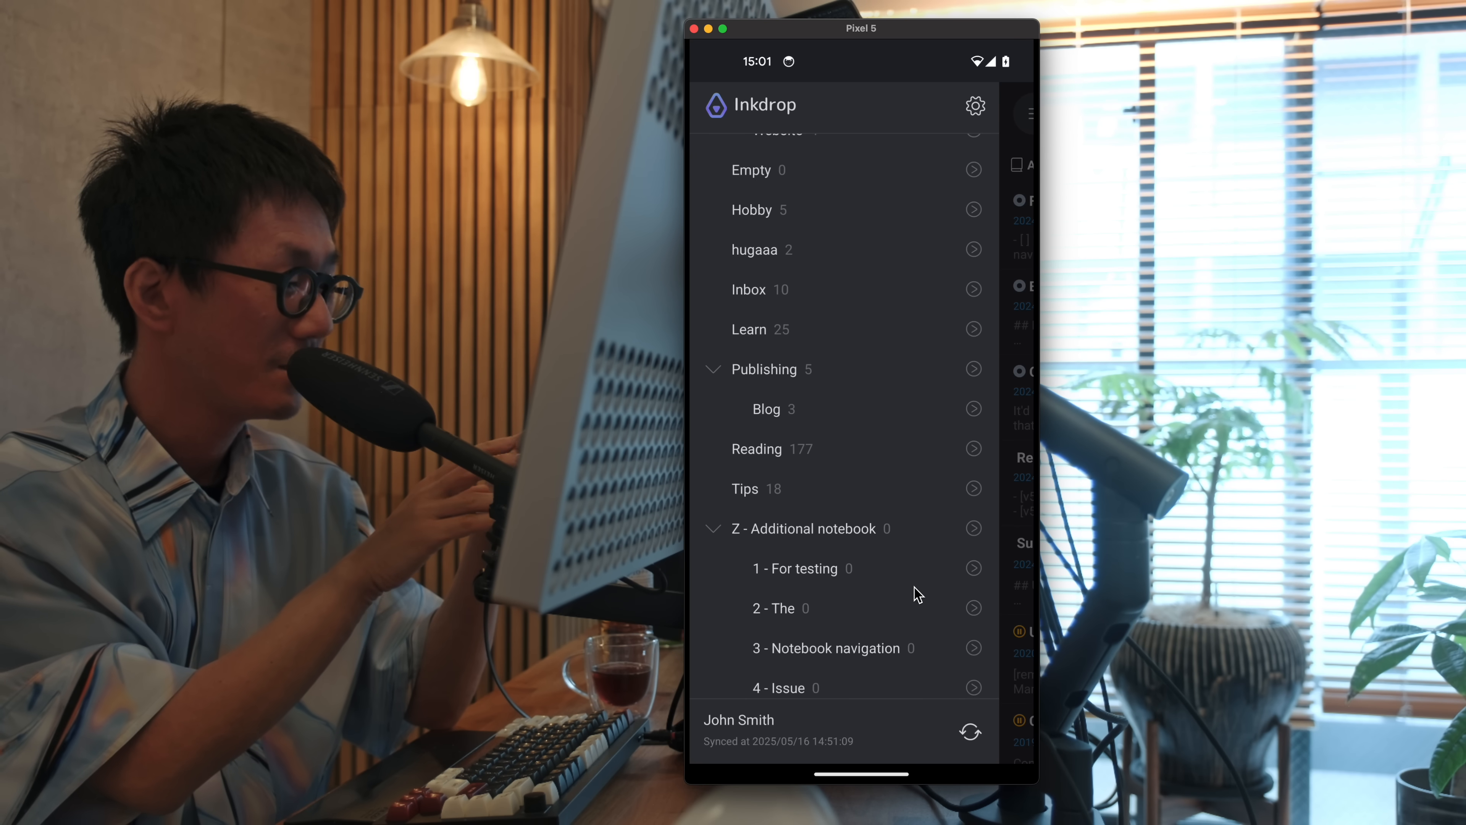
click(823, 568)
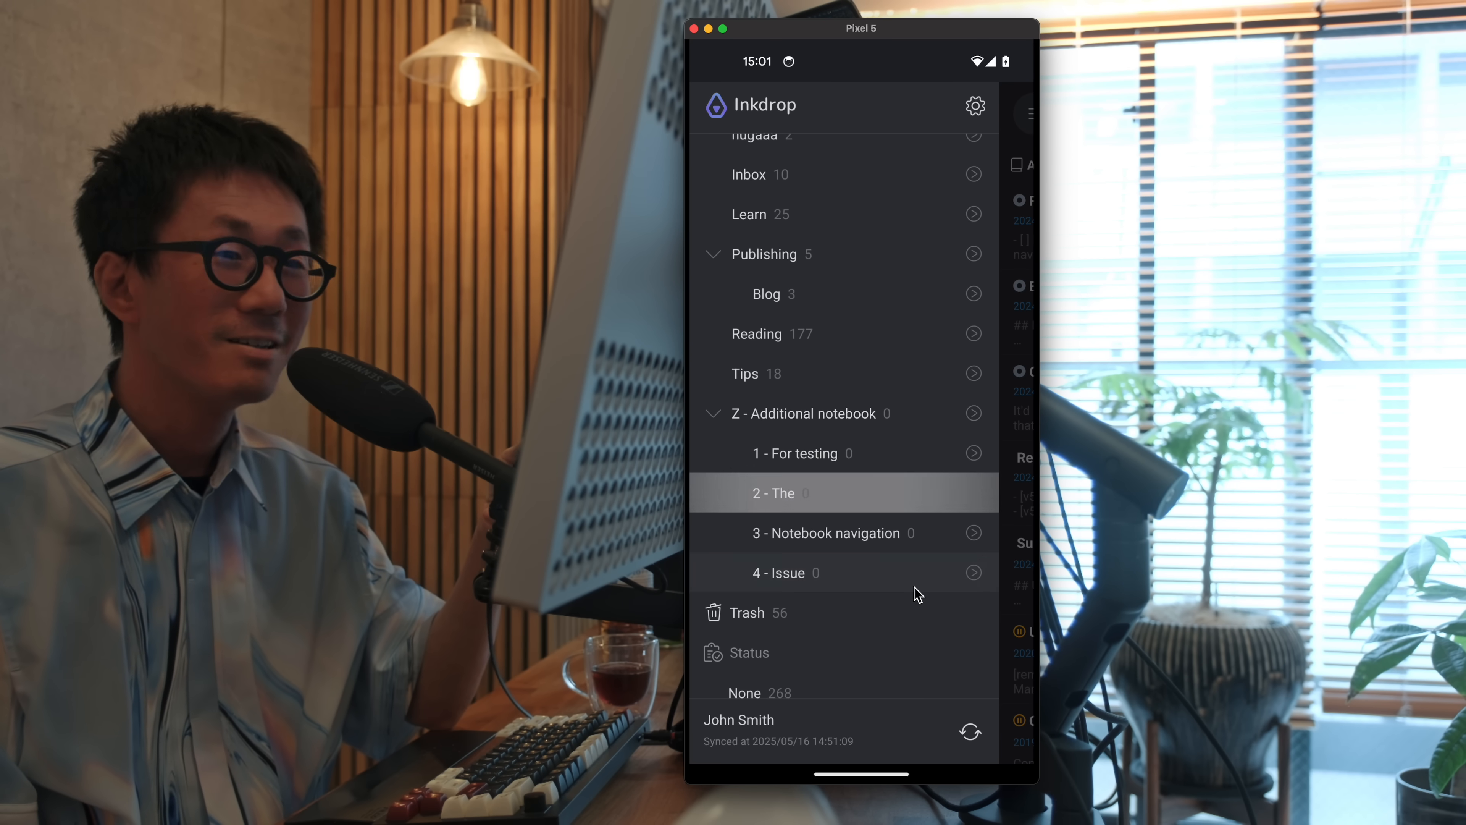
scroll(down, 3)
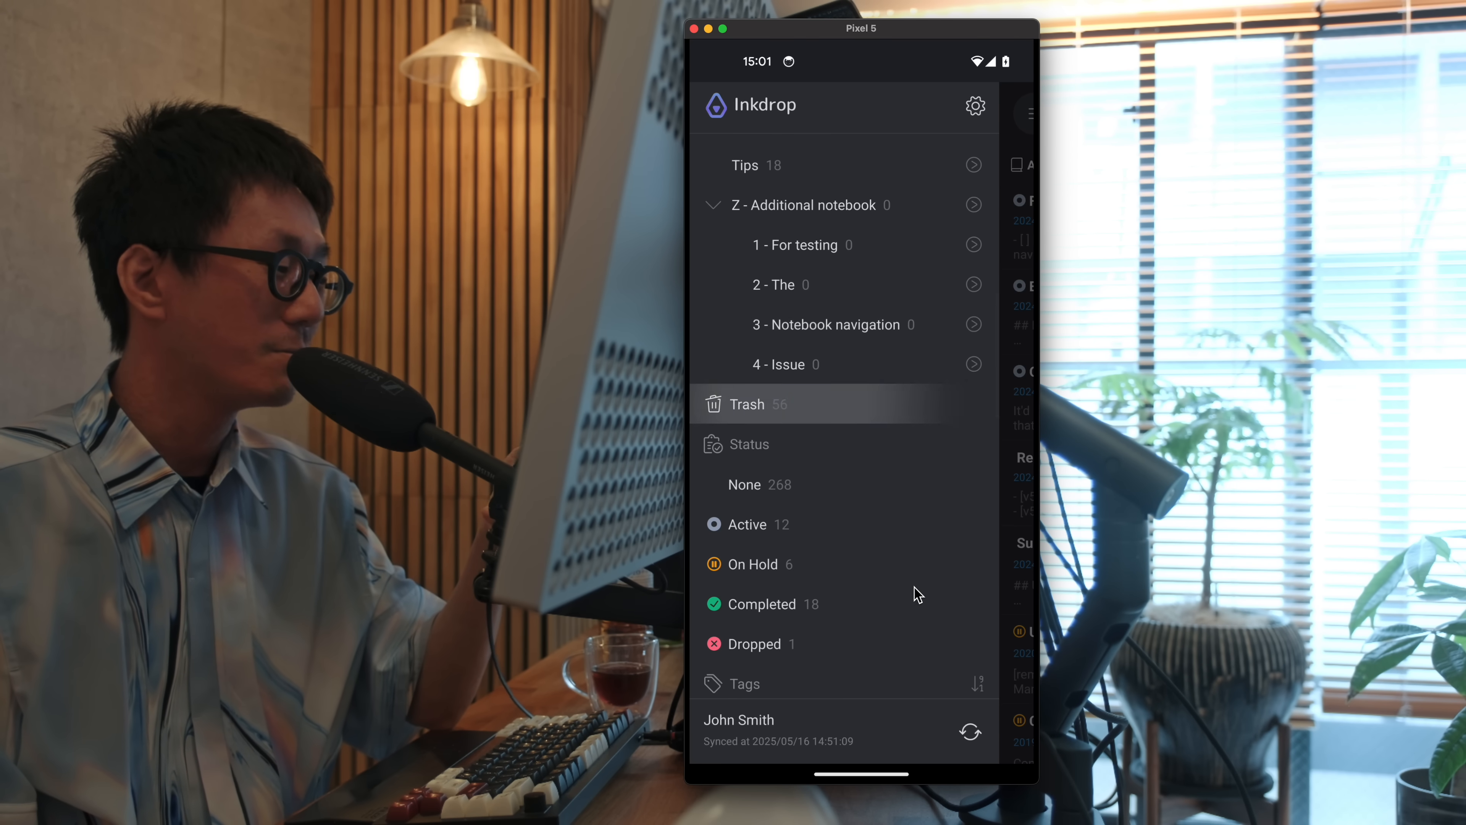
scroll(down, 3)
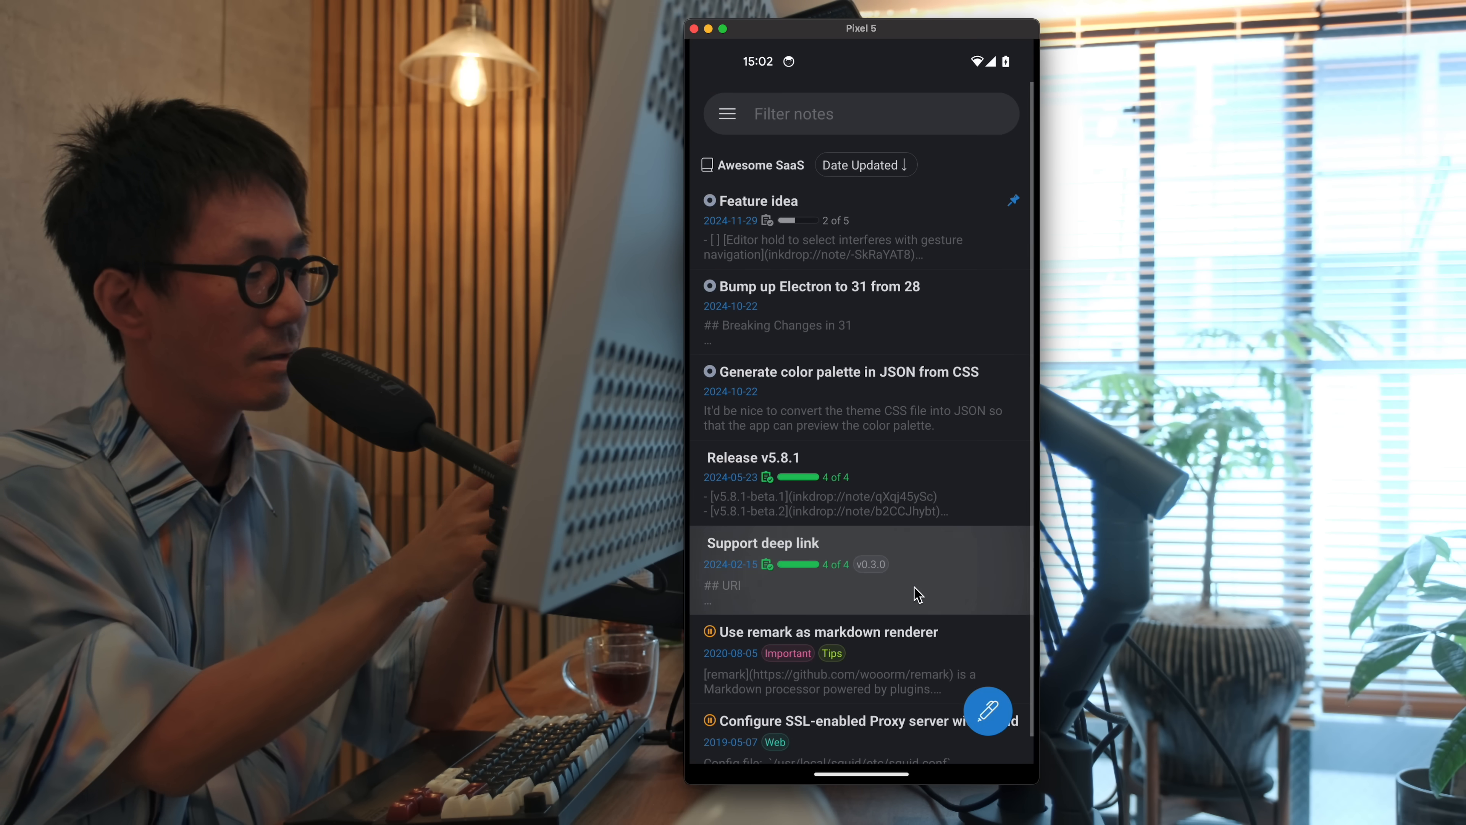
From the sidebar open the Desktop app notebook, then scroll the root notebook list
click(726, 113)
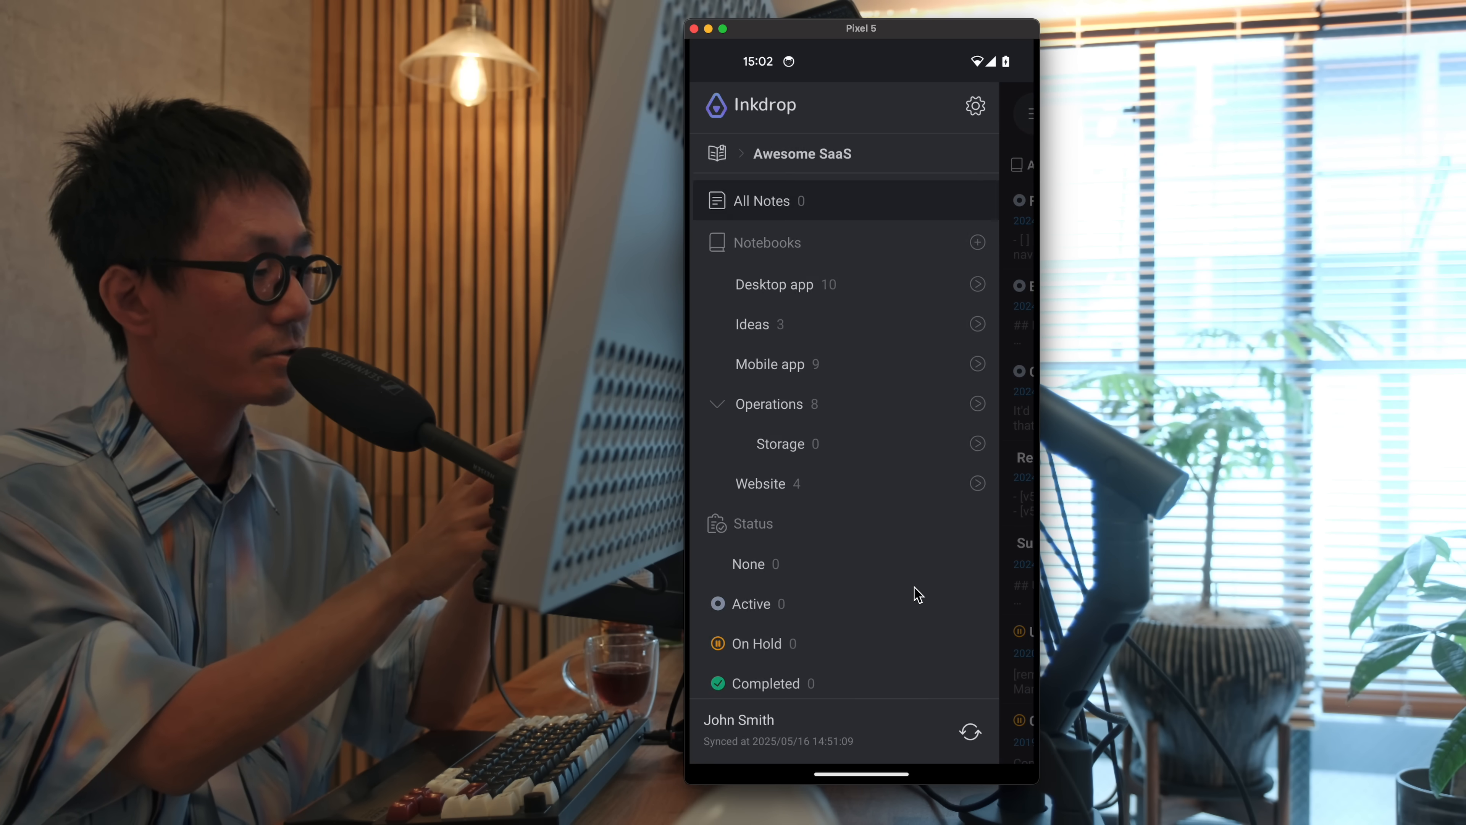
scroll(up, 3)
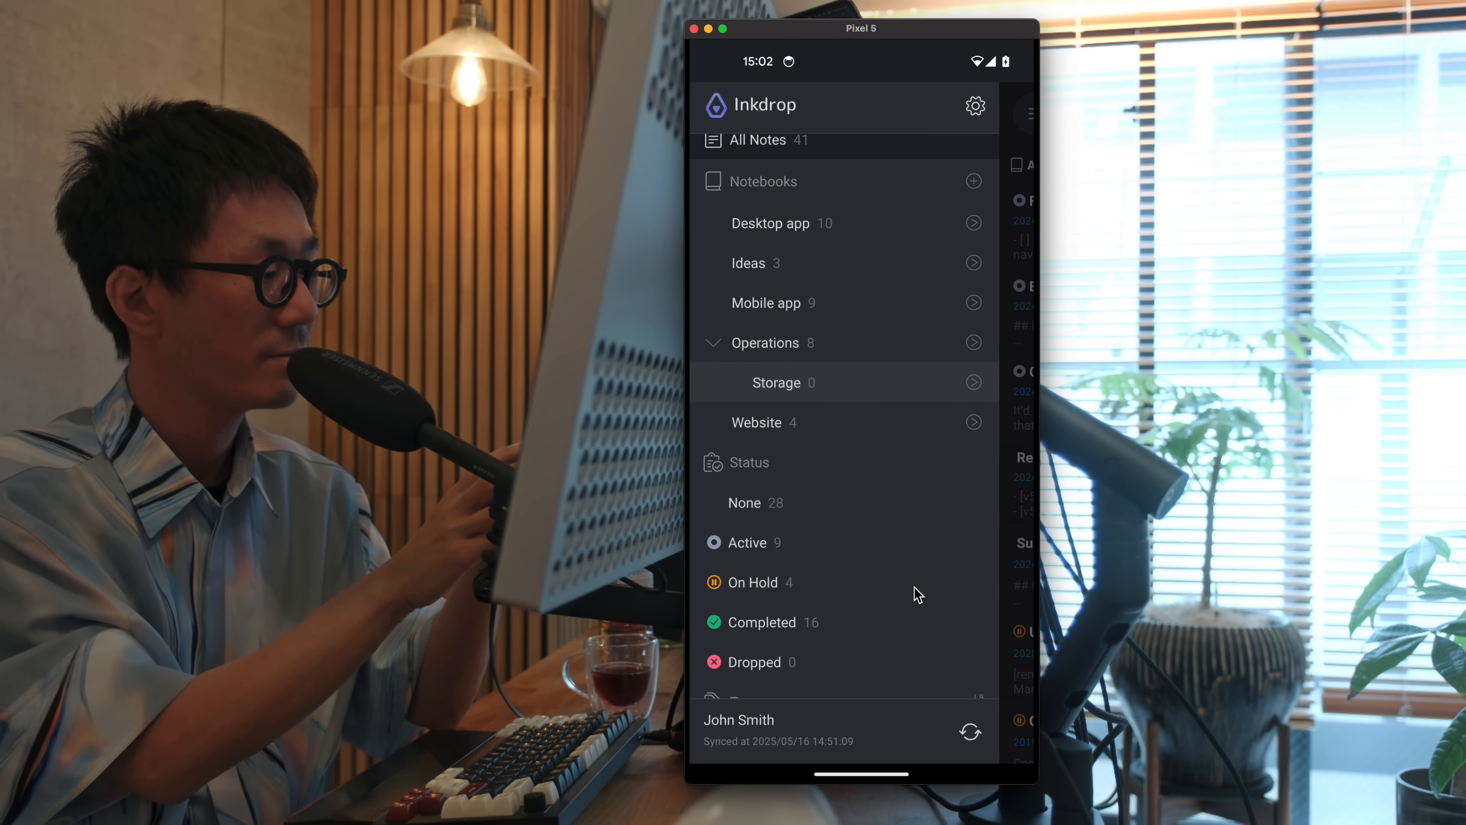
click(770, 223)
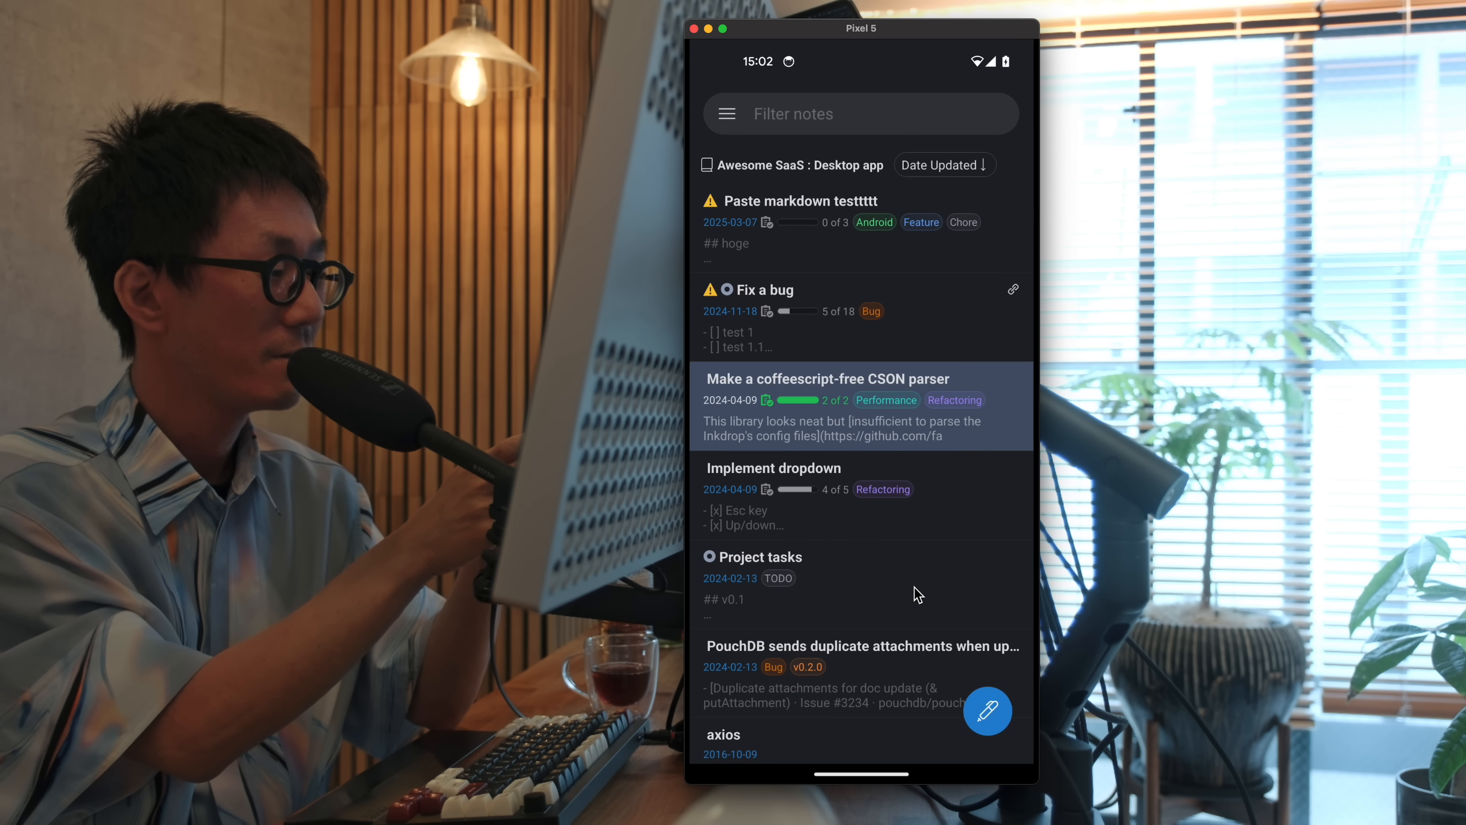
click(726, 113)
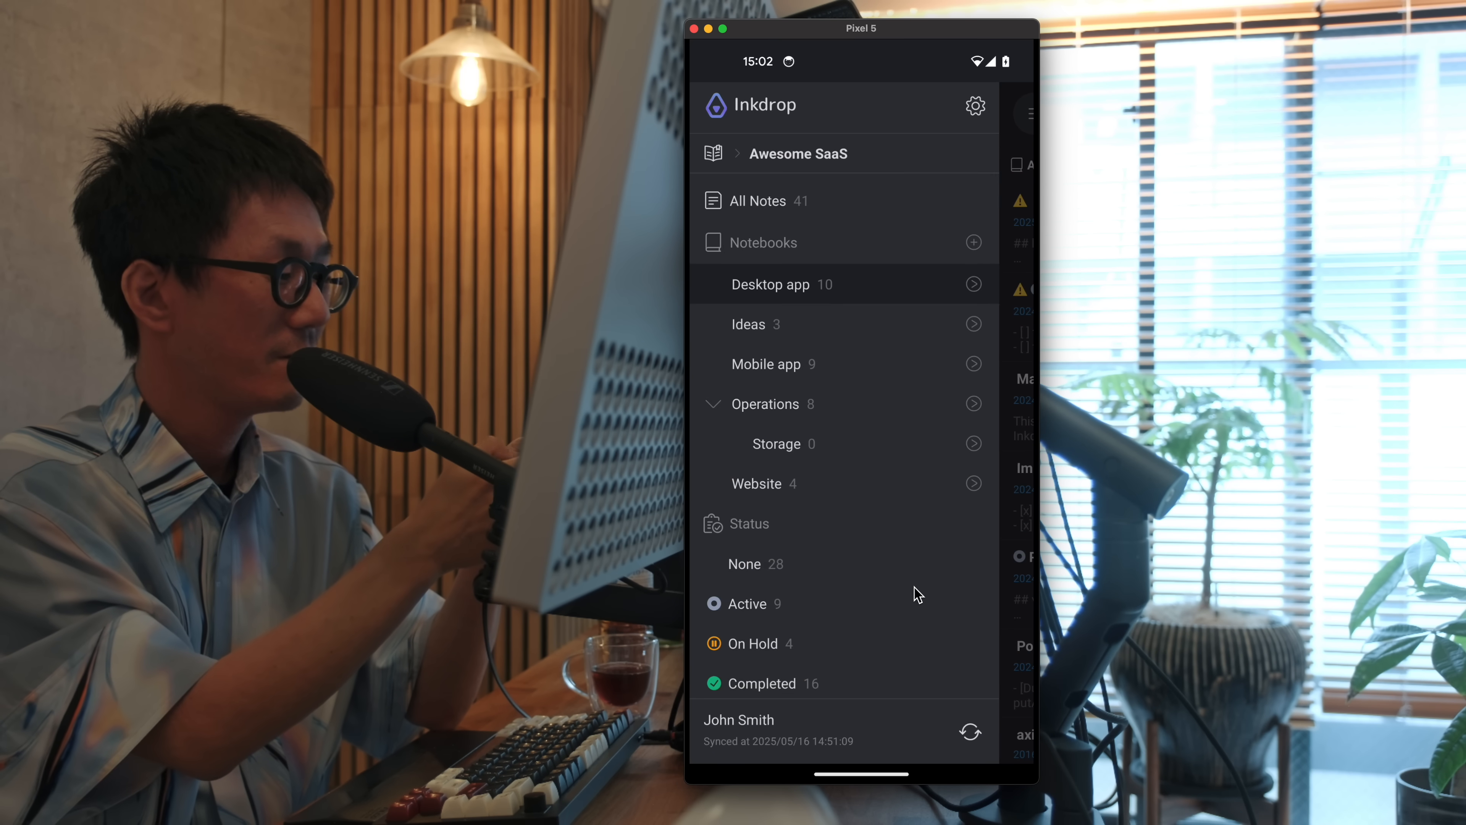
scroll(down, 3)
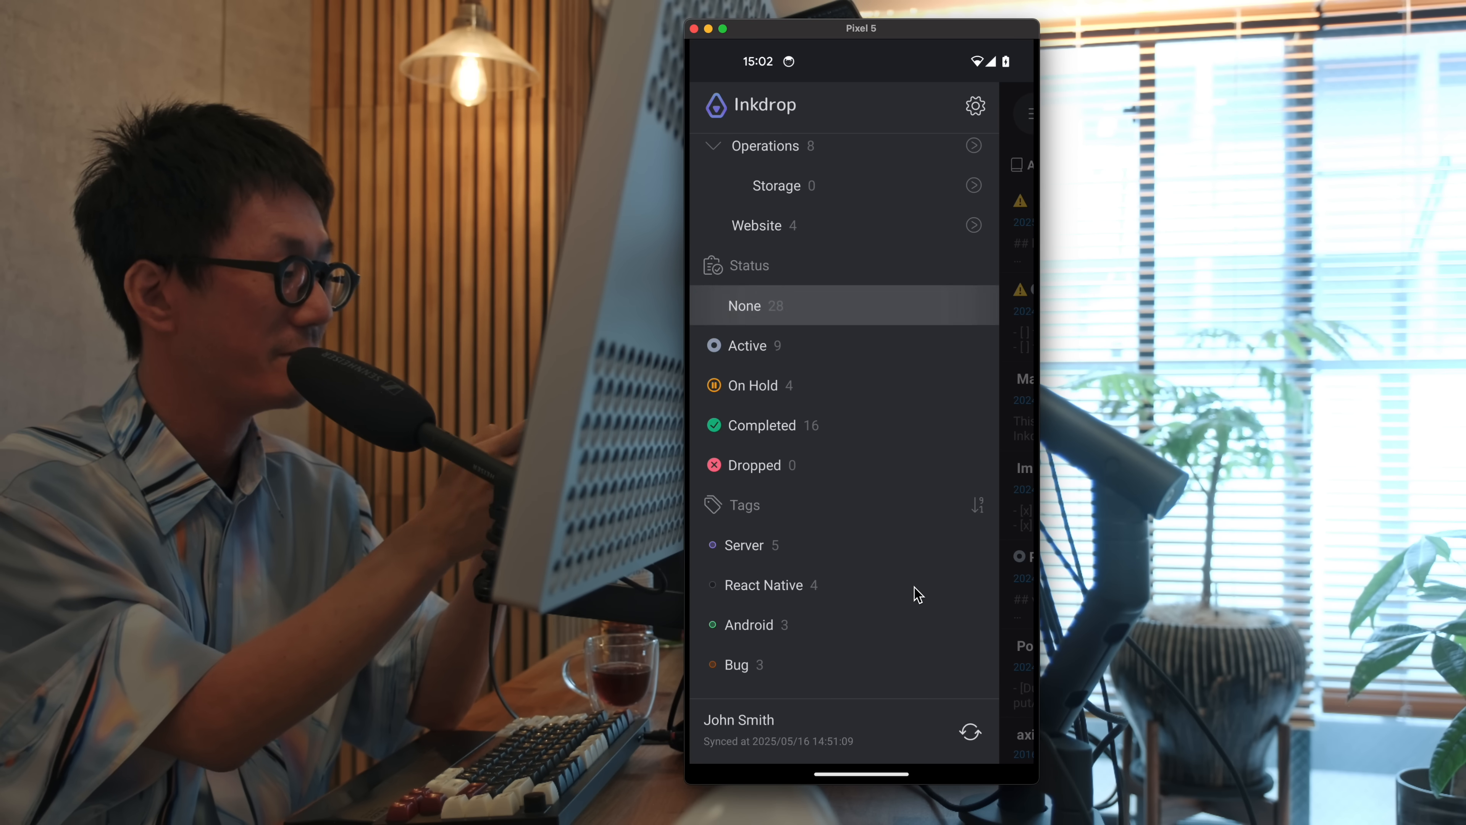
scroll(up, 3)
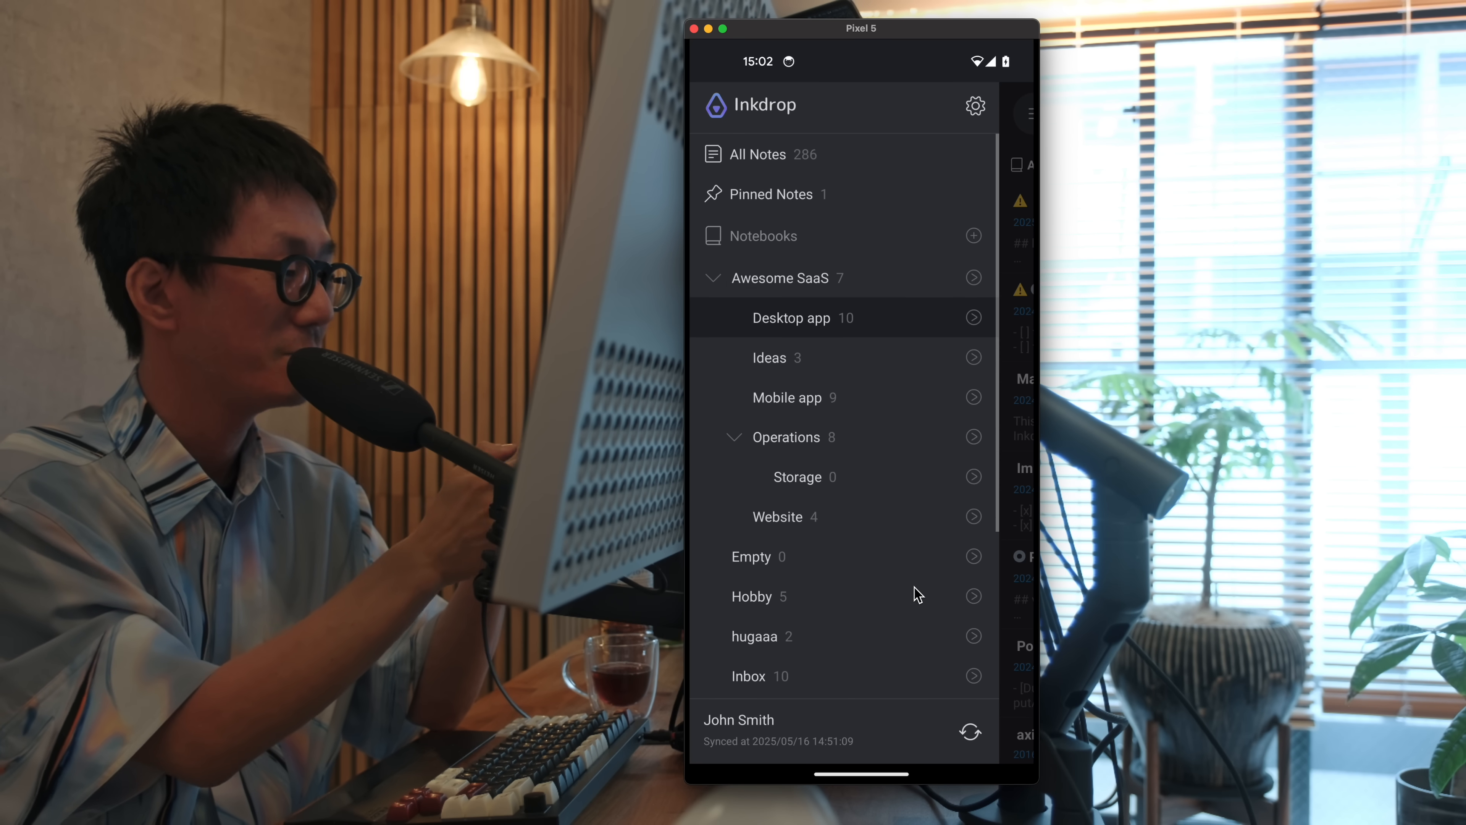
scroll(down, 3)
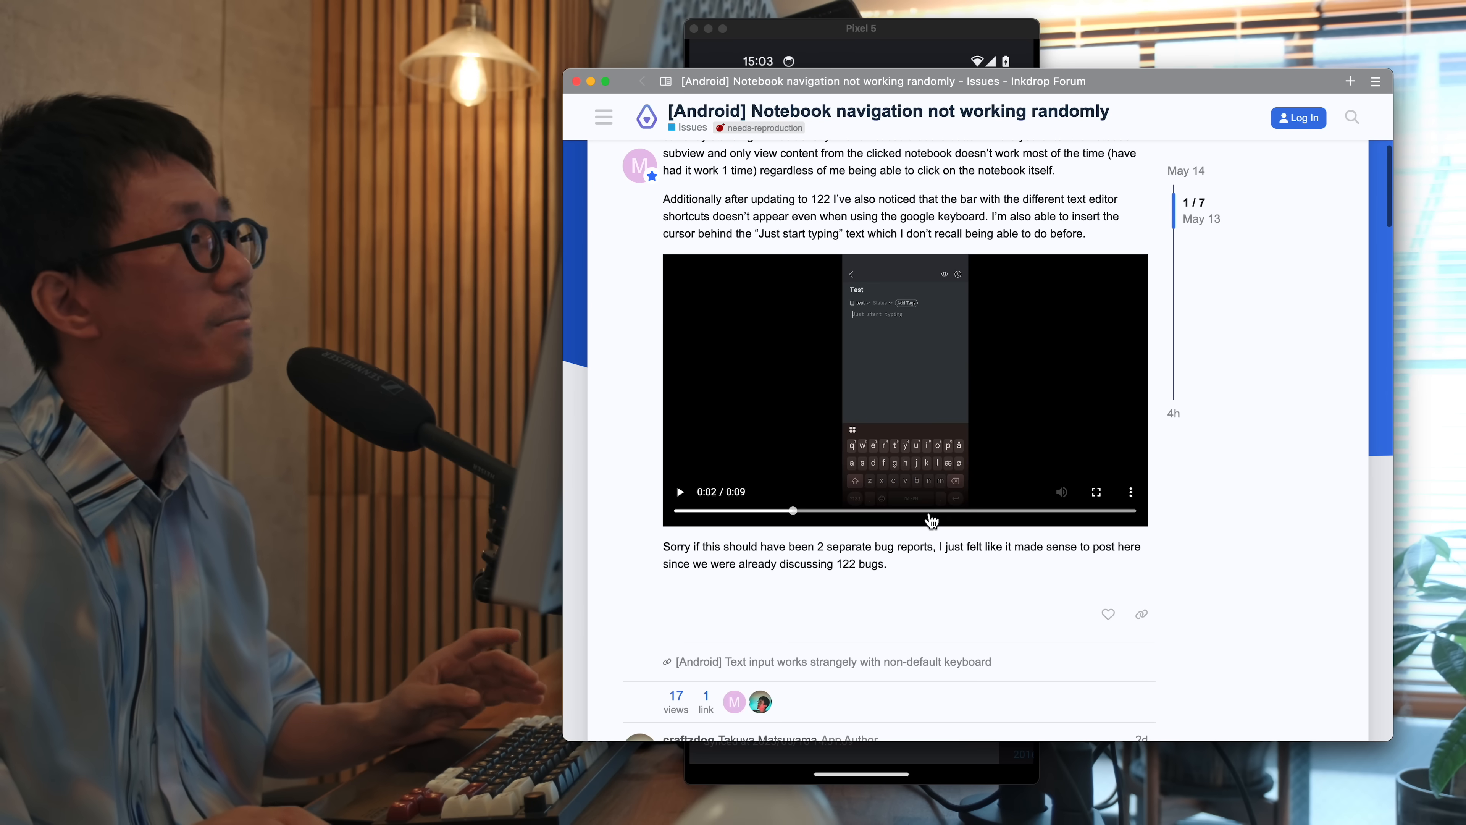
Reread the forum bug report and bring the emulator sidebar back up
scroll(up, 3)
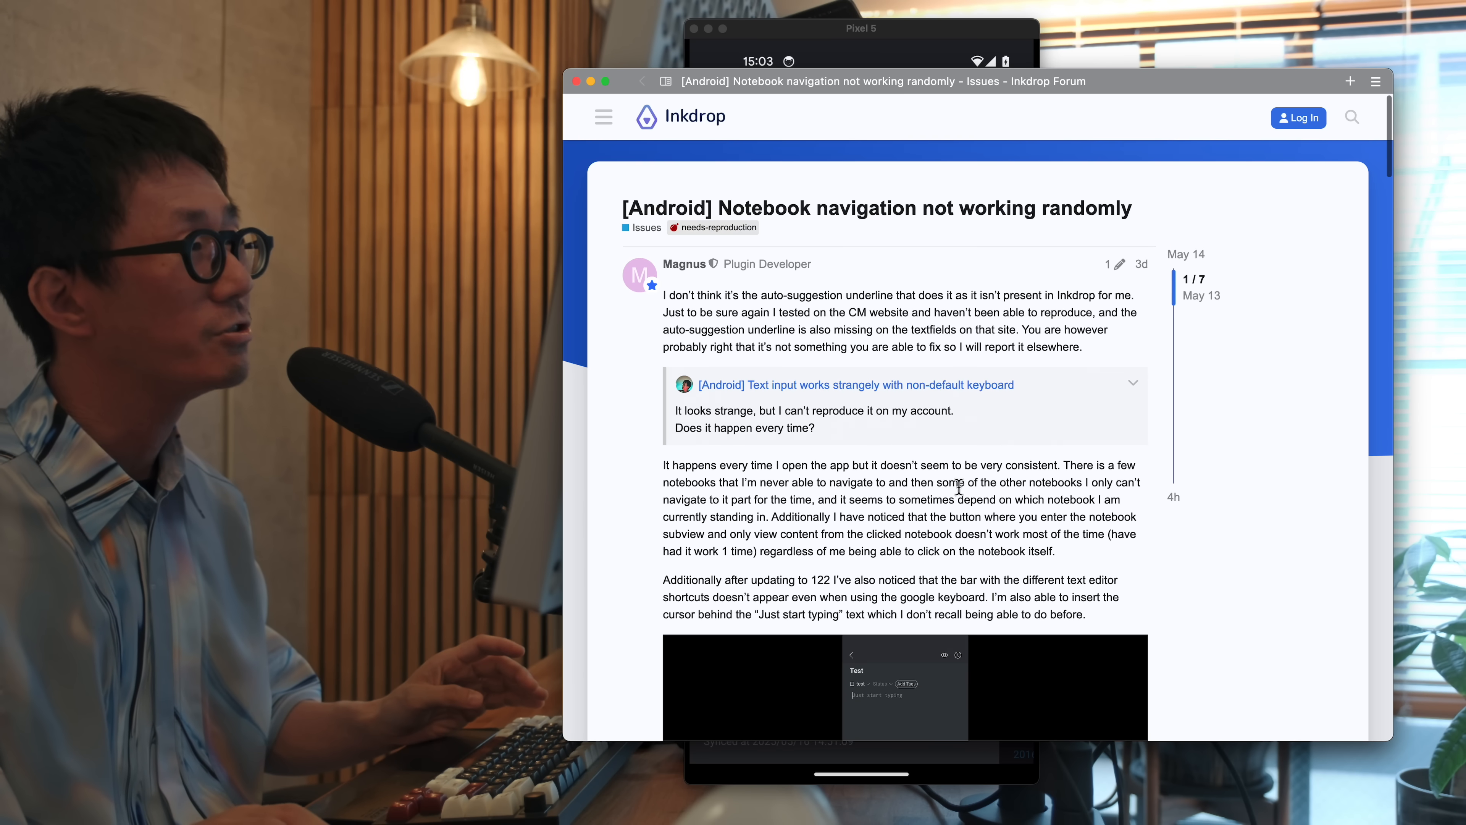
scroll(down, 3)
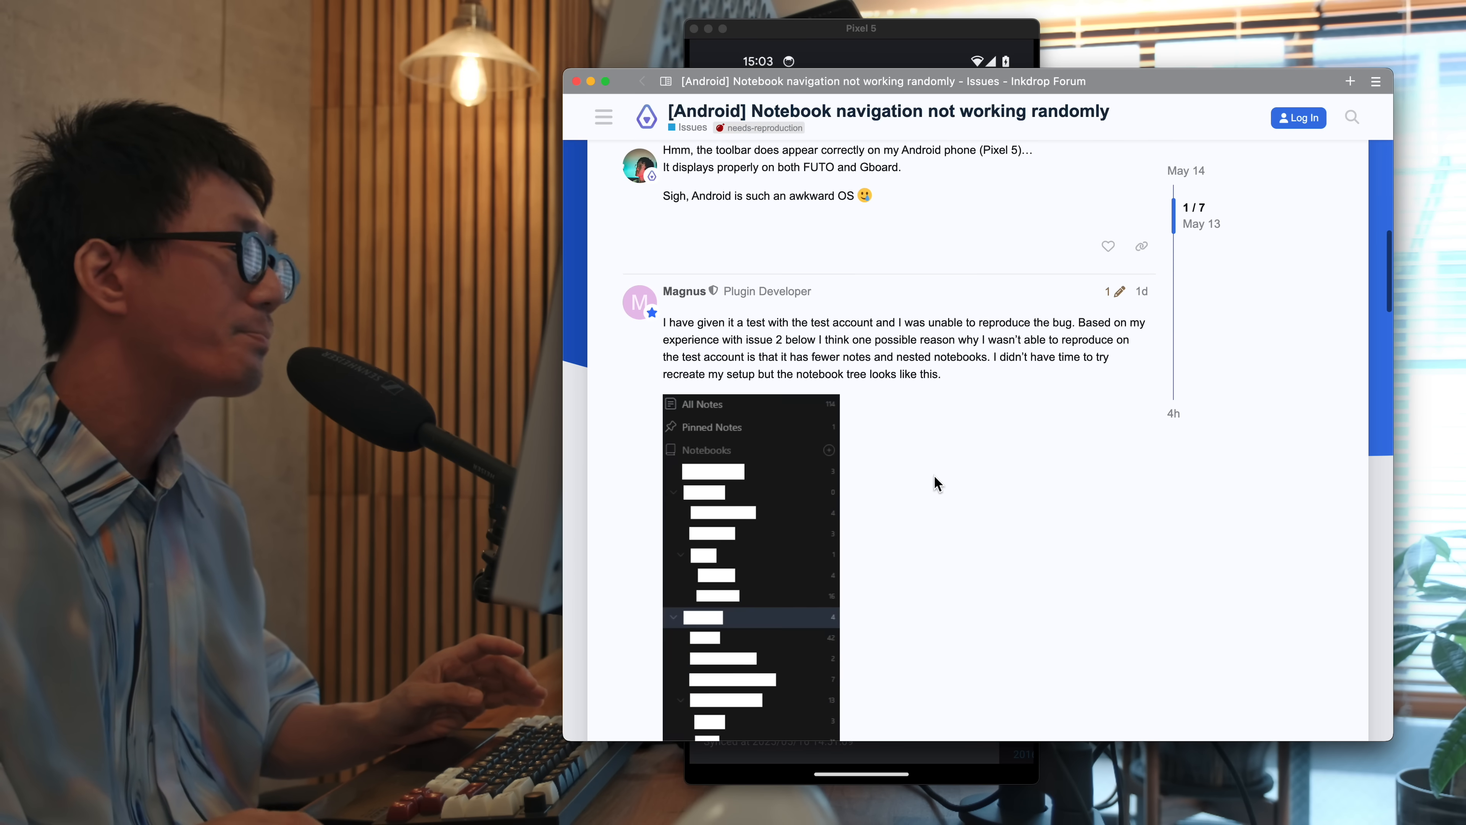
scroll(down, 3)
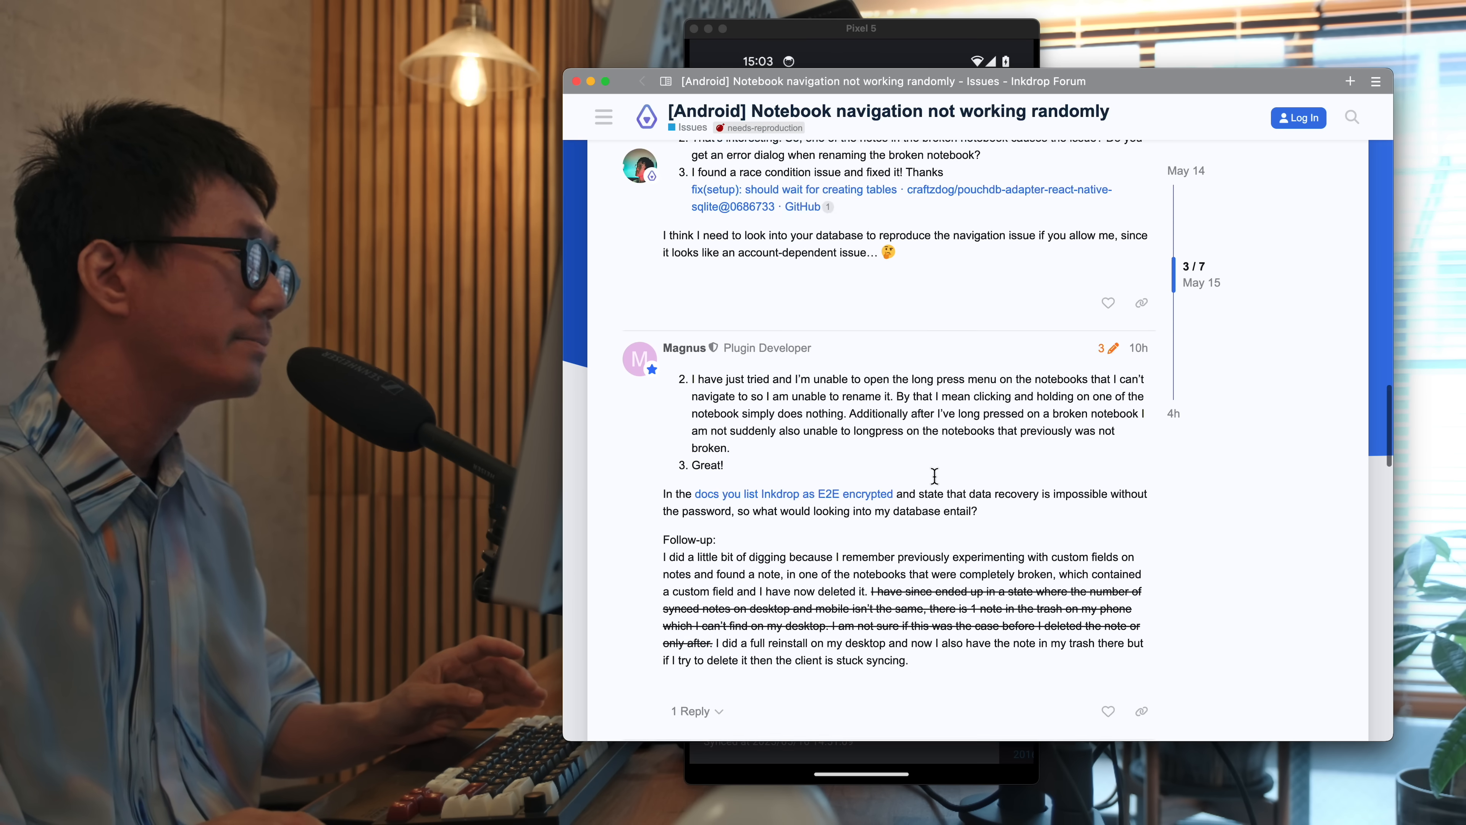
scroll(down, 3)
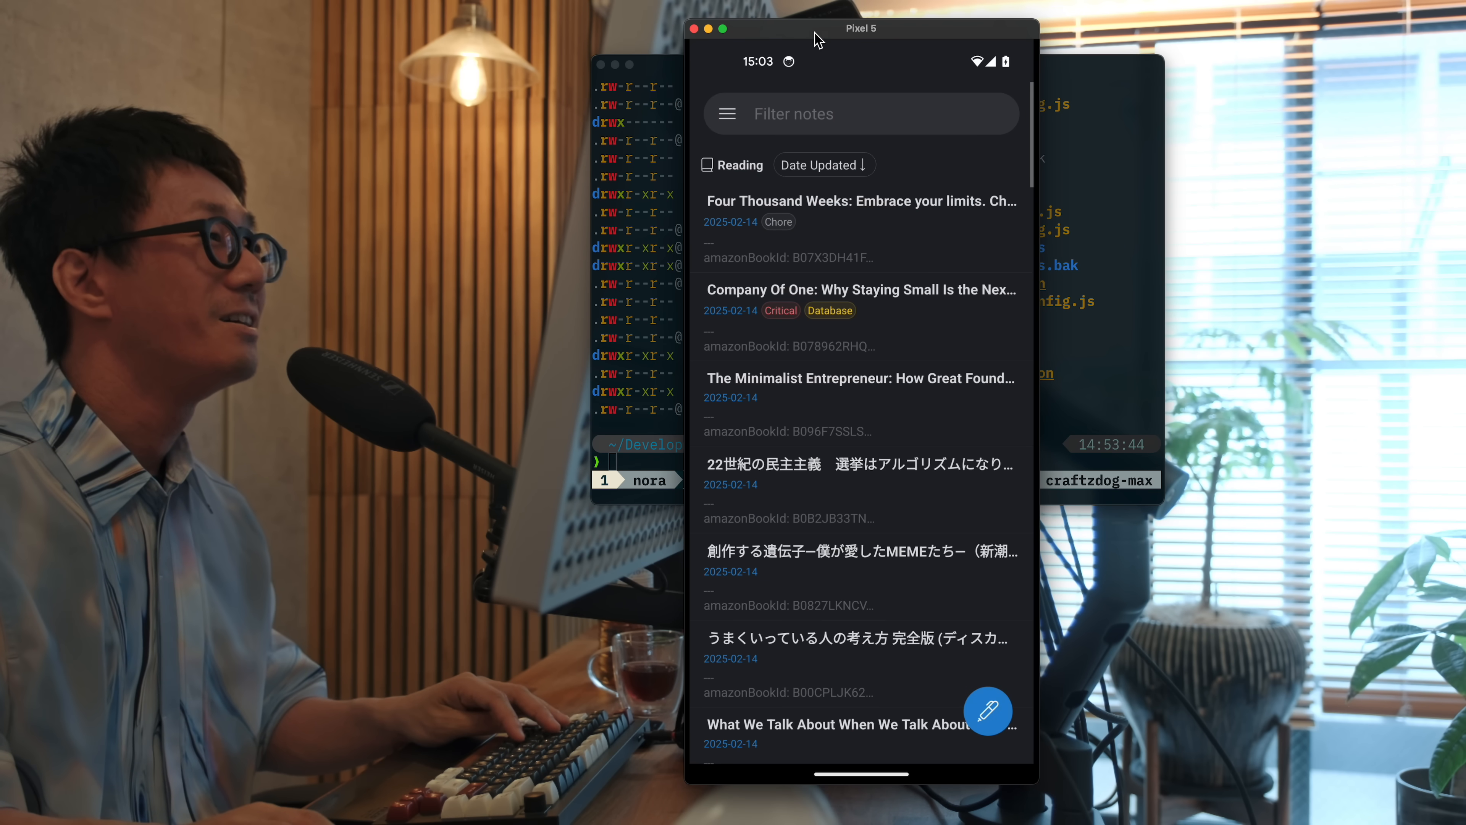
click(725, 113)
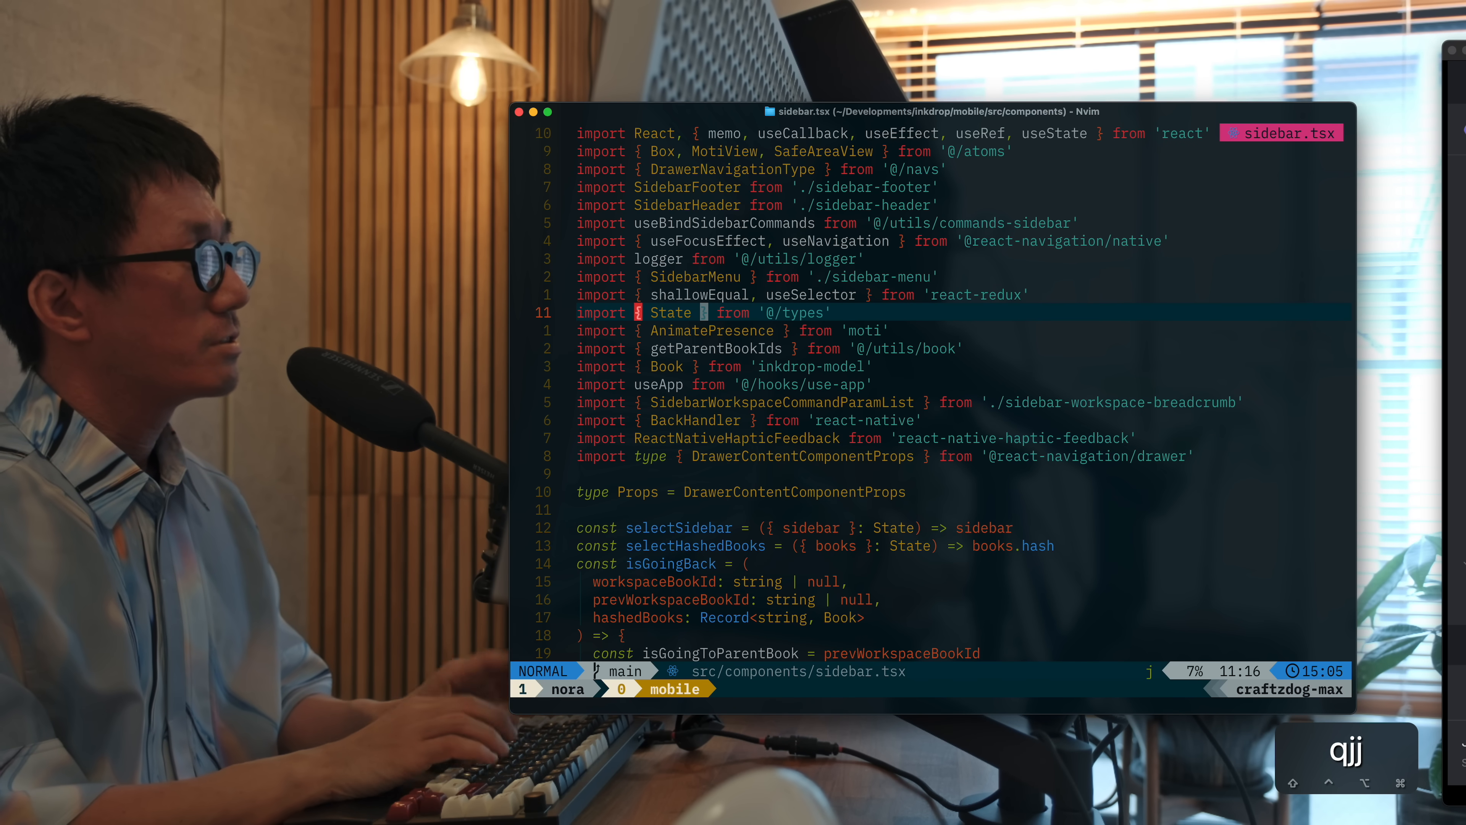
Move through sidebar.tsx to its AnimatePresence animated view block
key(ctrl+u)
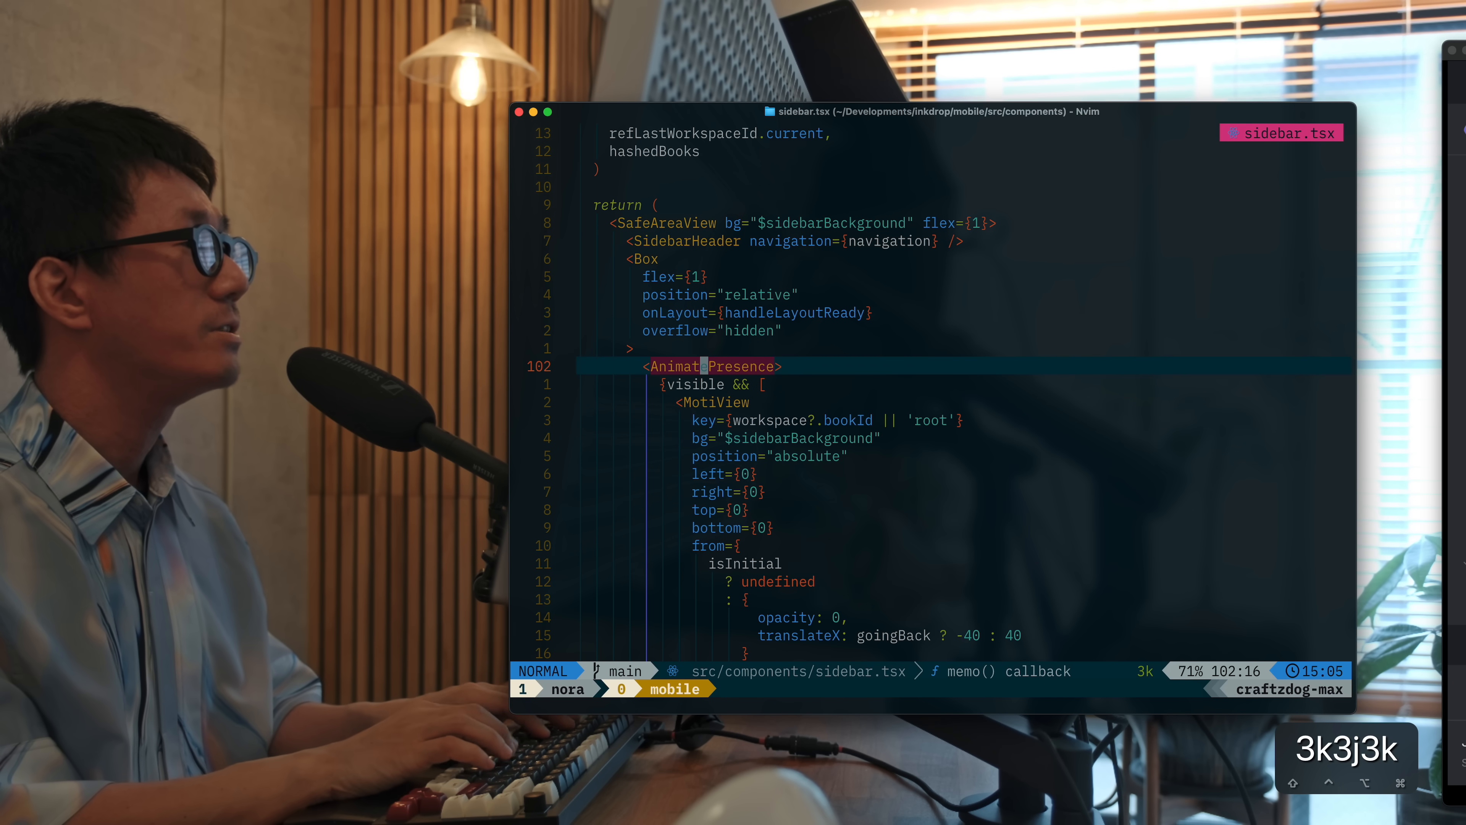
key(j)
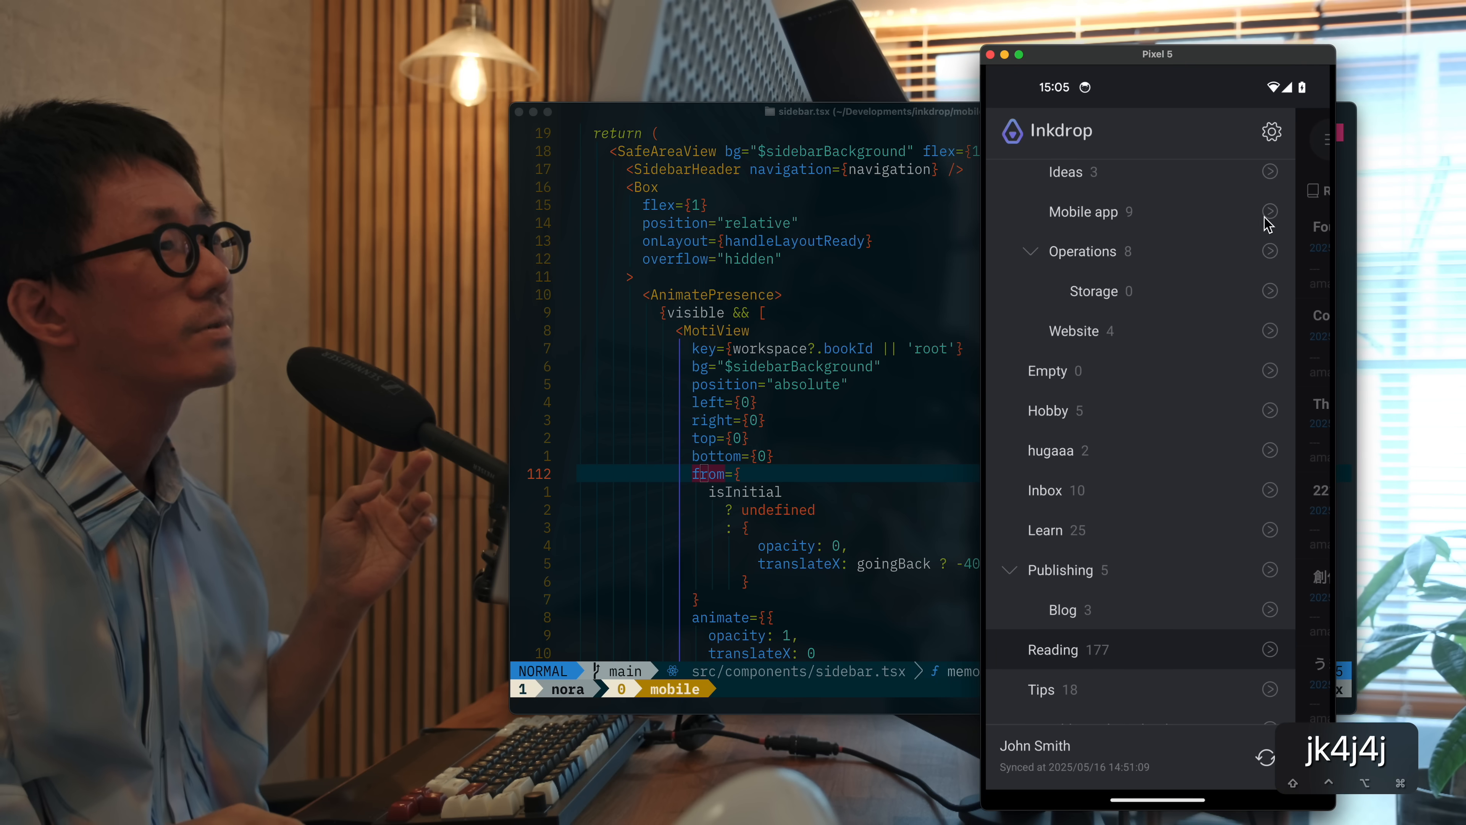
Scroll the sidebar to the top and enter the Awesome SaaS notebook via its arrow
scroll(up, 3)
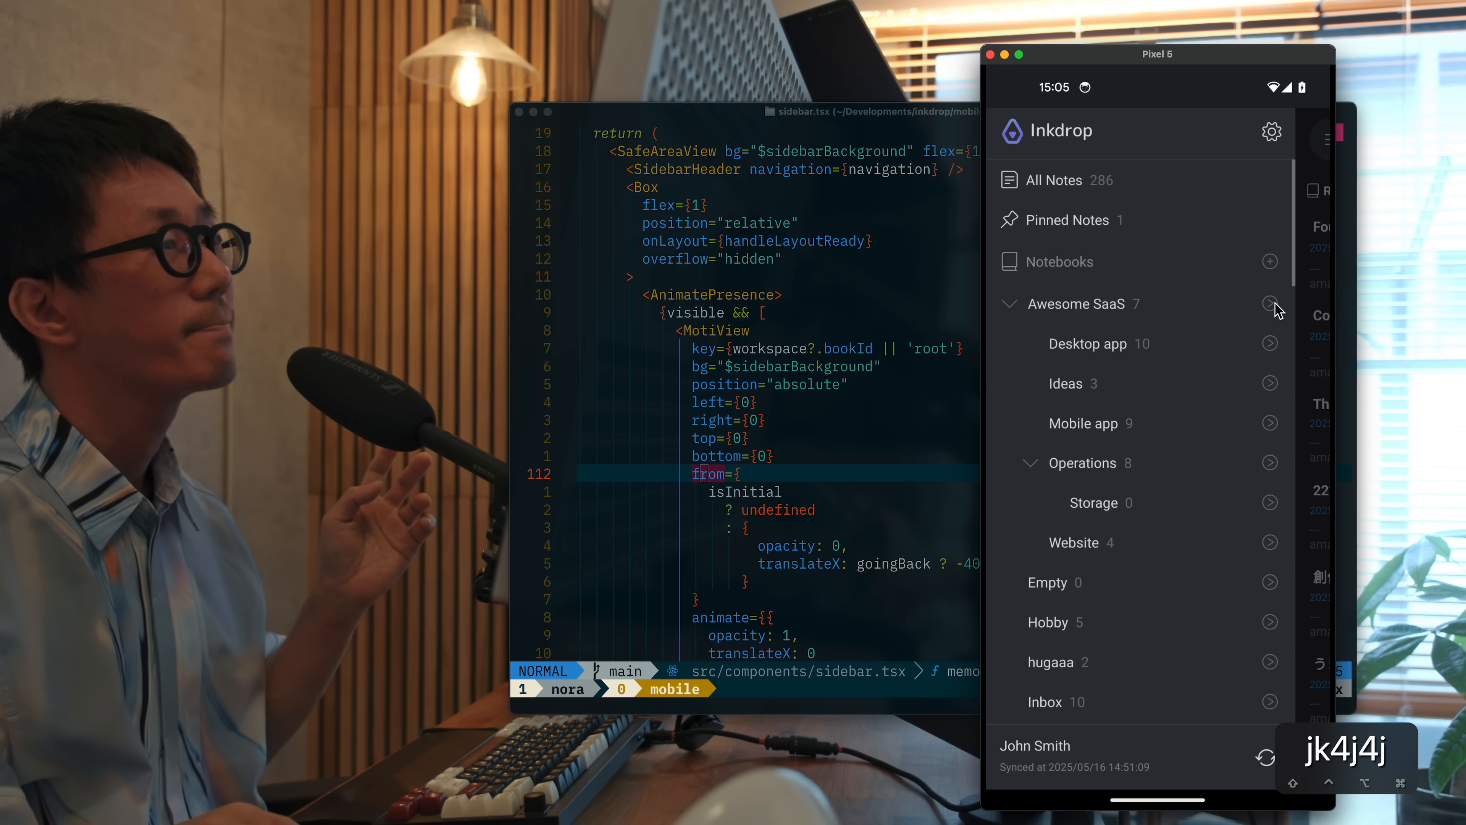
click(1084, 304)
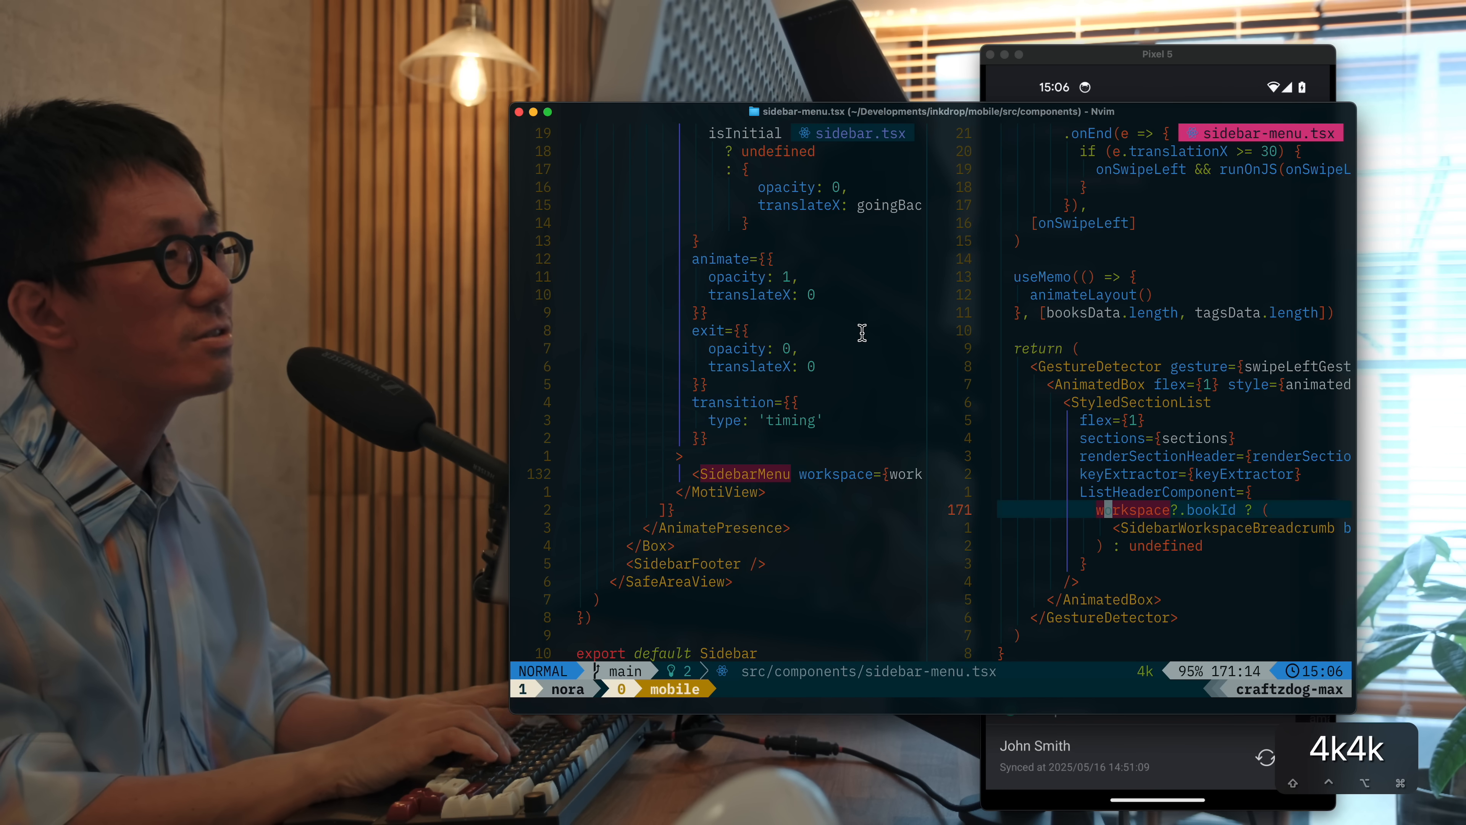
Move up through the StyledSectionList props to the AnimatedBox wrapper line in sidebar-menu.tsx
key(k)
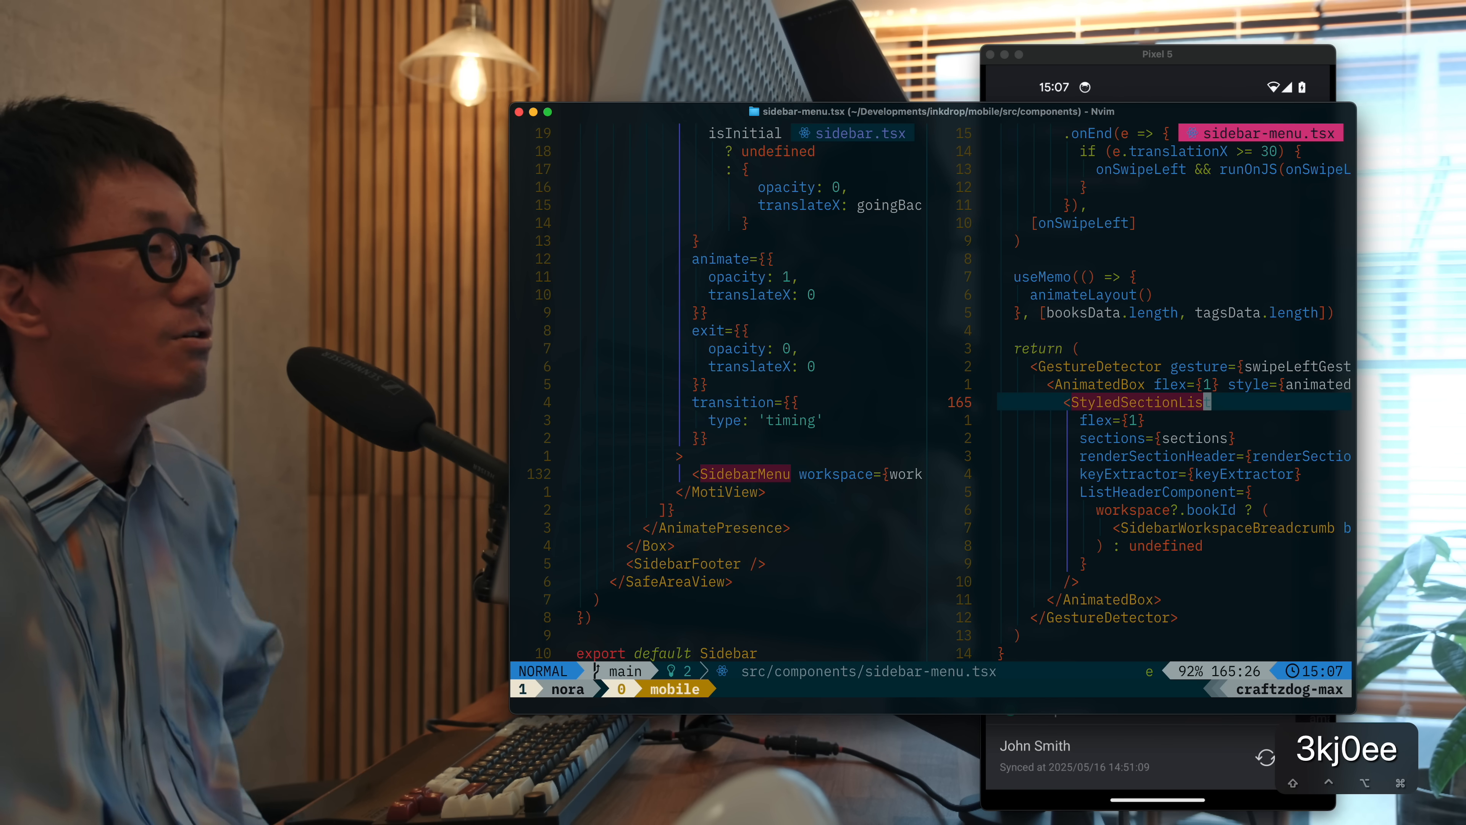
key(k)
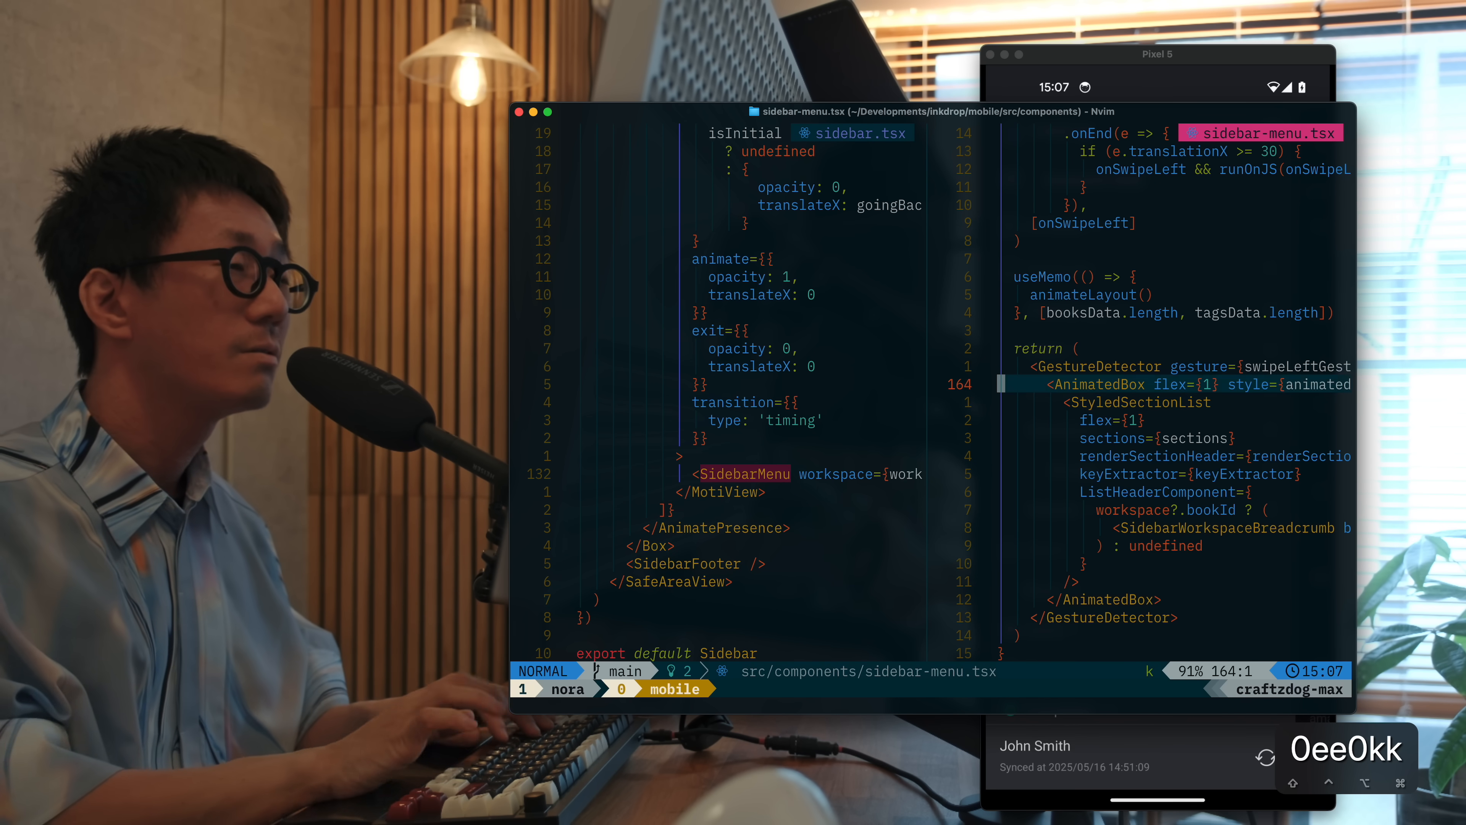
key(k)
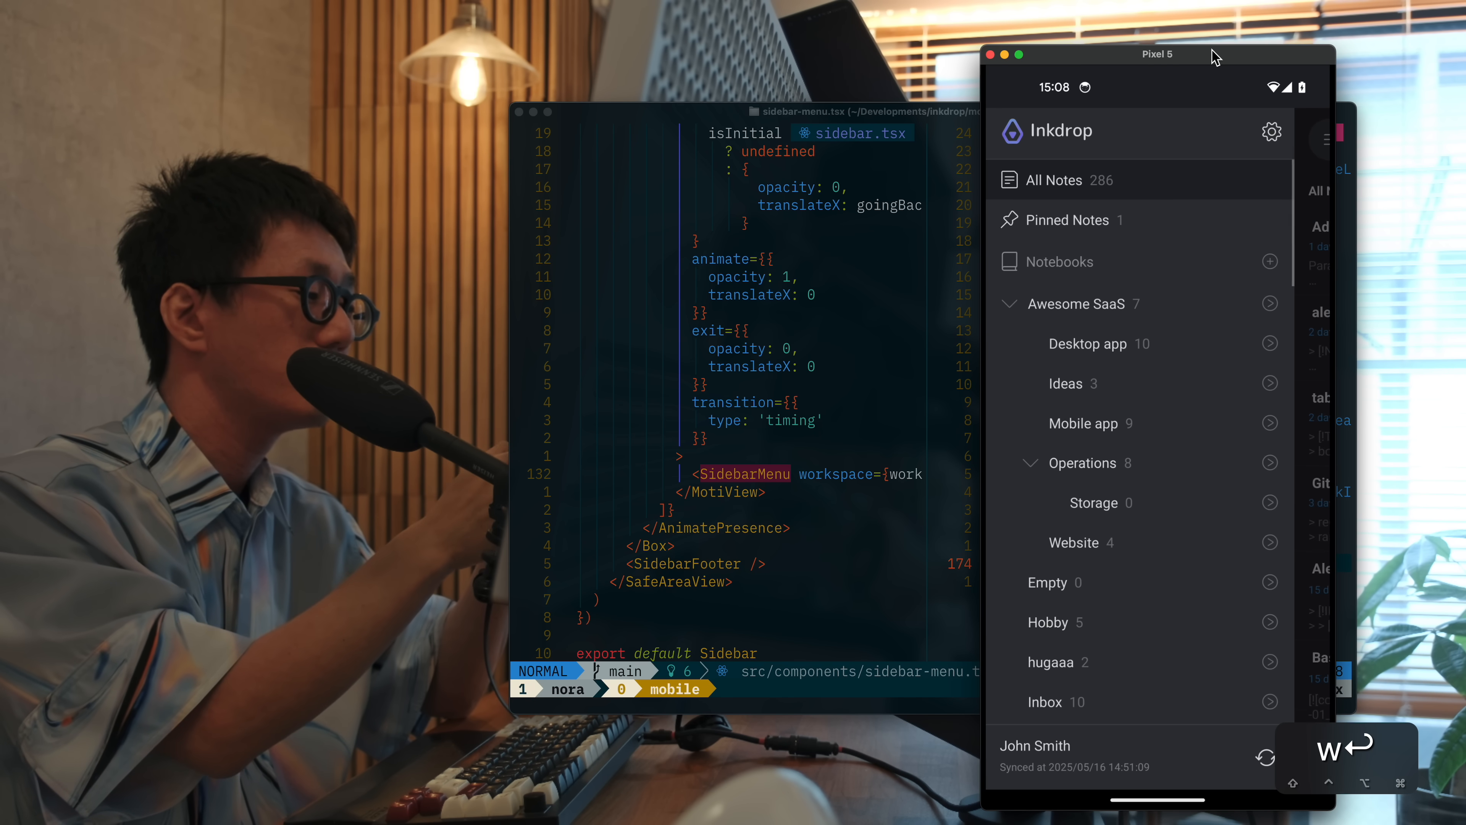
Scroll the reloaded Inkdrop sidebar to confirm the notebook tree still renders
scroll(down, 3)
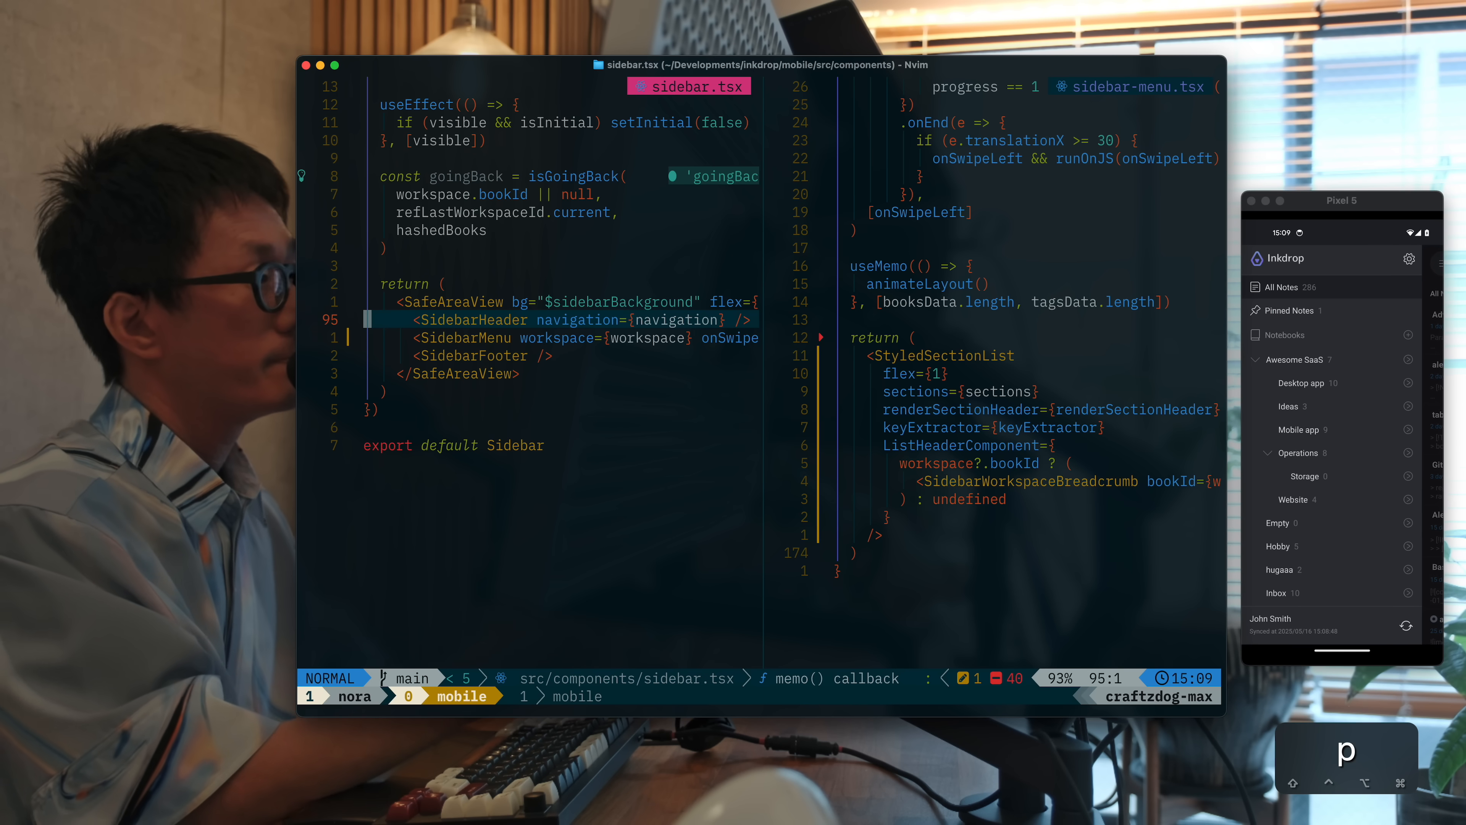
Scroll the sidebar and tap notebooks near the bottom to verify taps register after scrolling
scroll(down, 3)
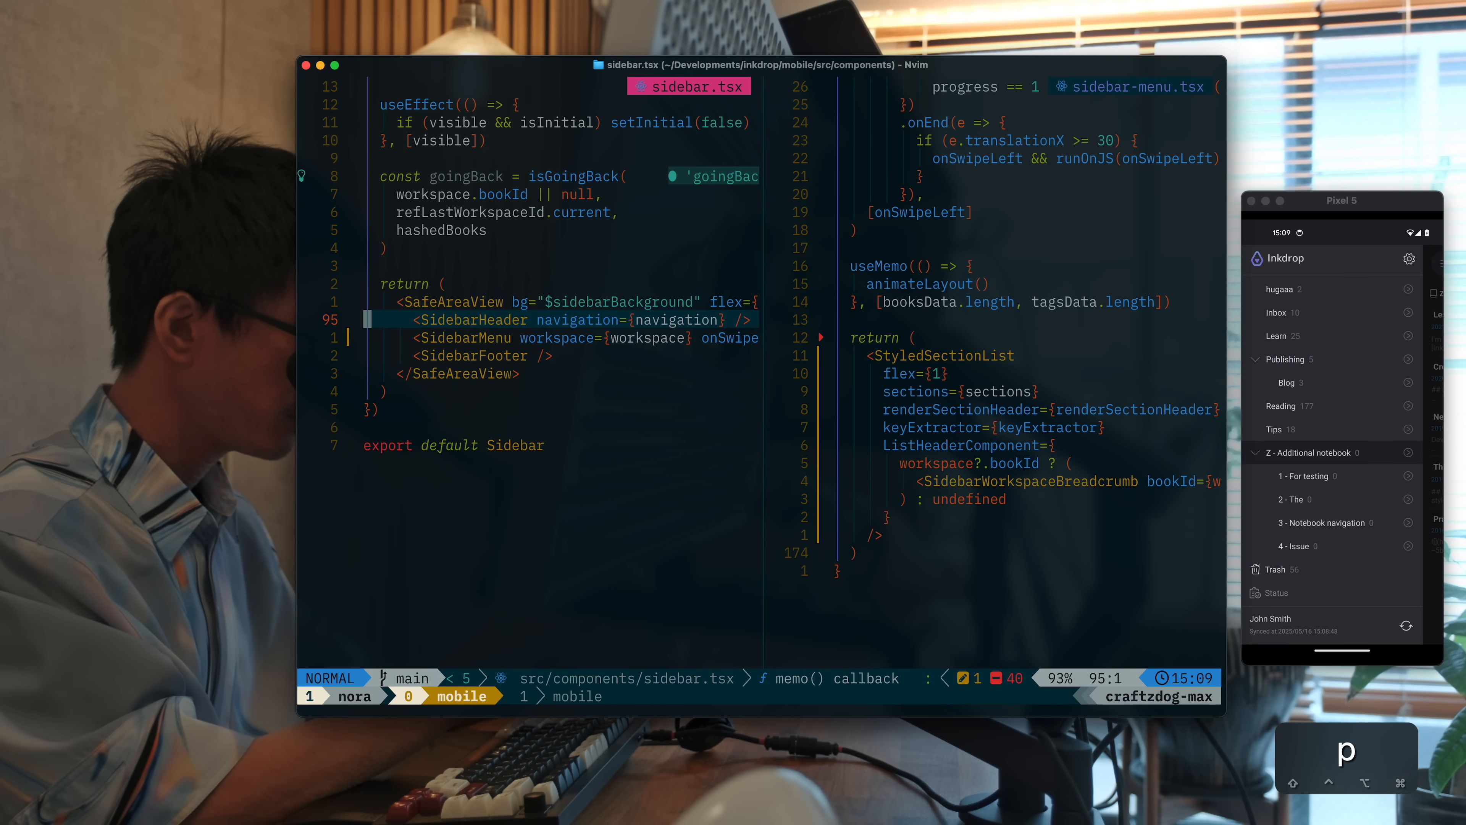
click(1314, 453)
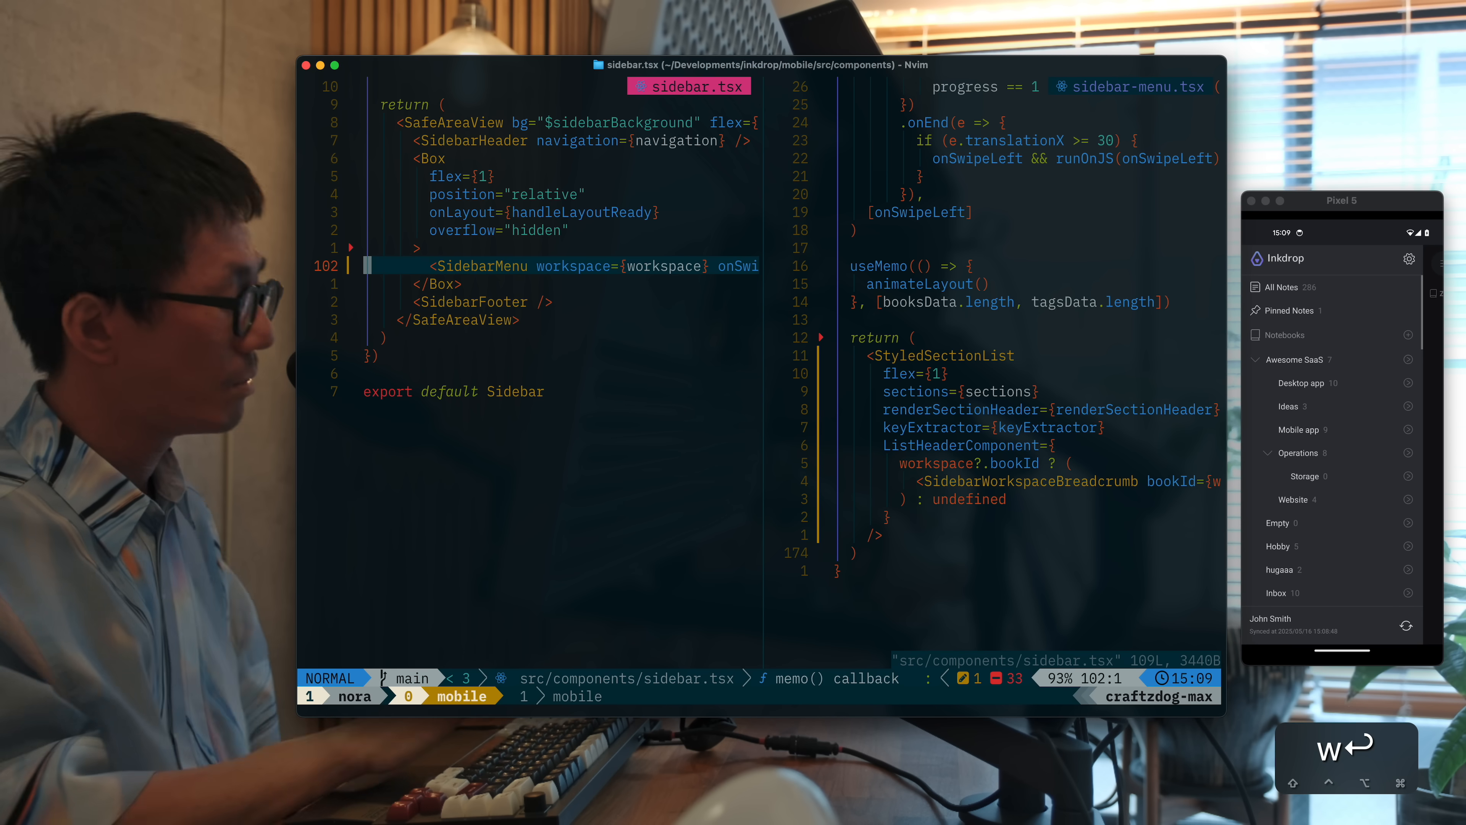
click(1279, 546)
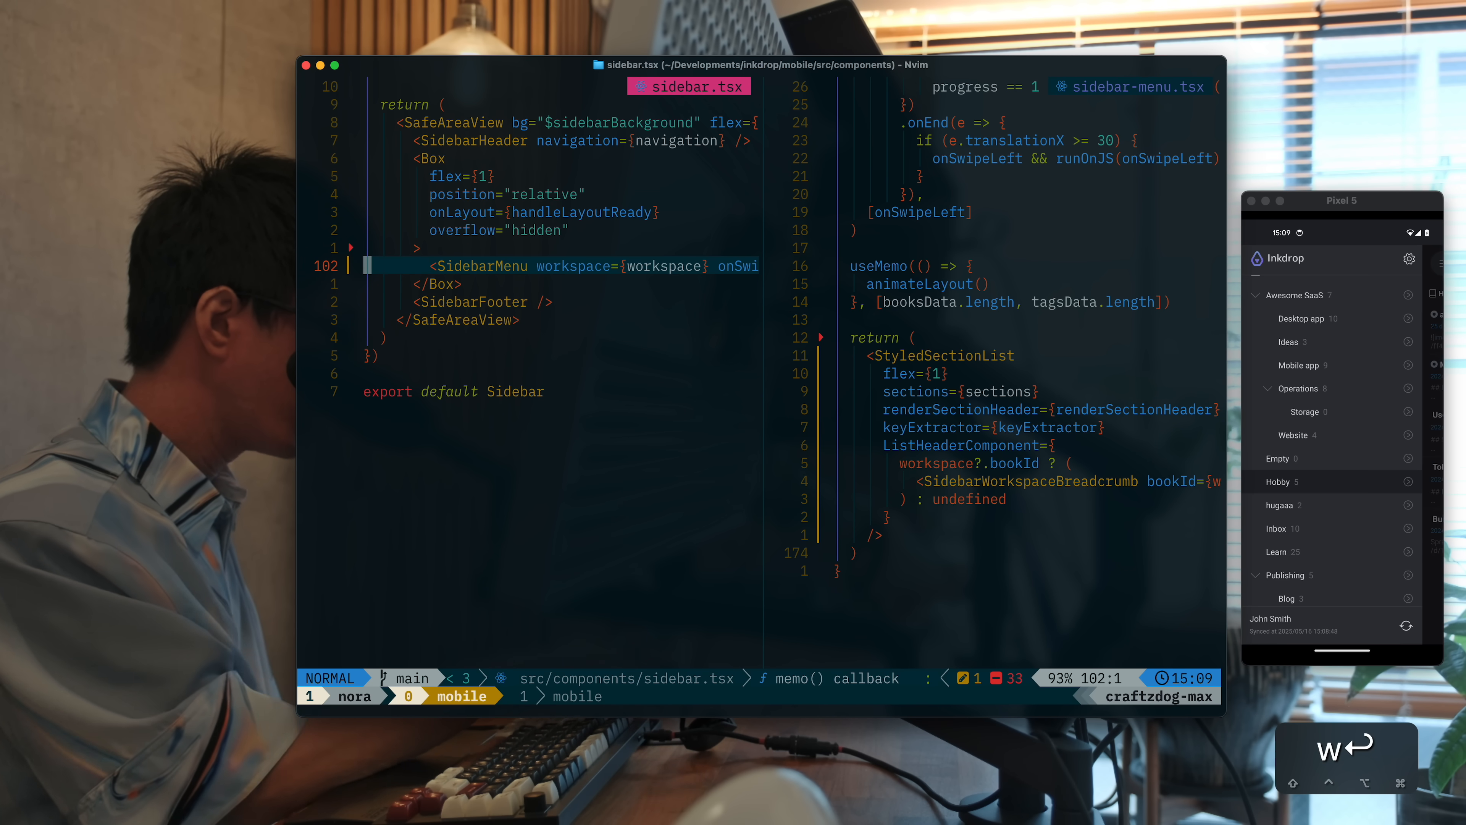
click(1288, 598)
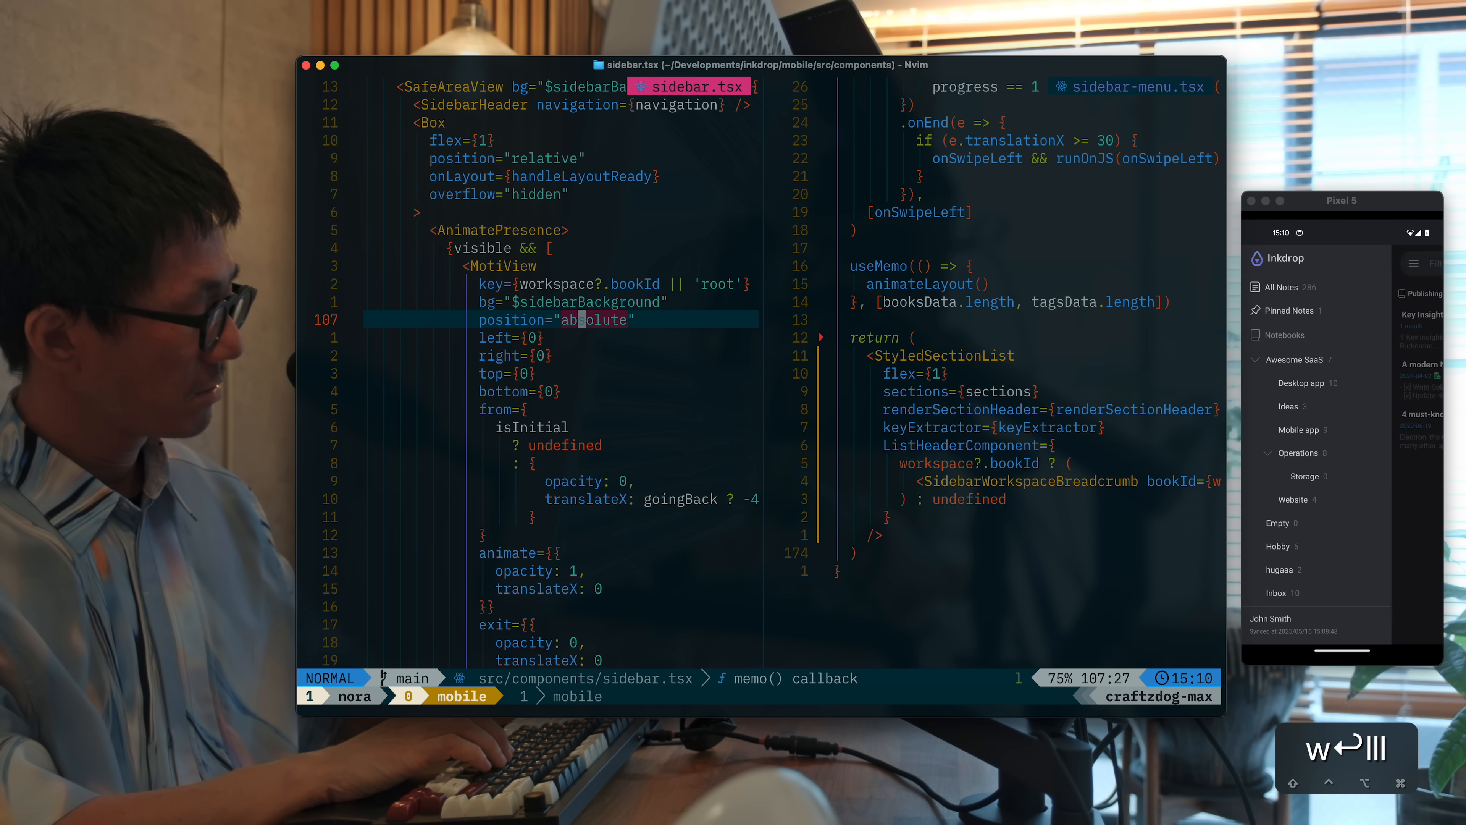
Comment out the MotiView's absolute position, left, right, top and bottom props
scroll(down, 3)
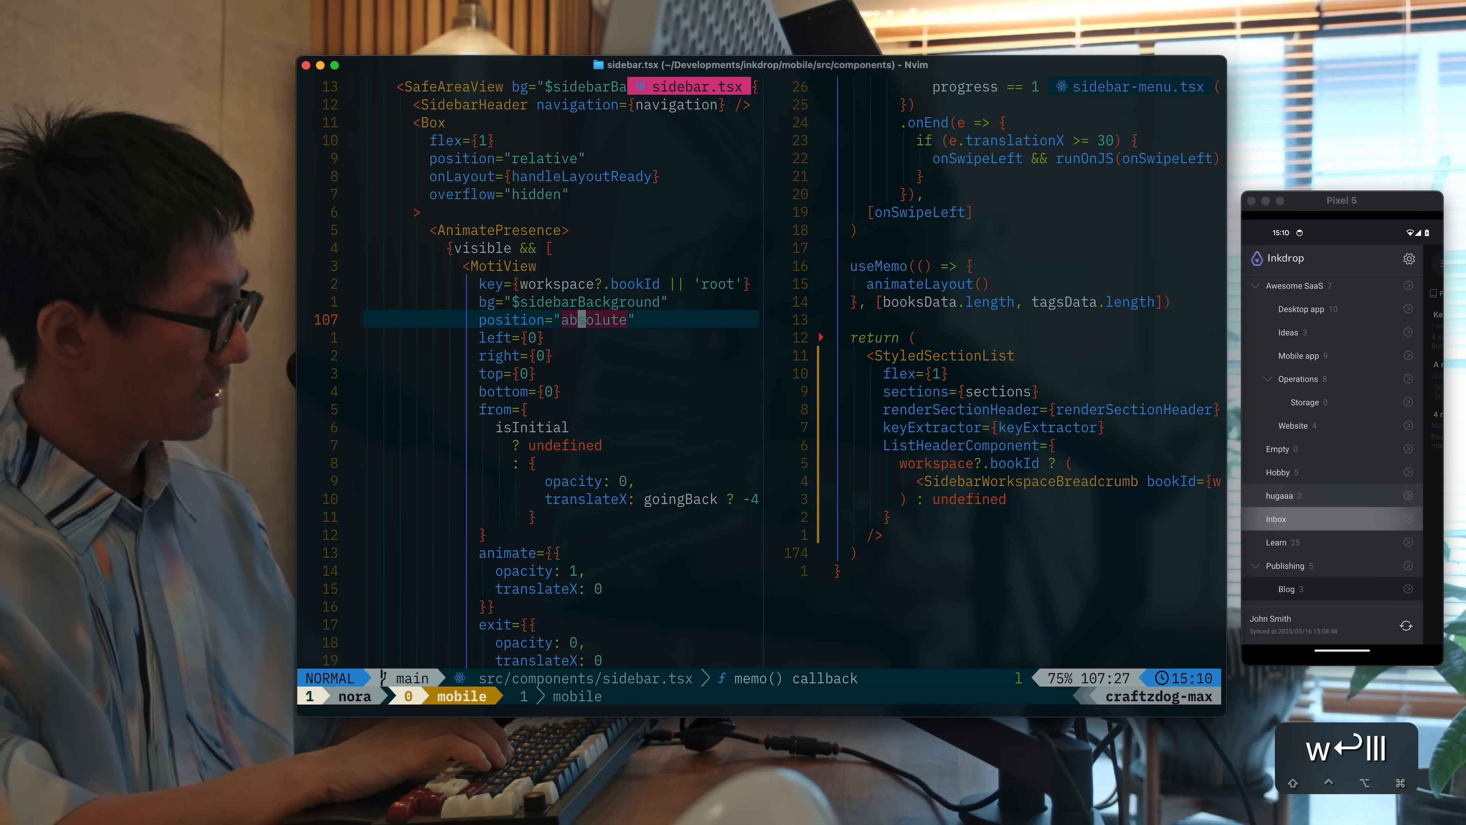
key(0)
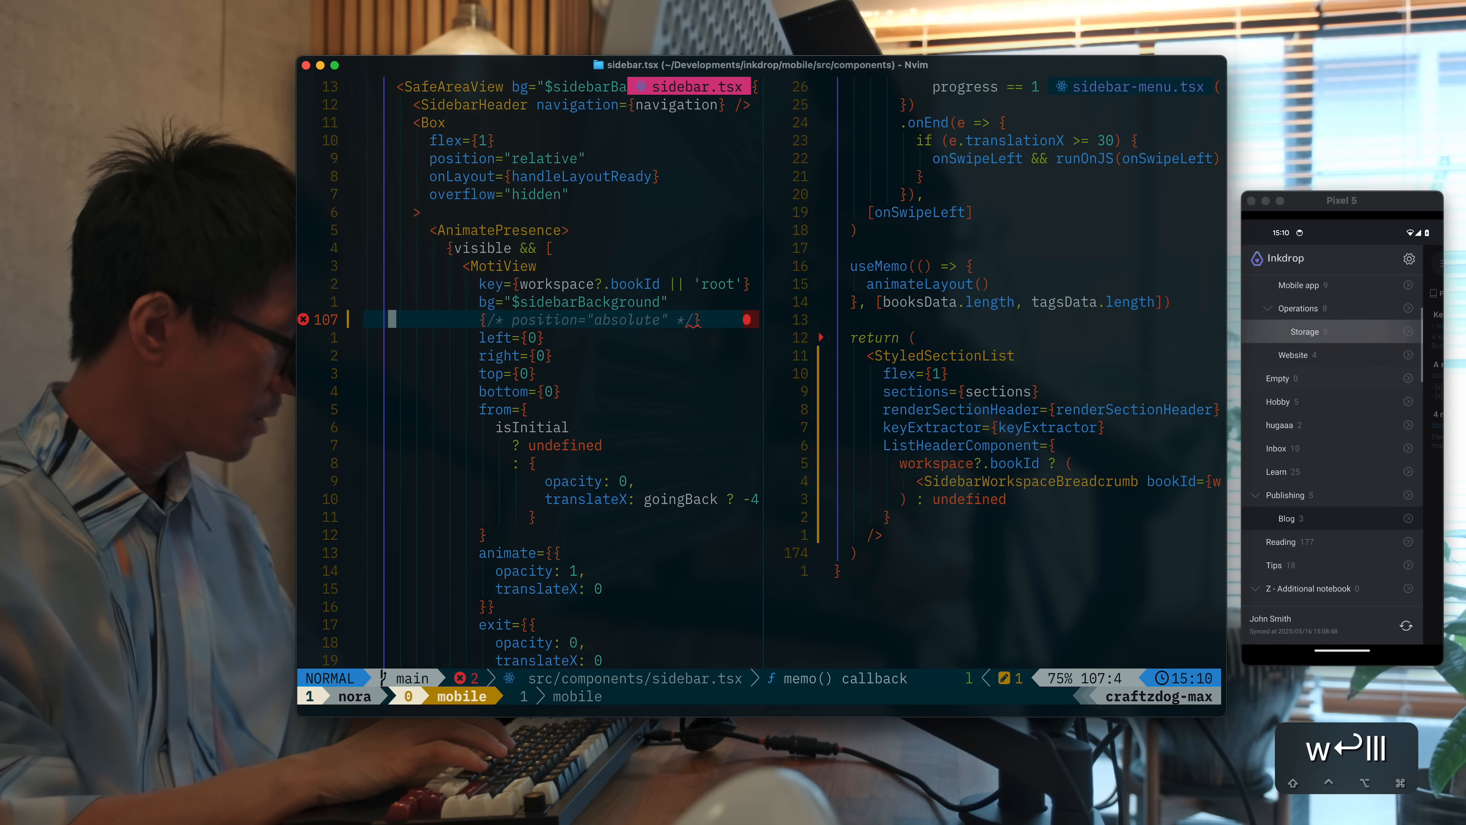
scroll(down, 3)
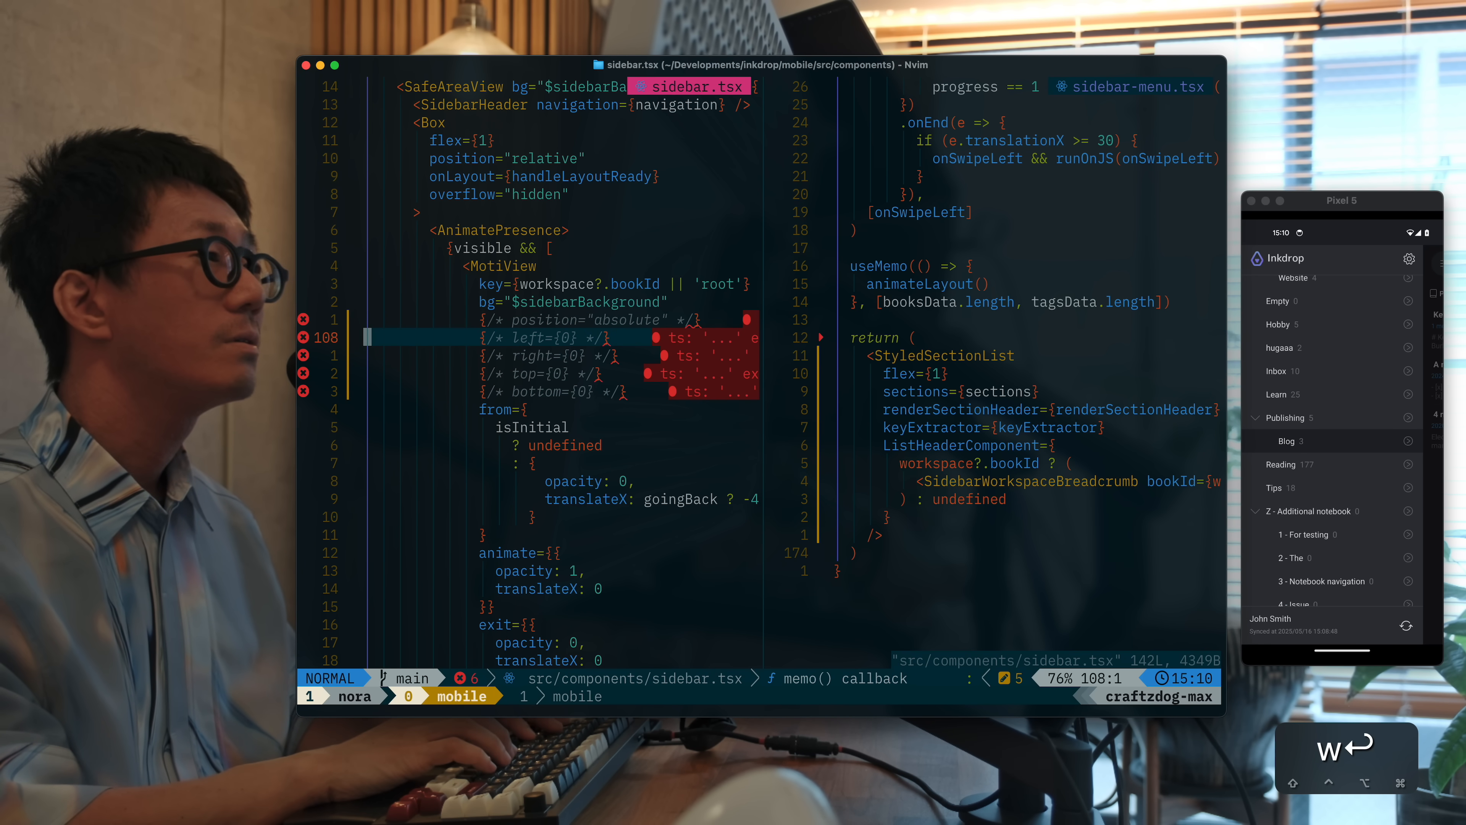
Move to the MotiView transition props and begin removing the wrapper around SidebarMenu
scroll(down, 3)
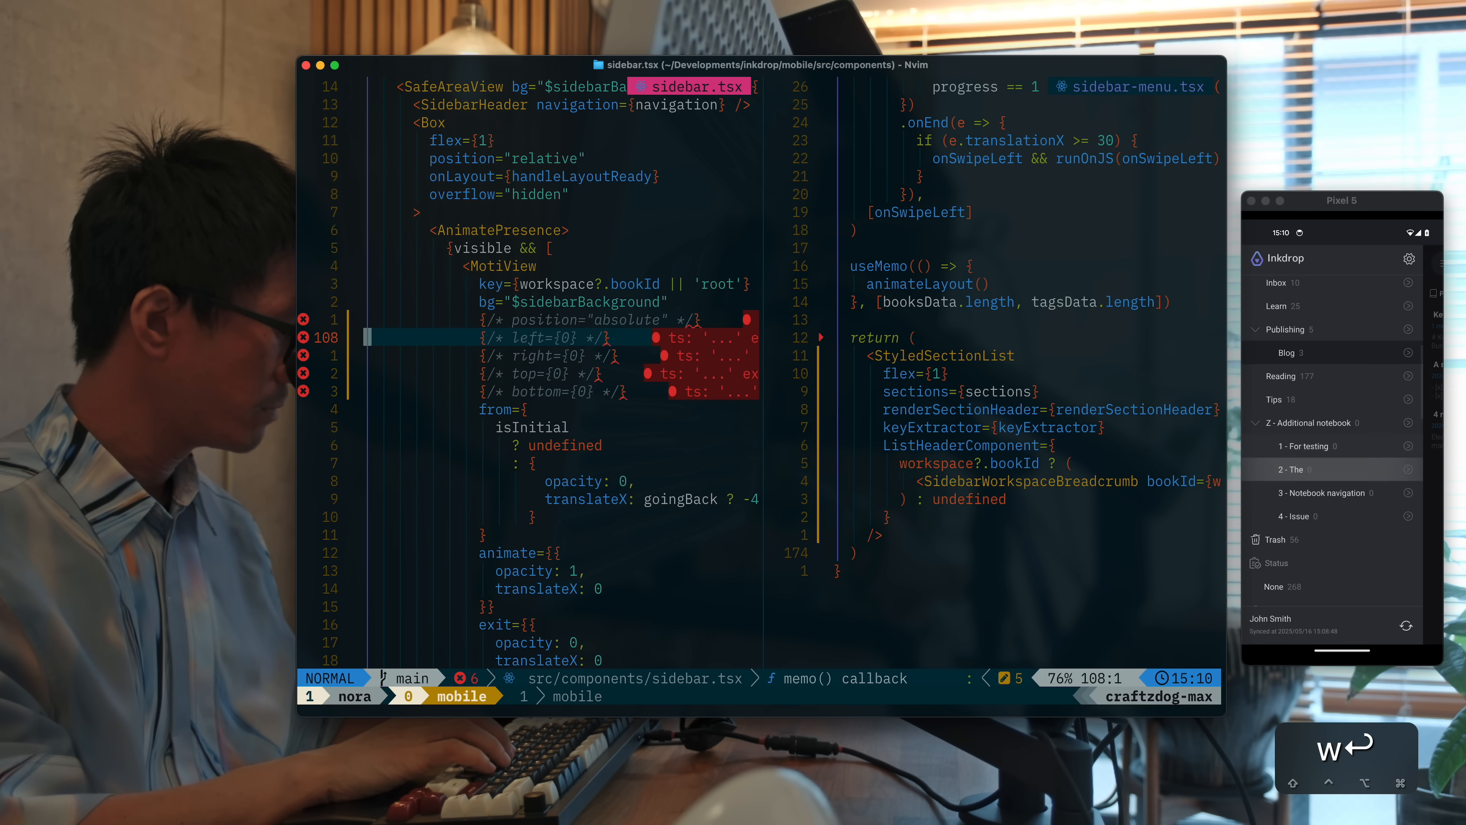
key(k)
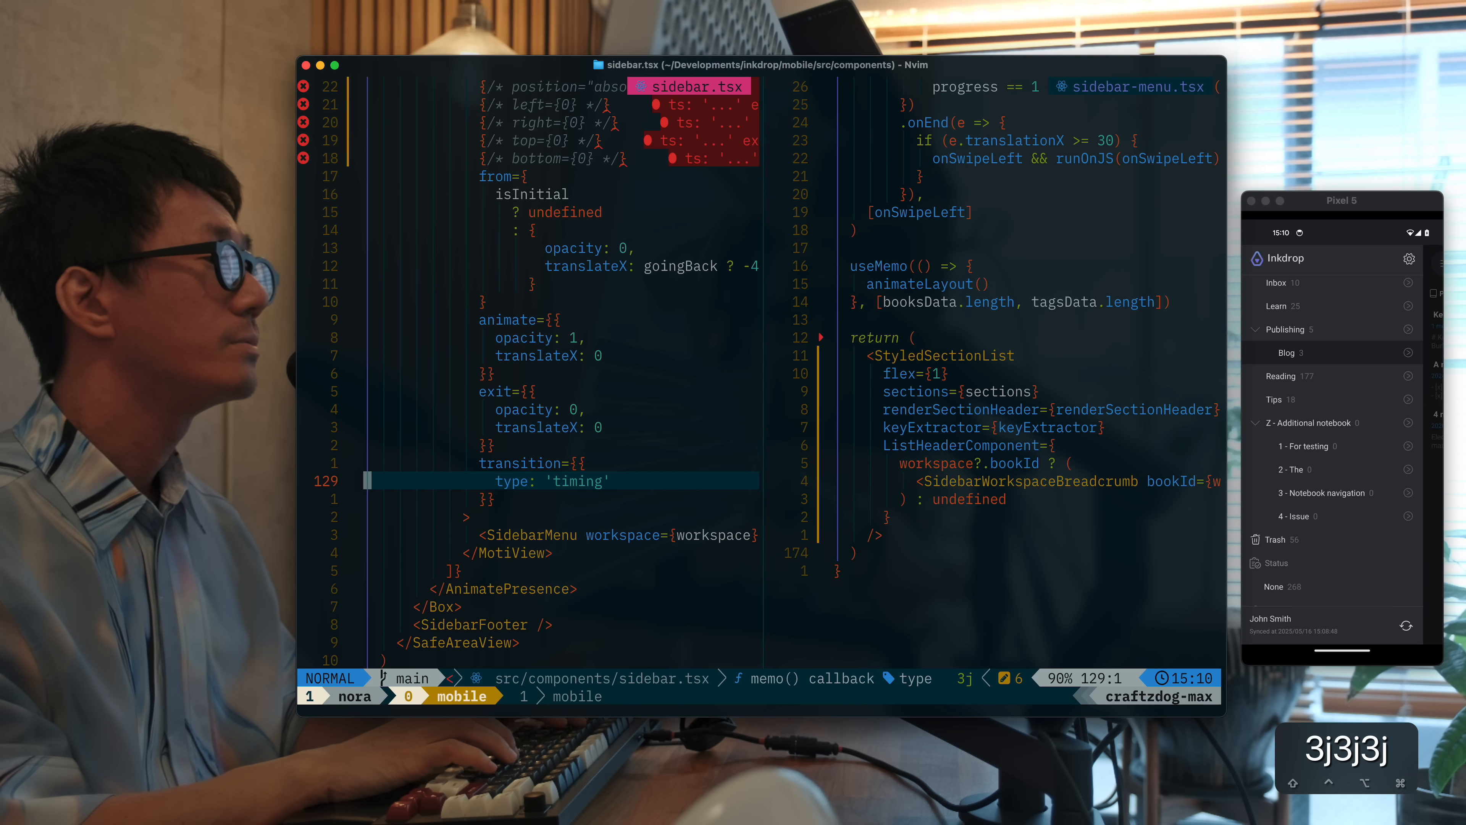
key(j)
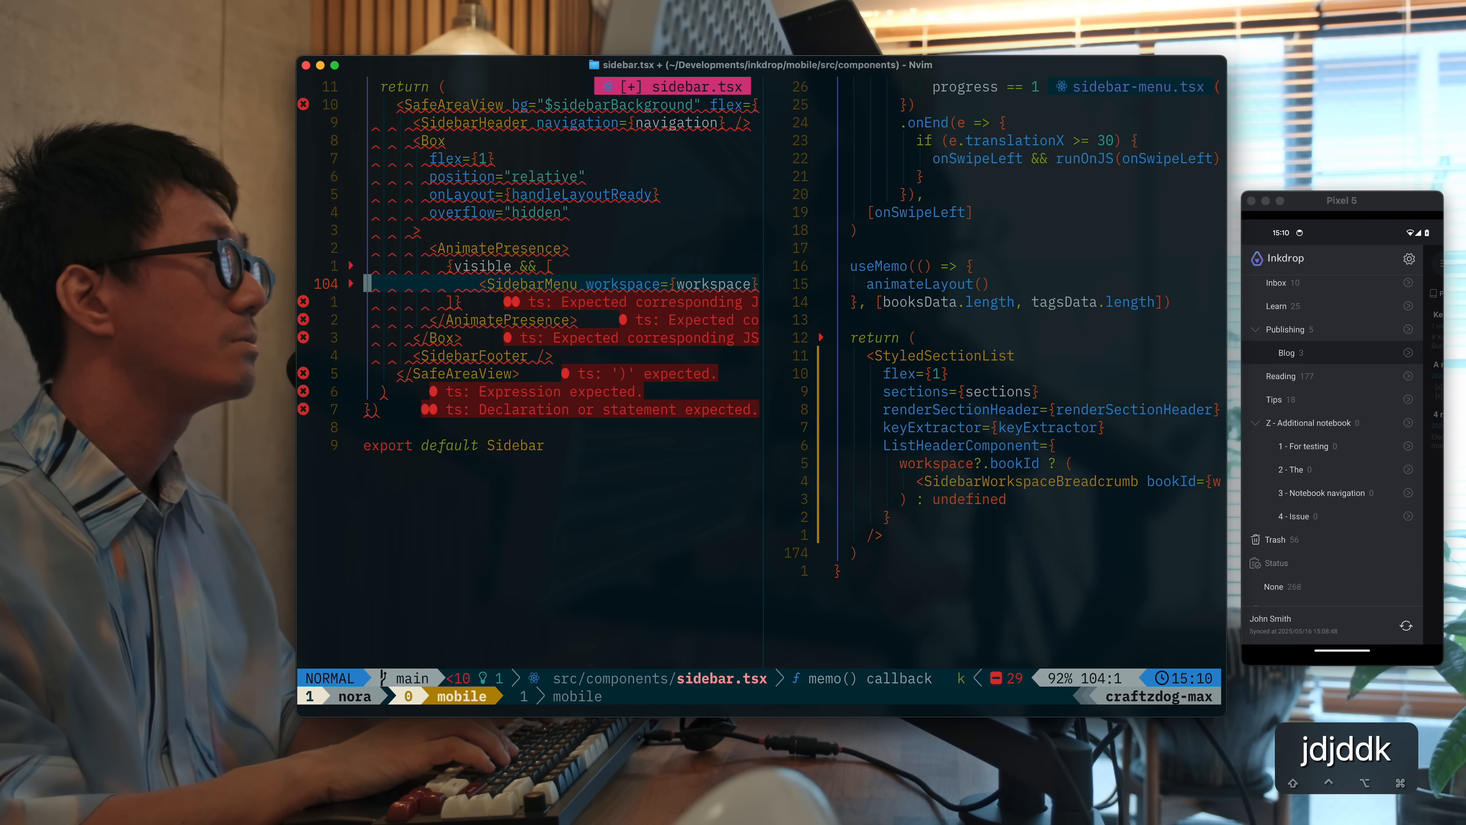
Save sidebar.tsx without the MotiView wrapper and tap the emulator sidebar to test opening notes
text(:w)
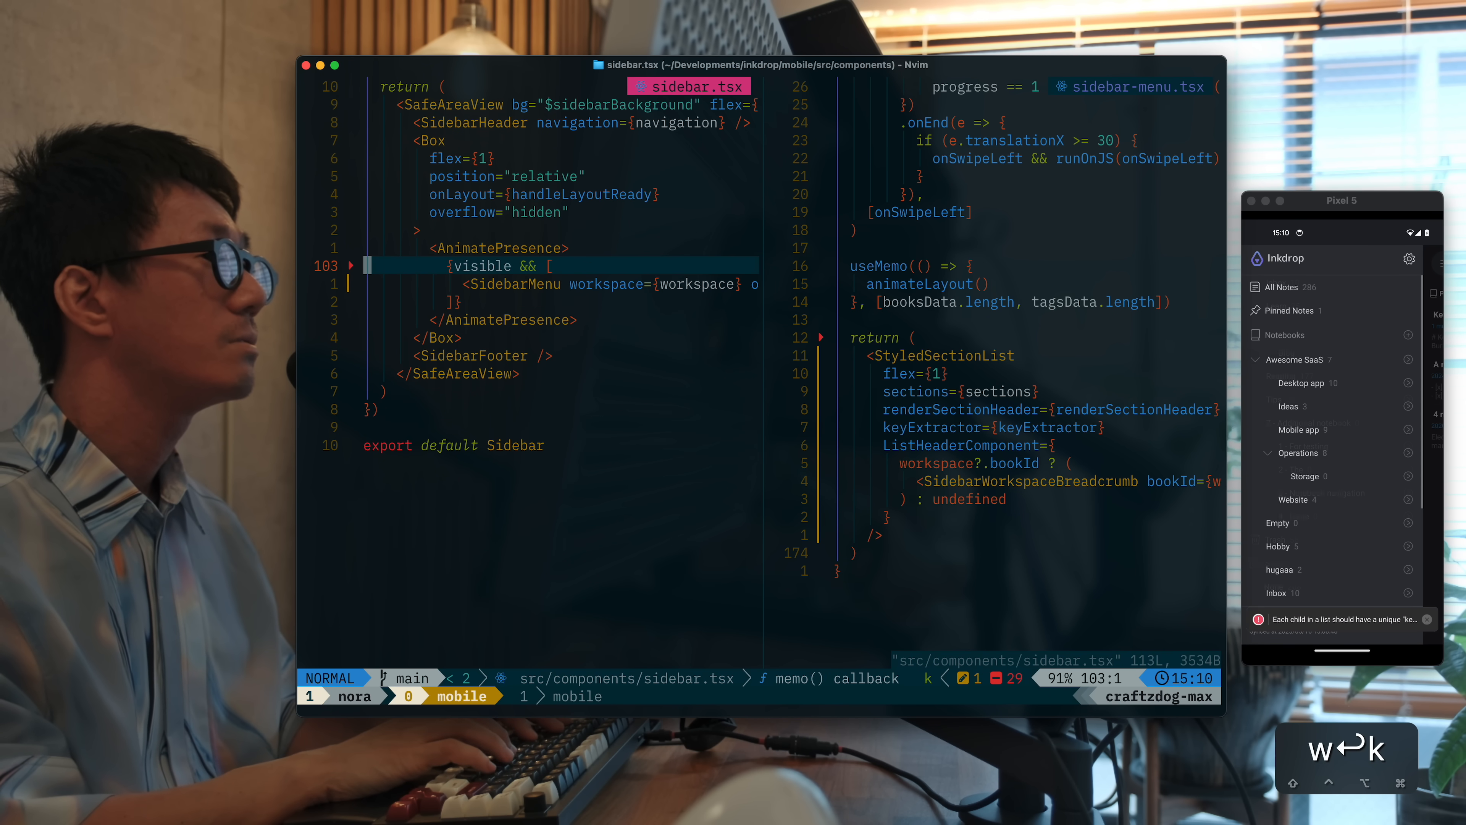
scroll(down, 3)
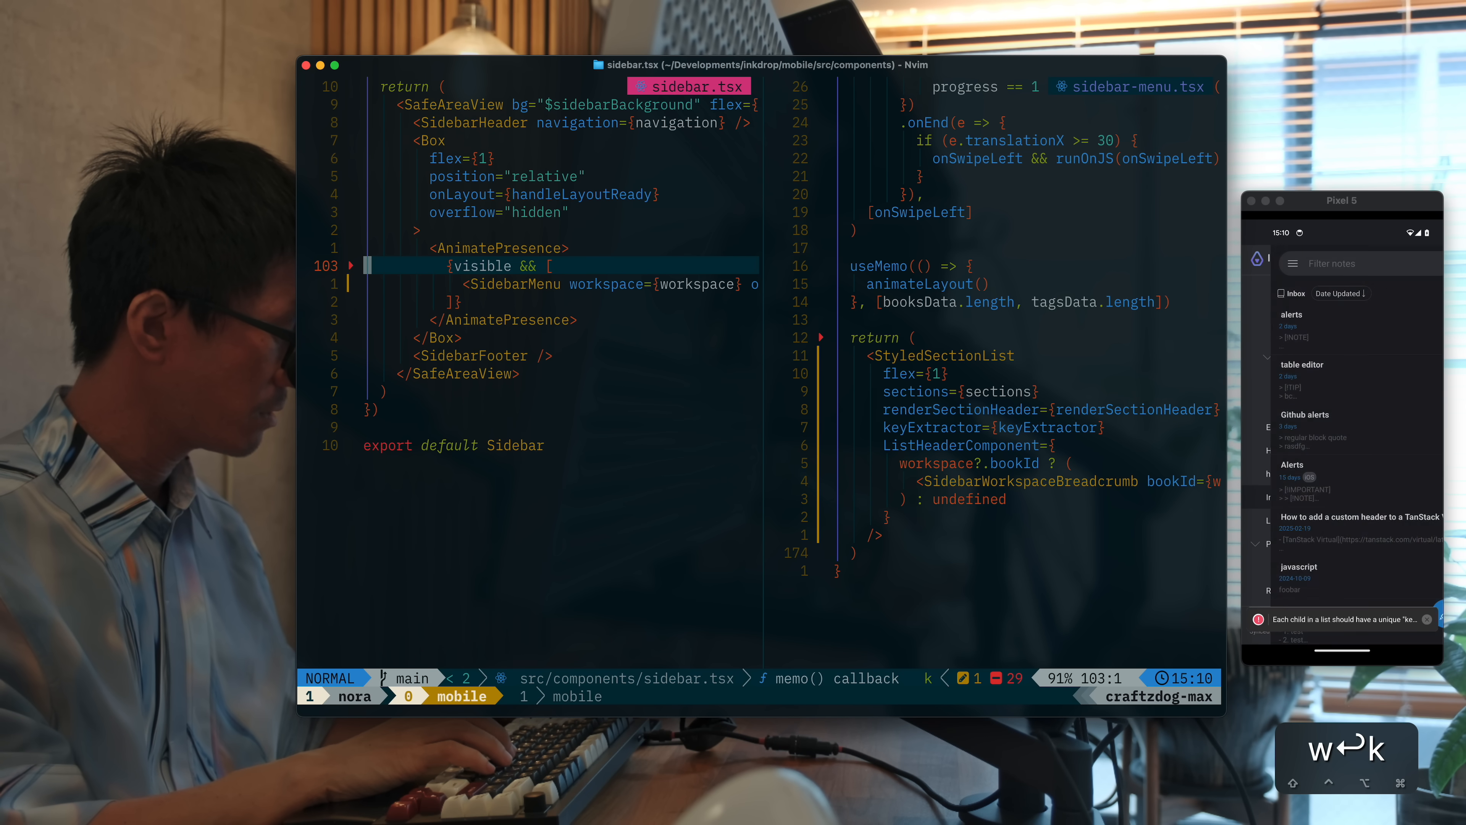
click(1290, 263)
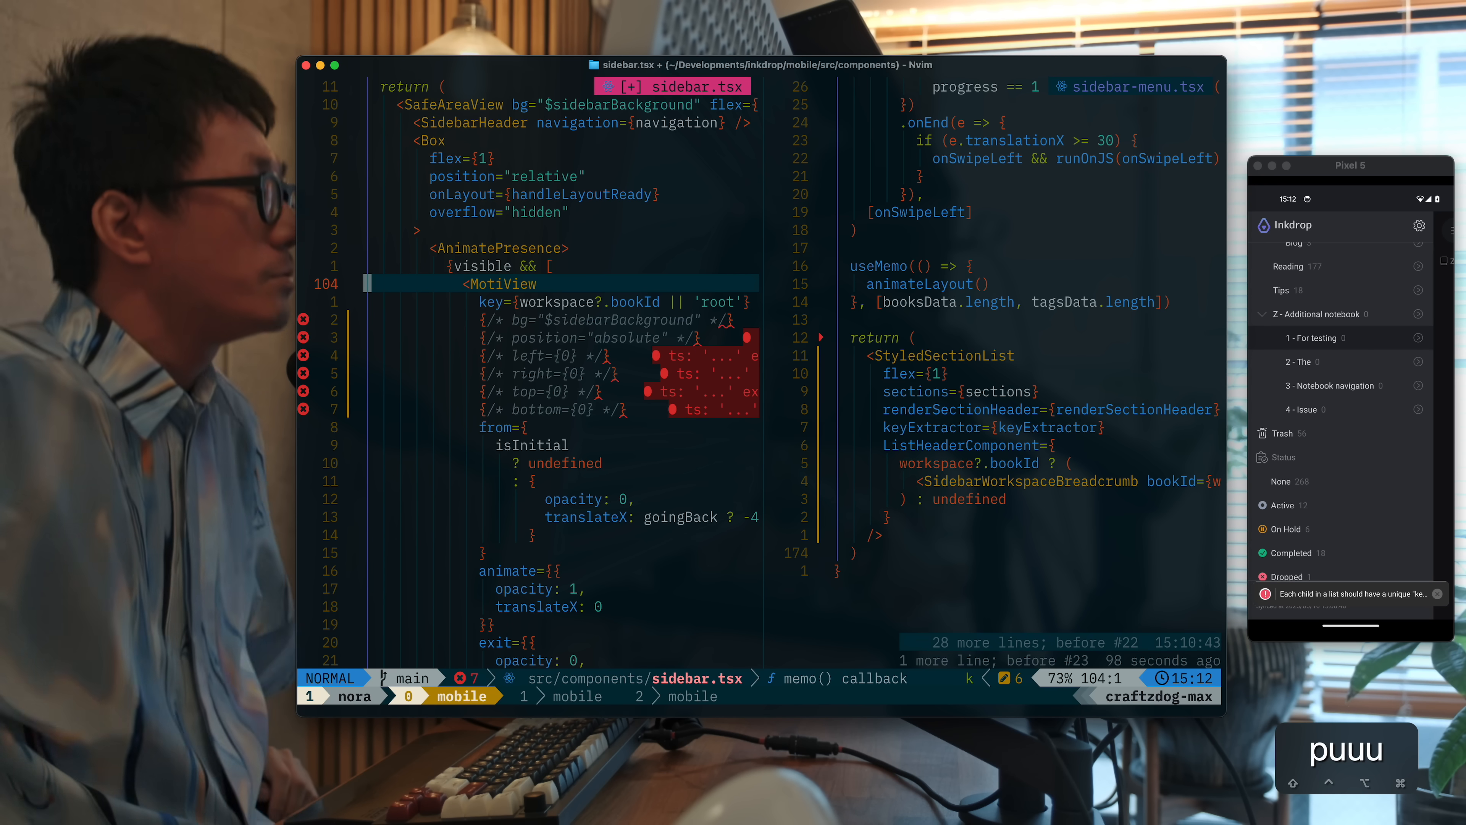
Undo to restore the MotiView wrapper with bg, absolute position and edge props, then its animation props
key(j)
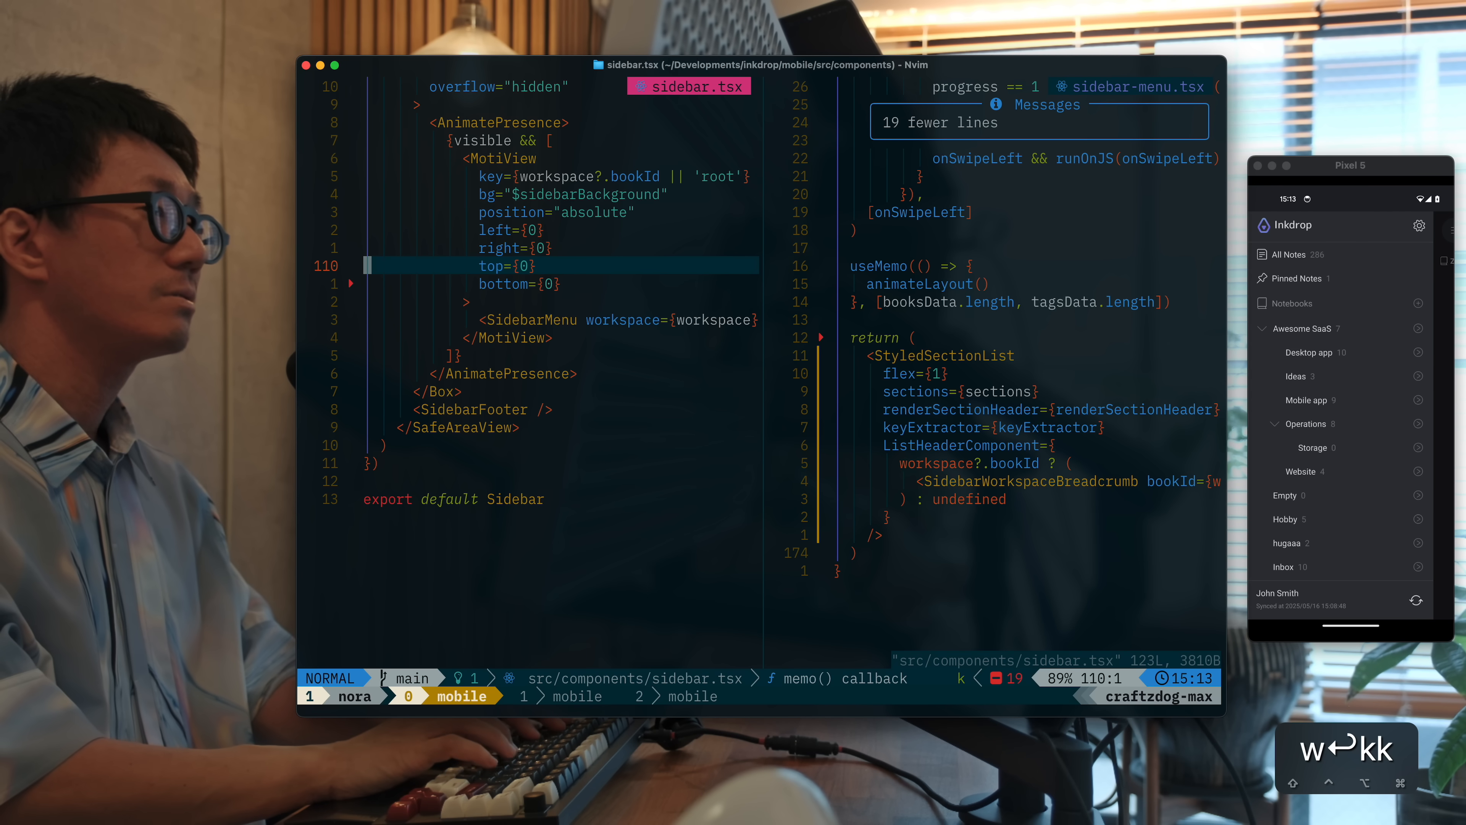
scroll(down, 3)
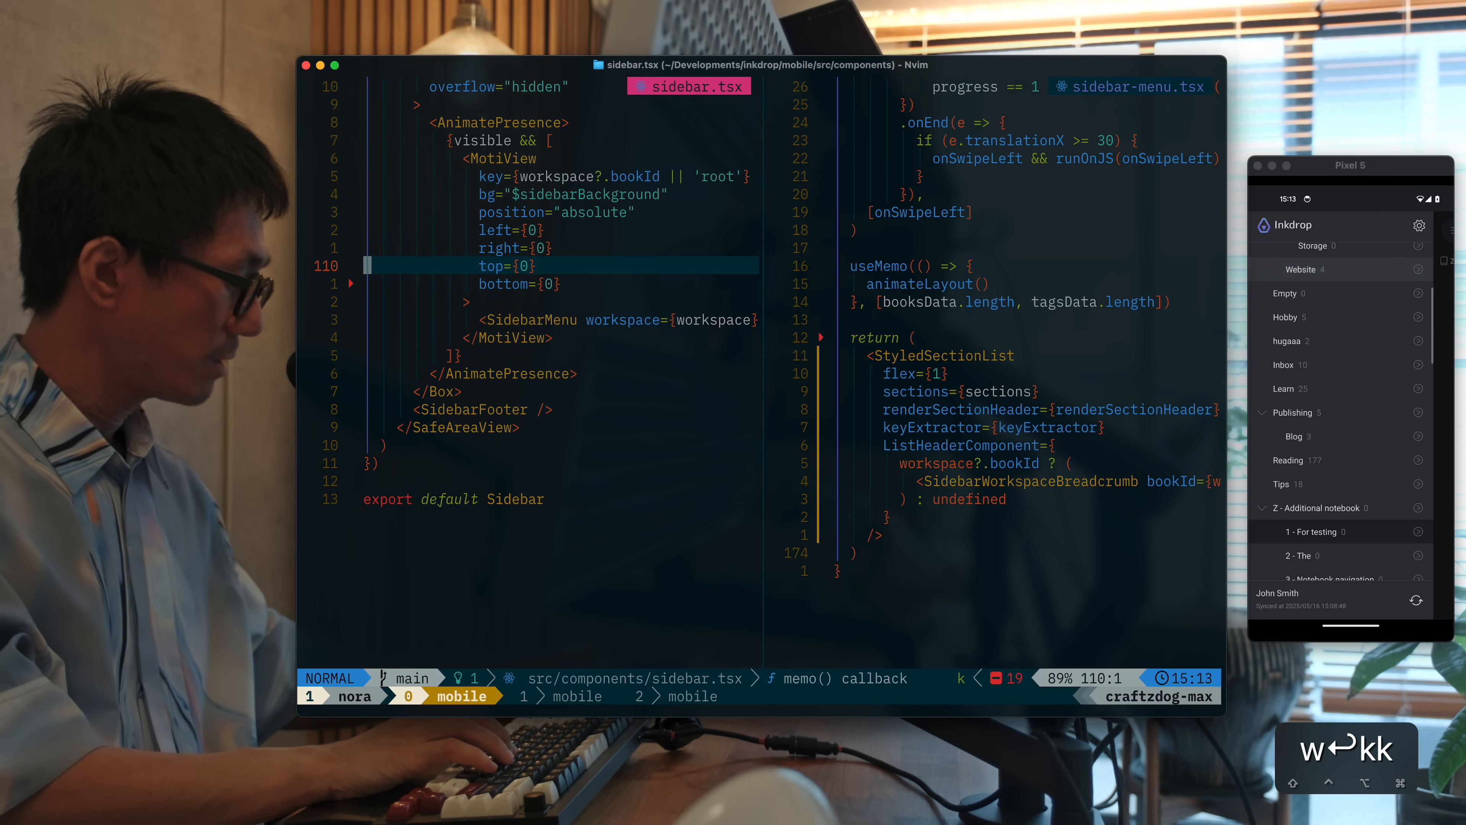
scroll(down, 3)
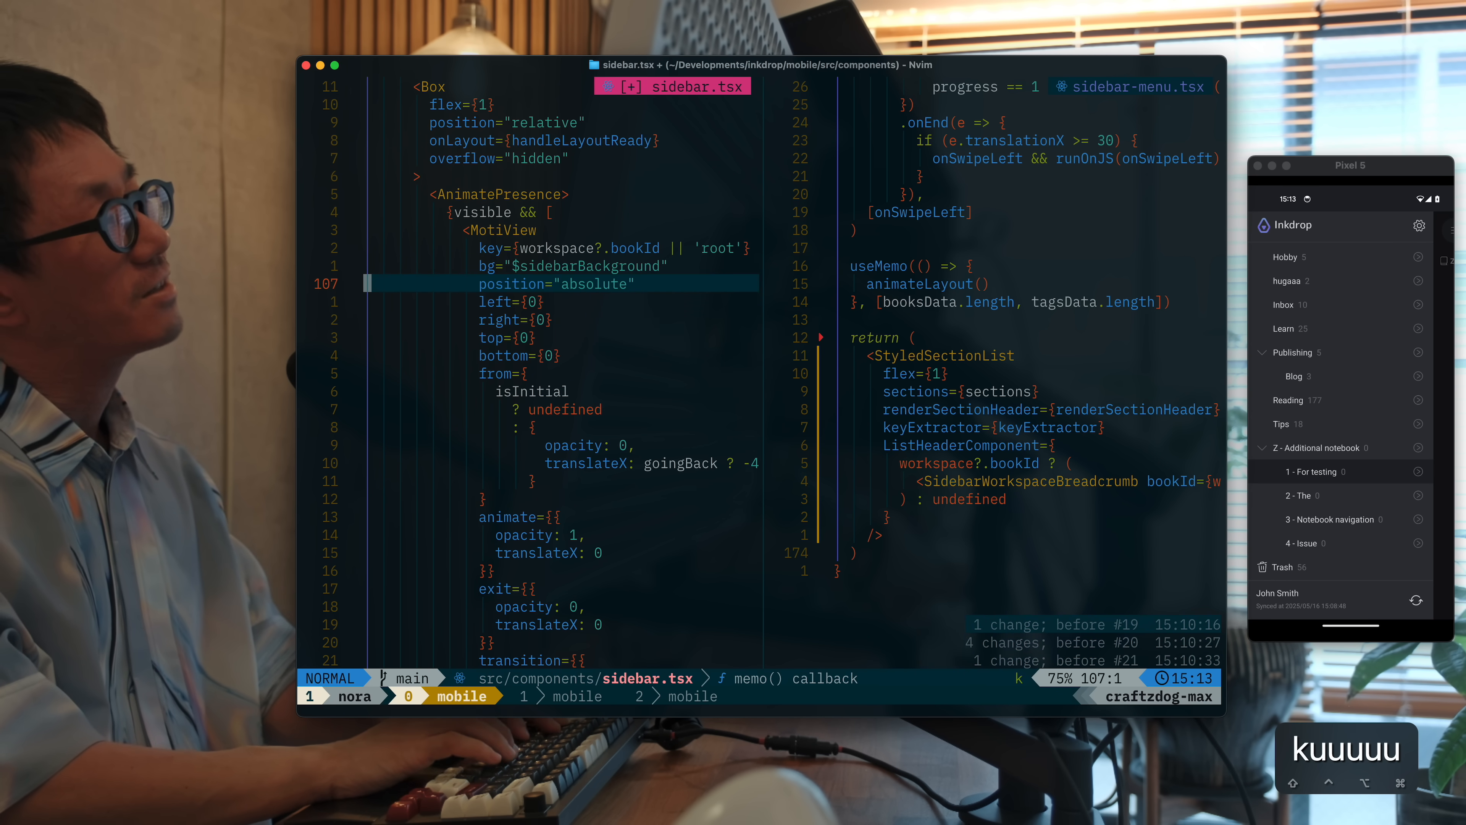
key(k)
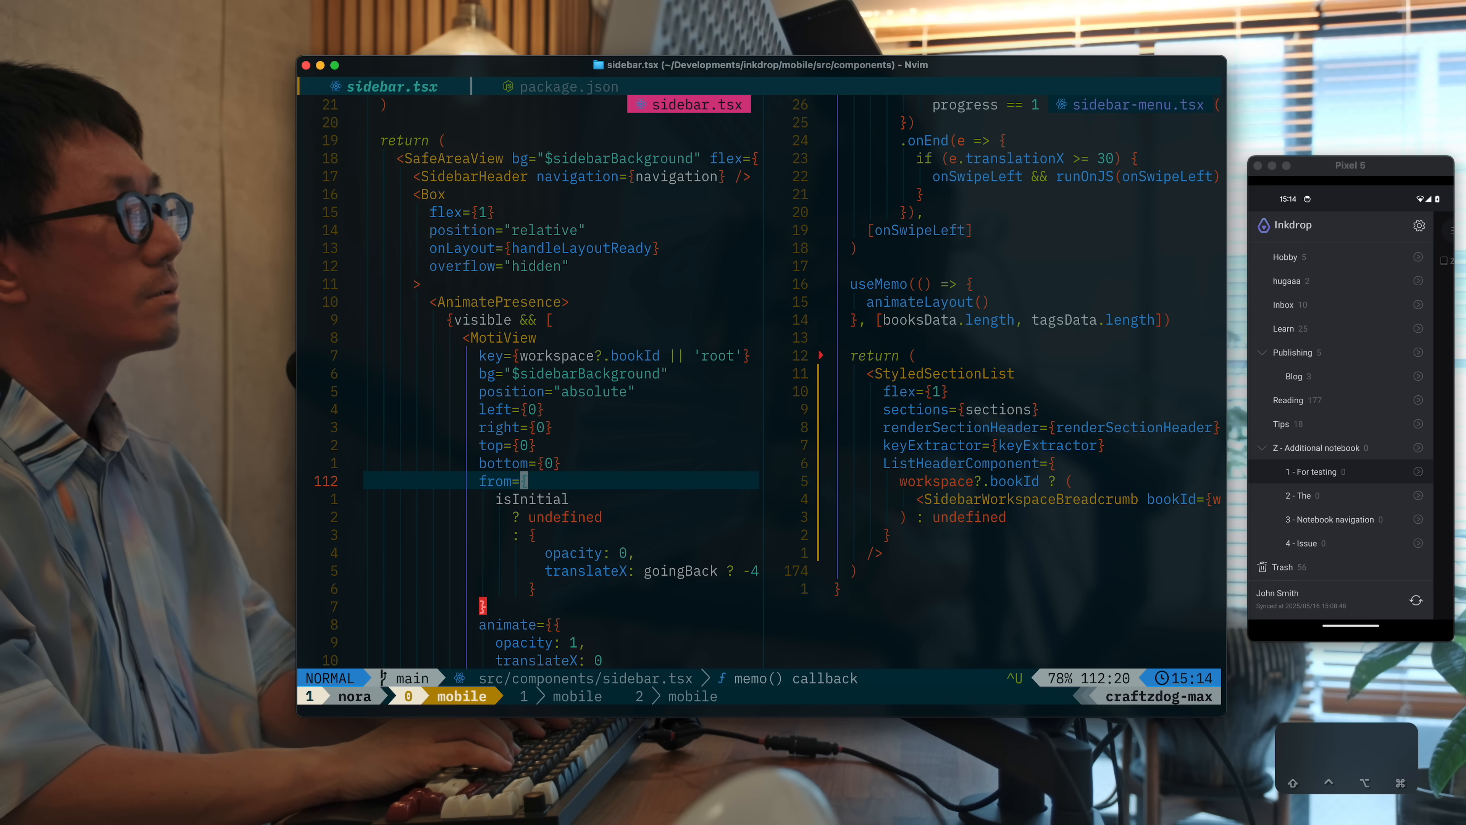
Review the component's return in sidebar.tsx and tap the scrolled sidebar in the emulator
key(ctrl+u)
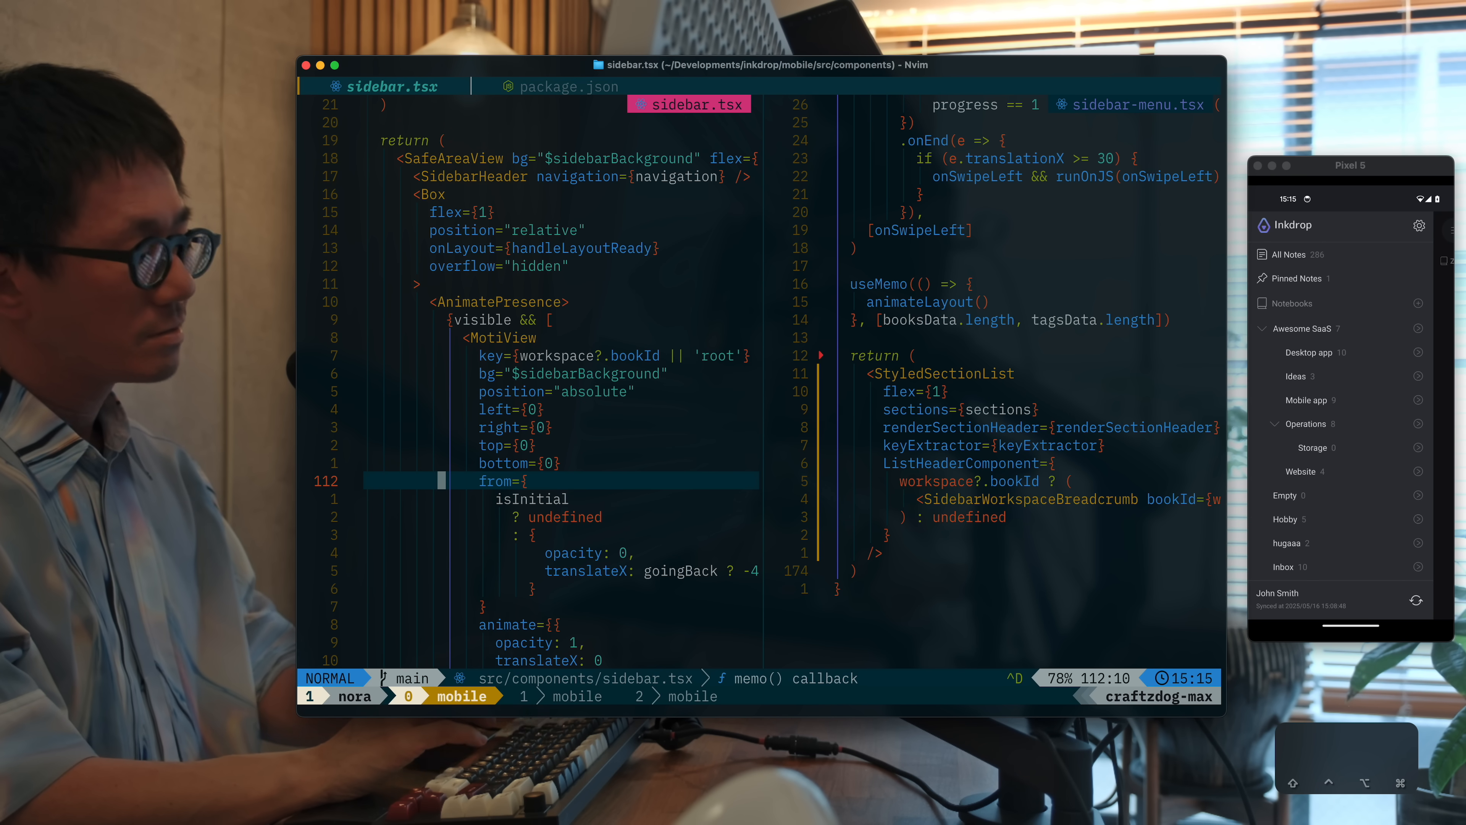
scroll(down, 3)
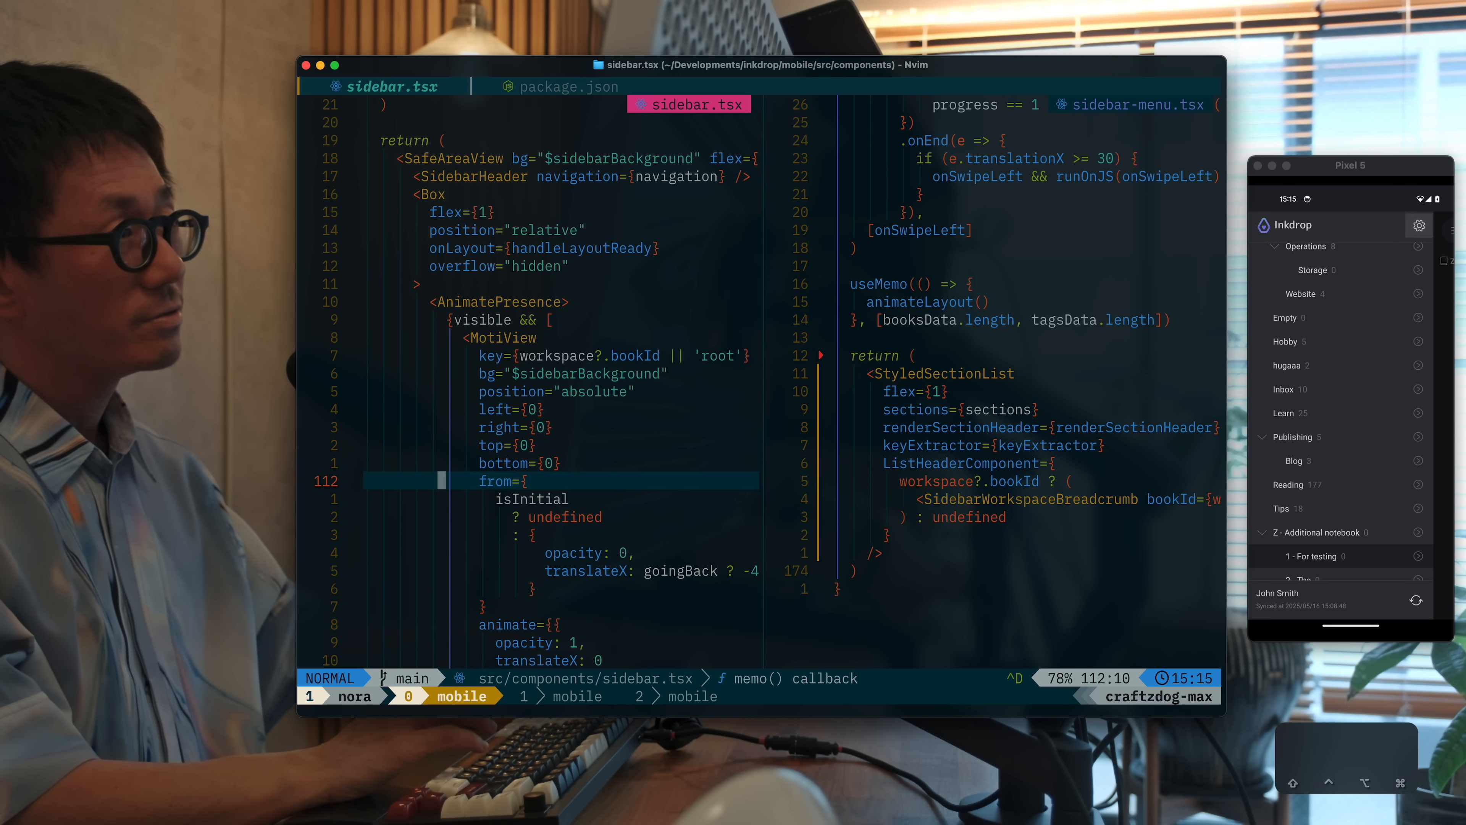
click(1420, 224)
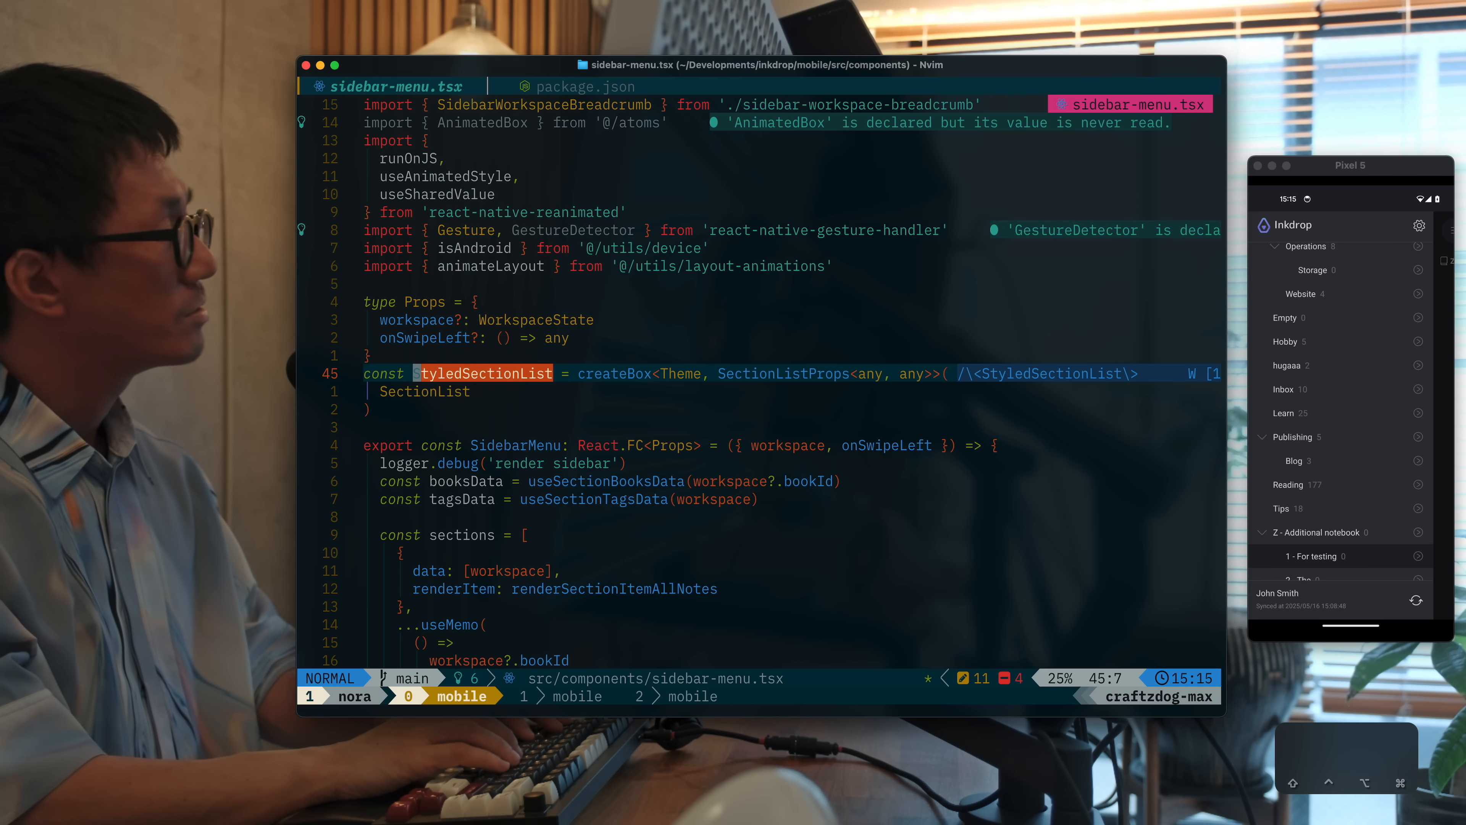
key(j)
text(const StyledFlashList = createBox<Theme, SectionListProps<any, any>>()
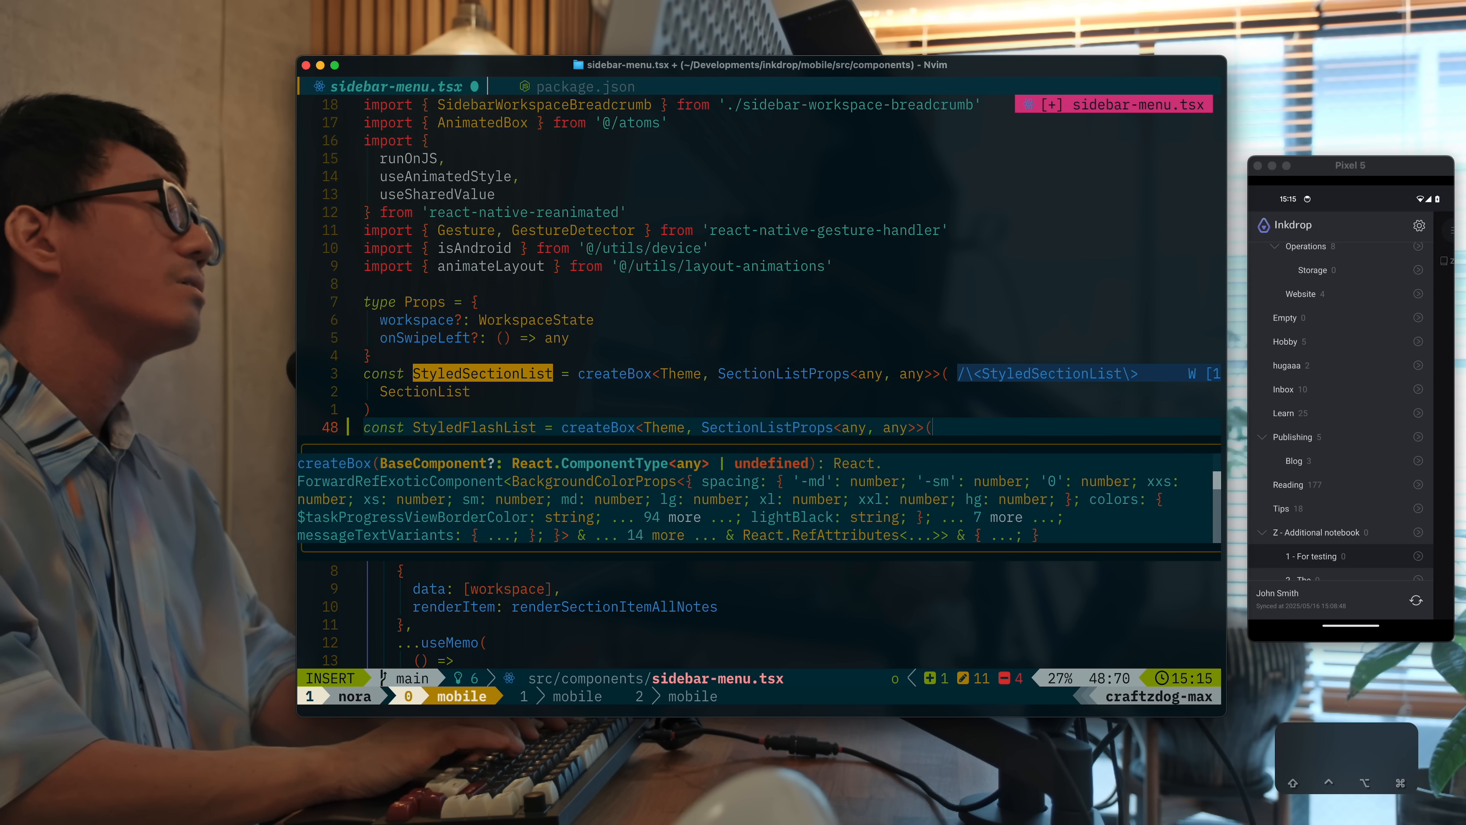
key(Return)
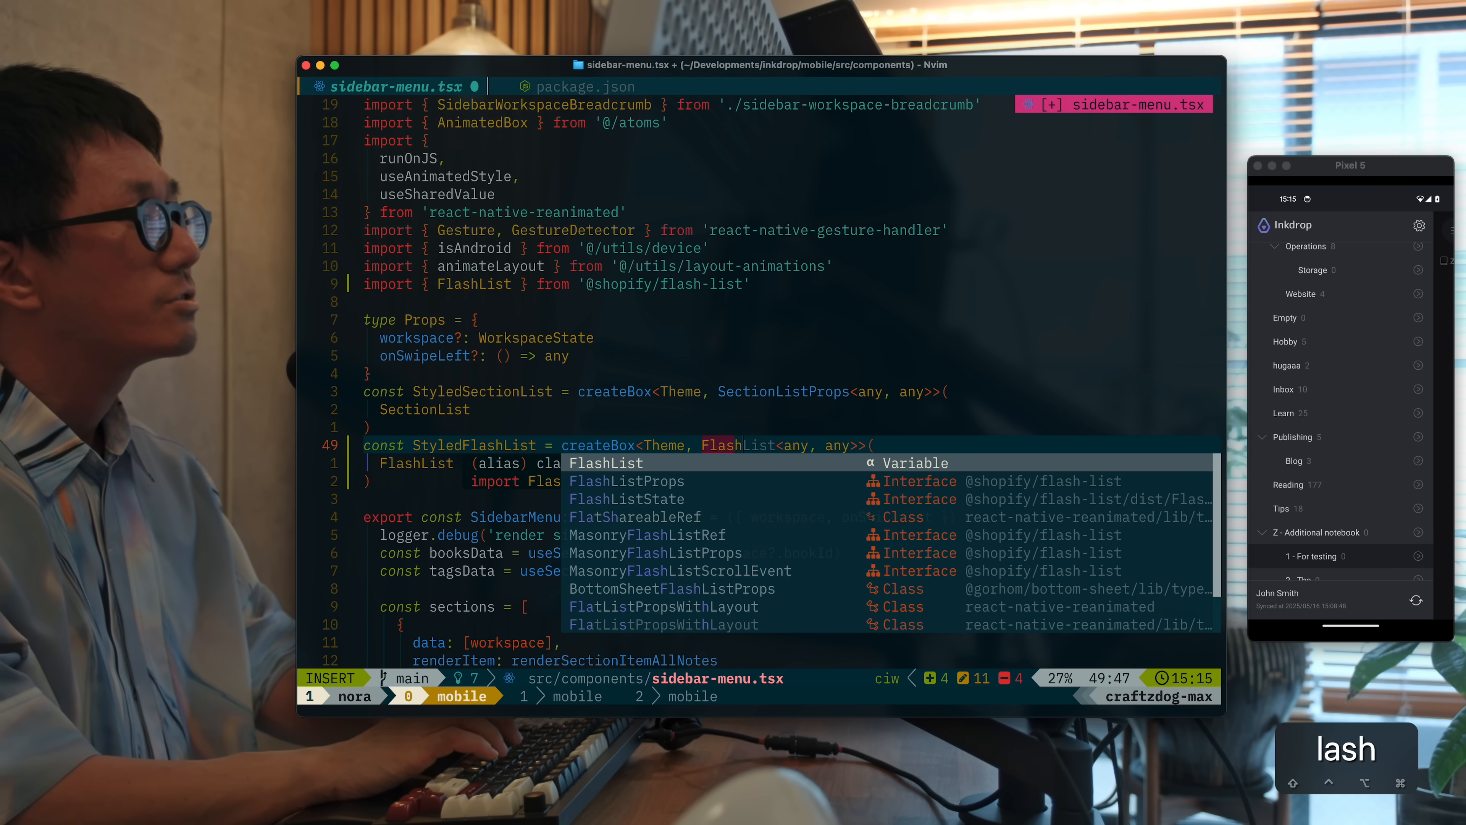
text(Props)
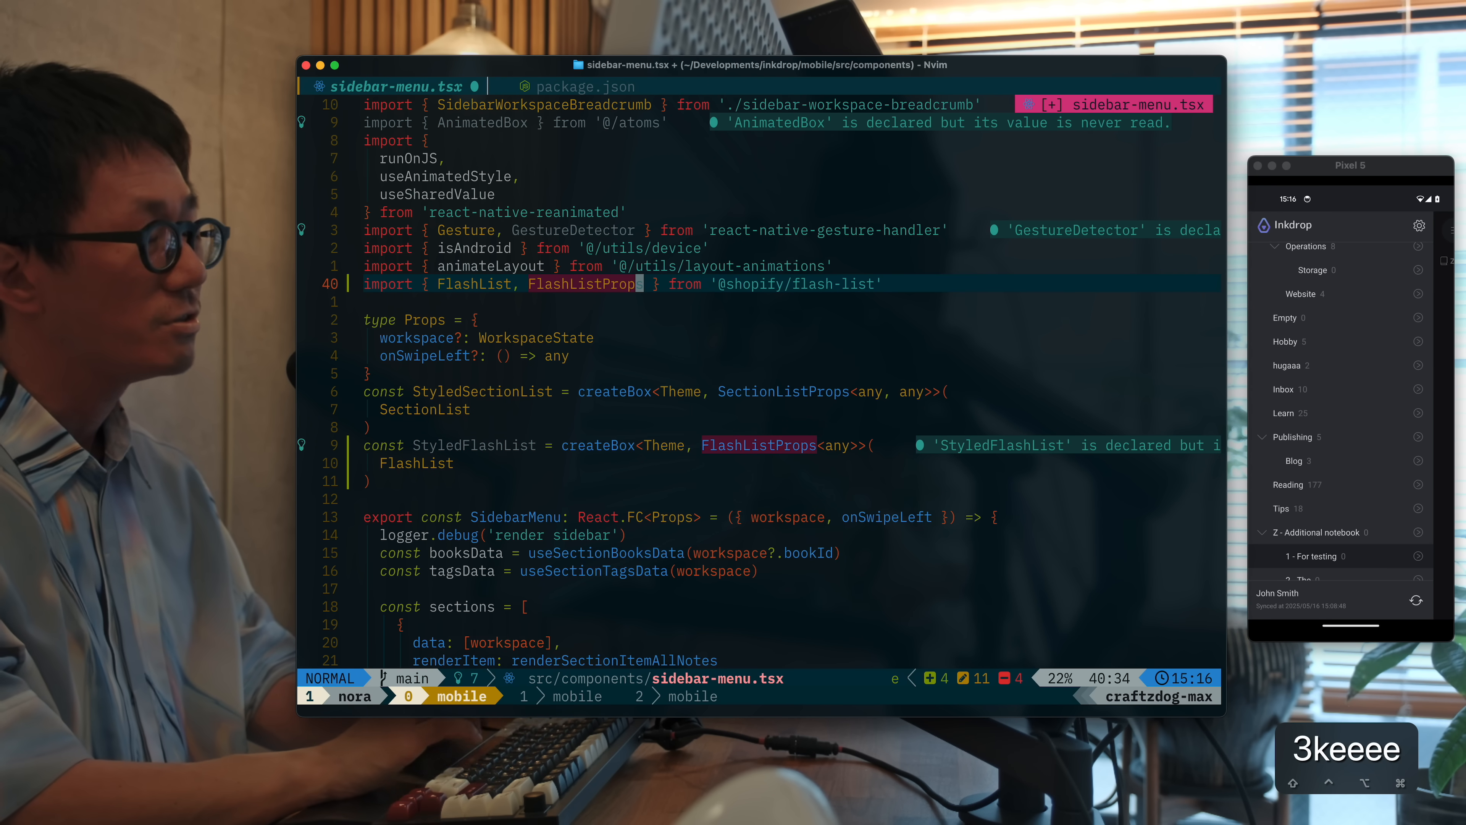
mouse_move(1445, 341)
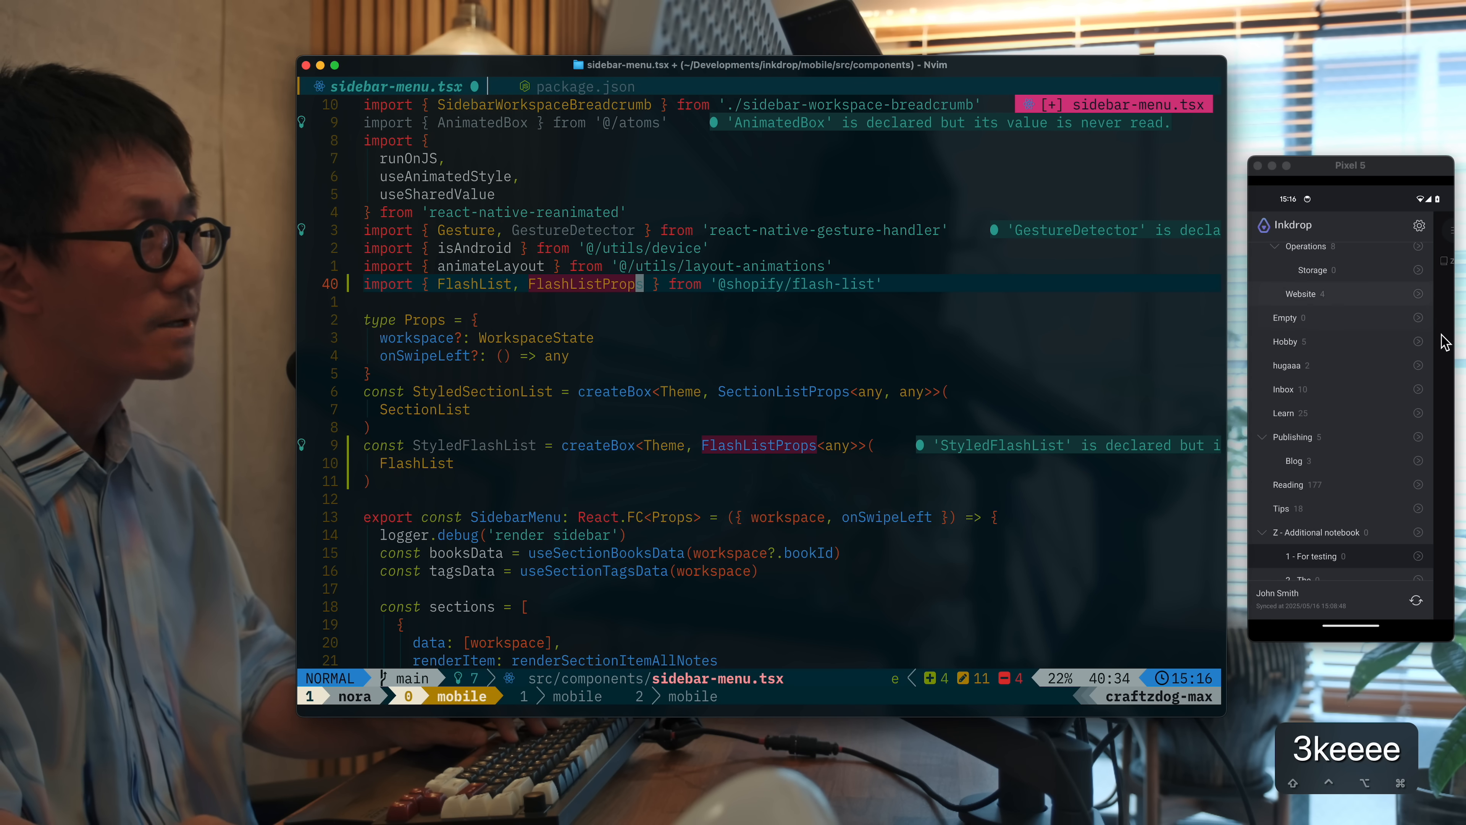
mouse_move(1083, 626)
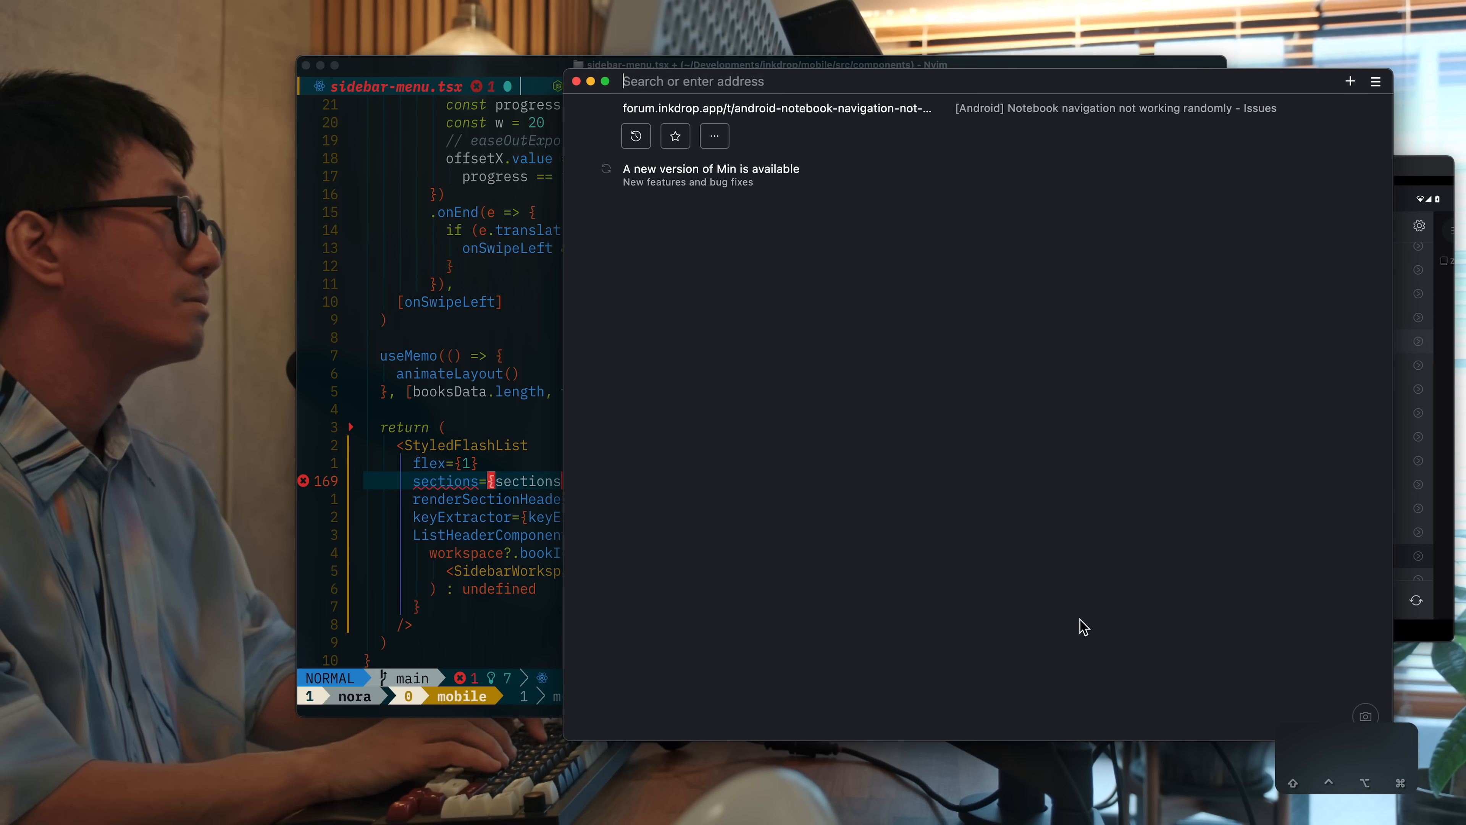
Search the web for 'flashlist se' to find the FlashList SectionList guide
text(forum.inkdrop.app)
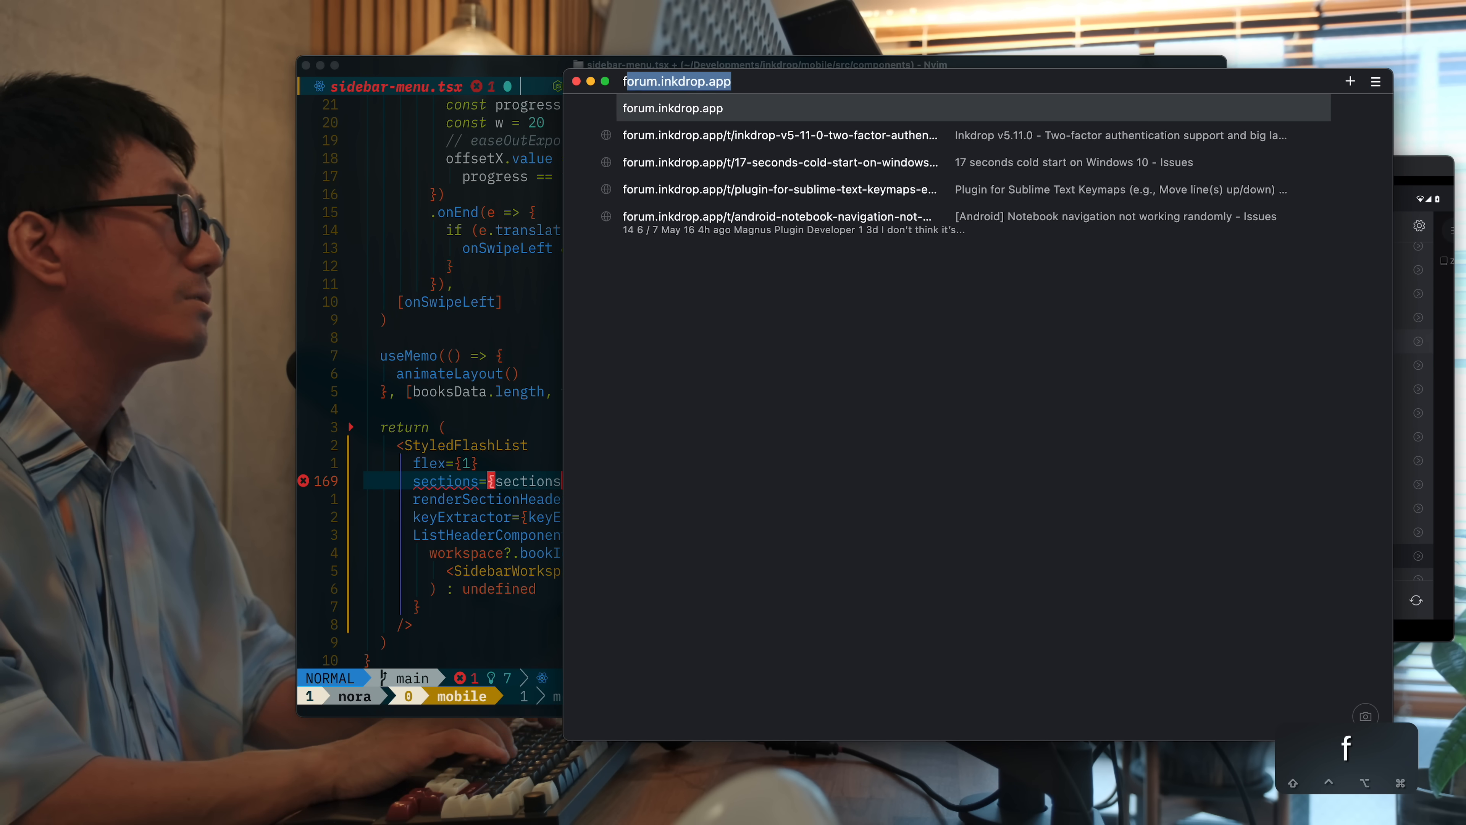
text(flashlist se)
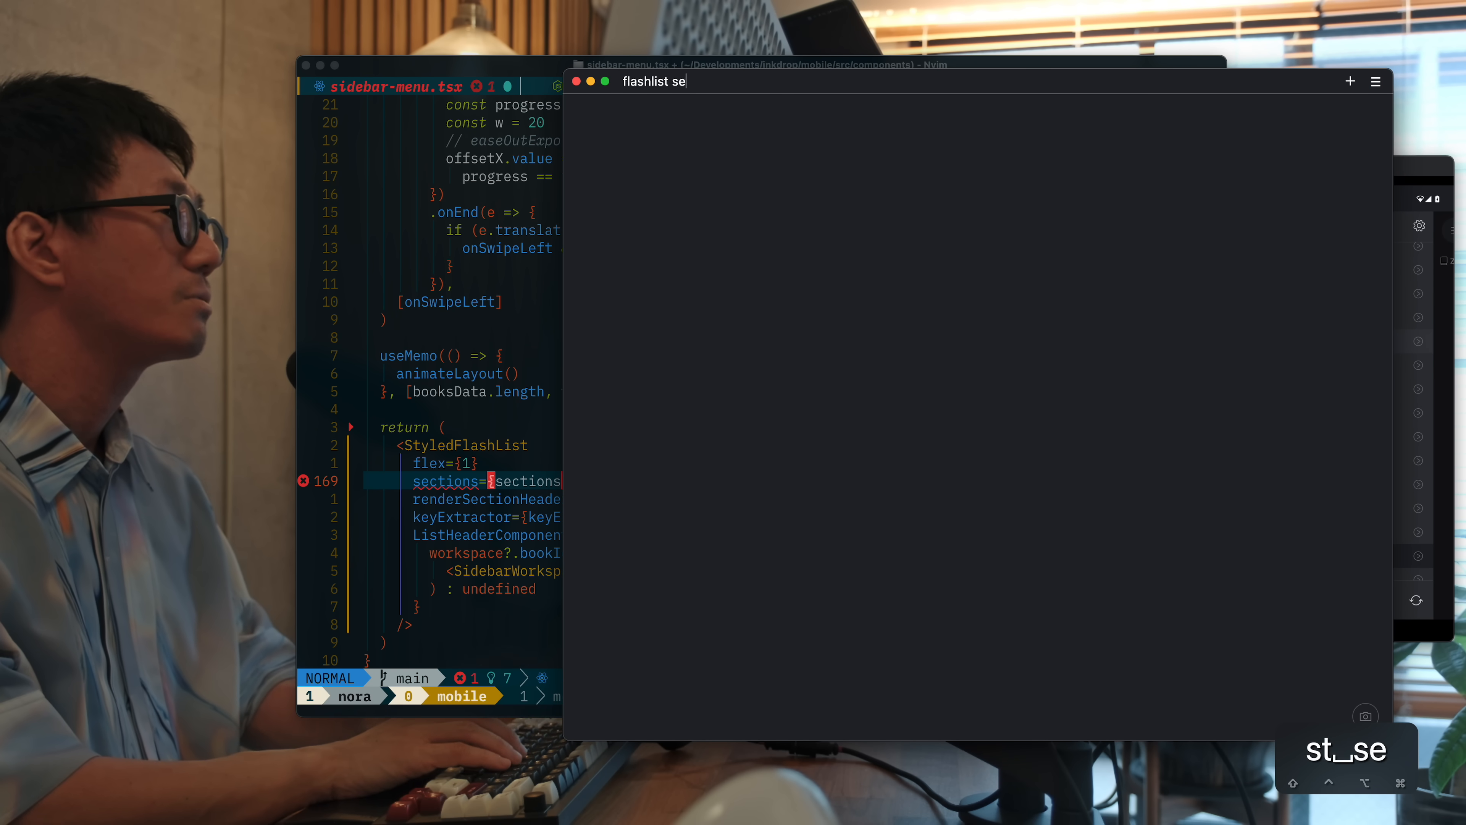
key(Return)
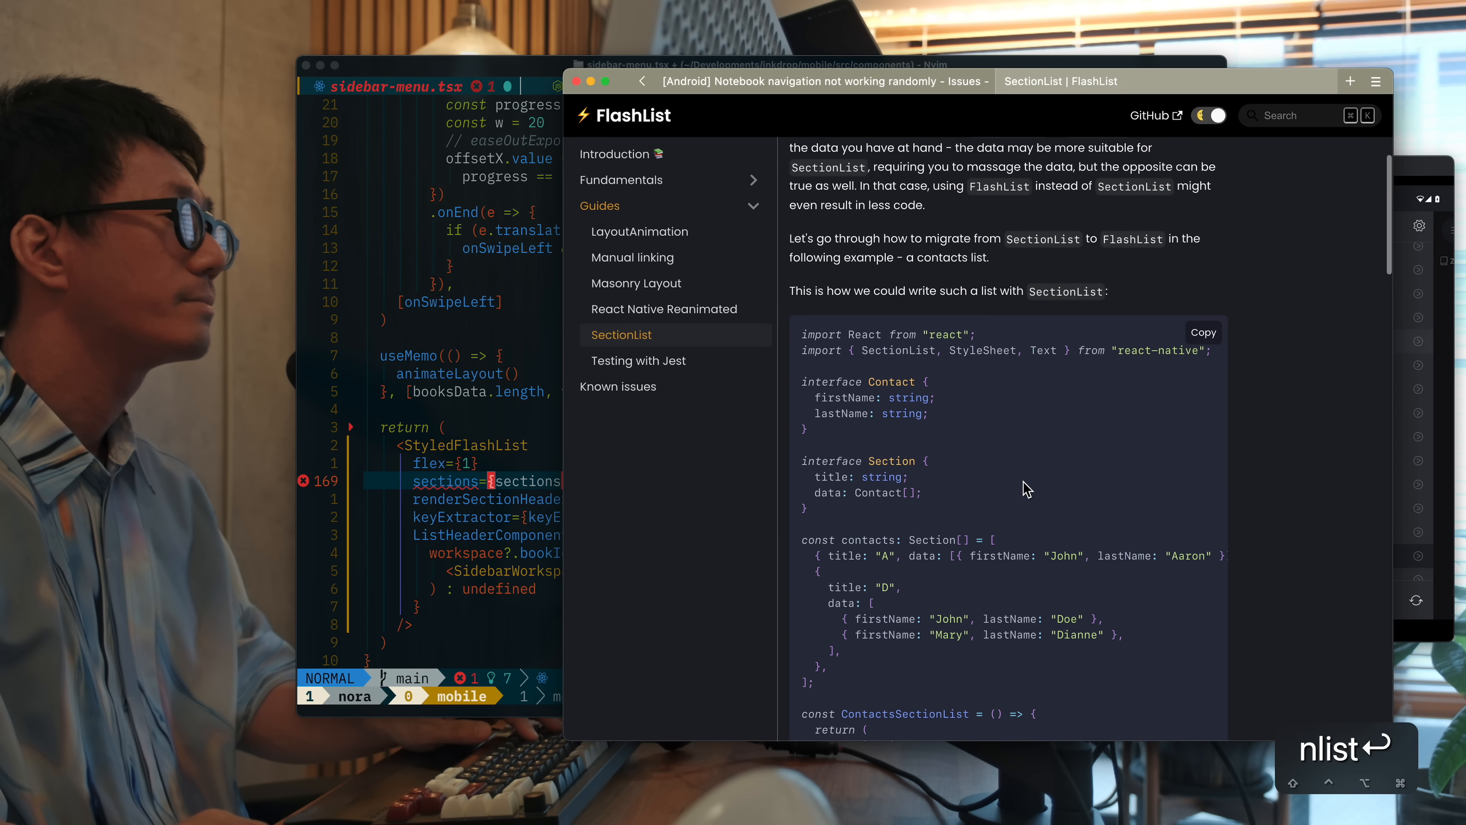
Scroll to the 'To migrate to FlashList' contacts flat-list conversion example
scroll(down, 3)
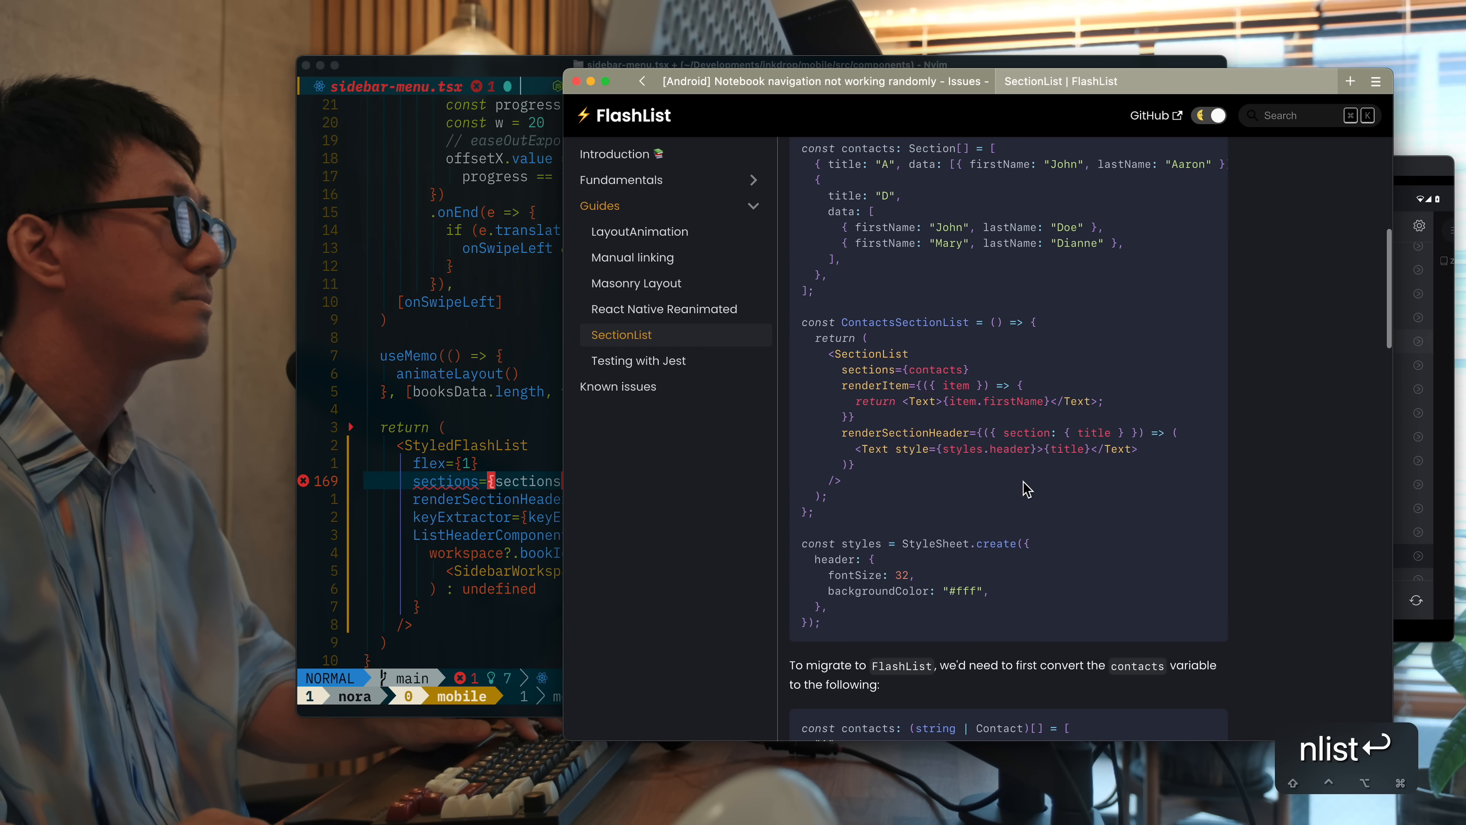
scroll(down, 3)
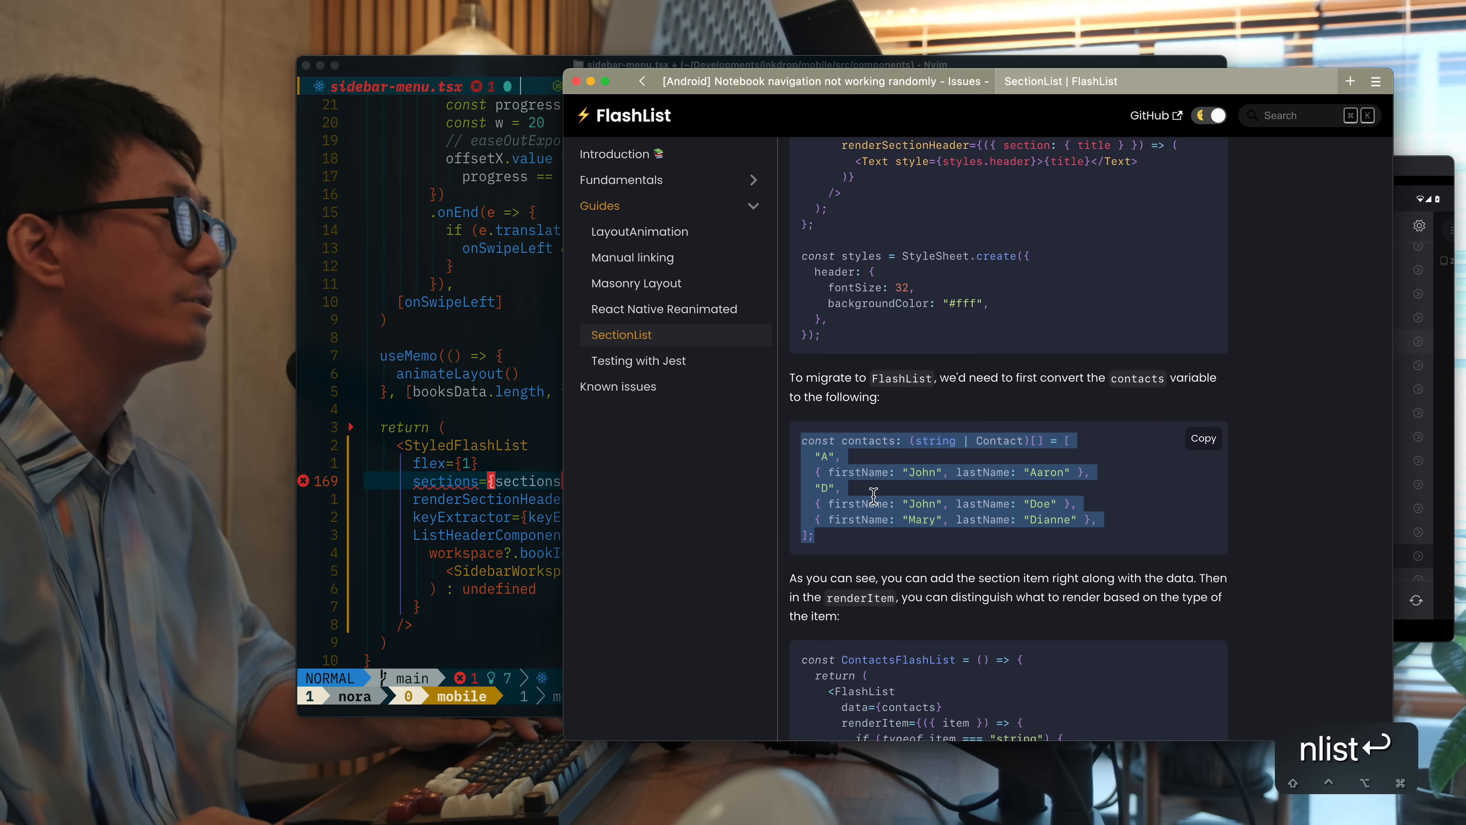
mouse_move(858, 442)
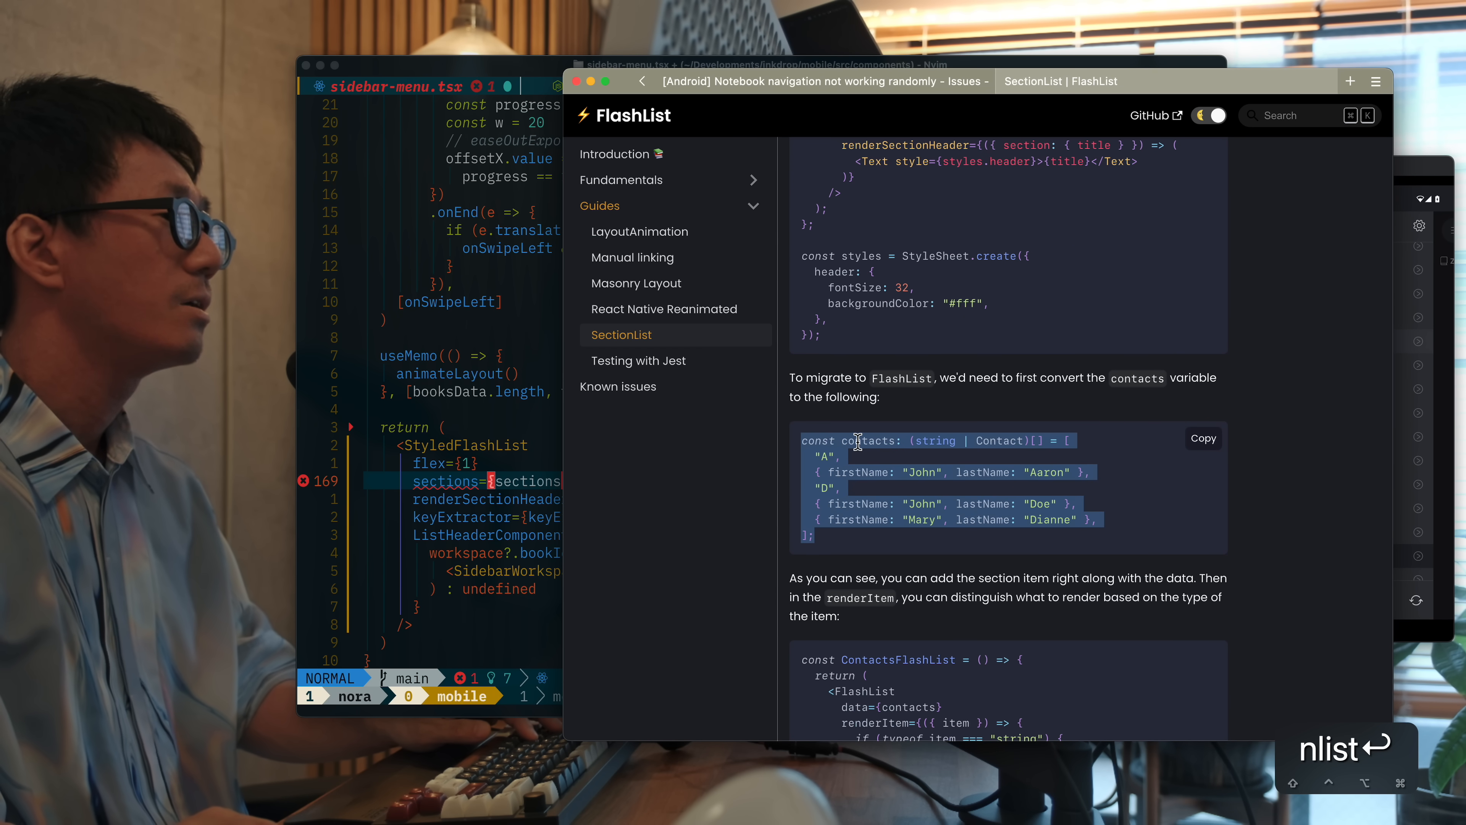
scroll(down, 3)
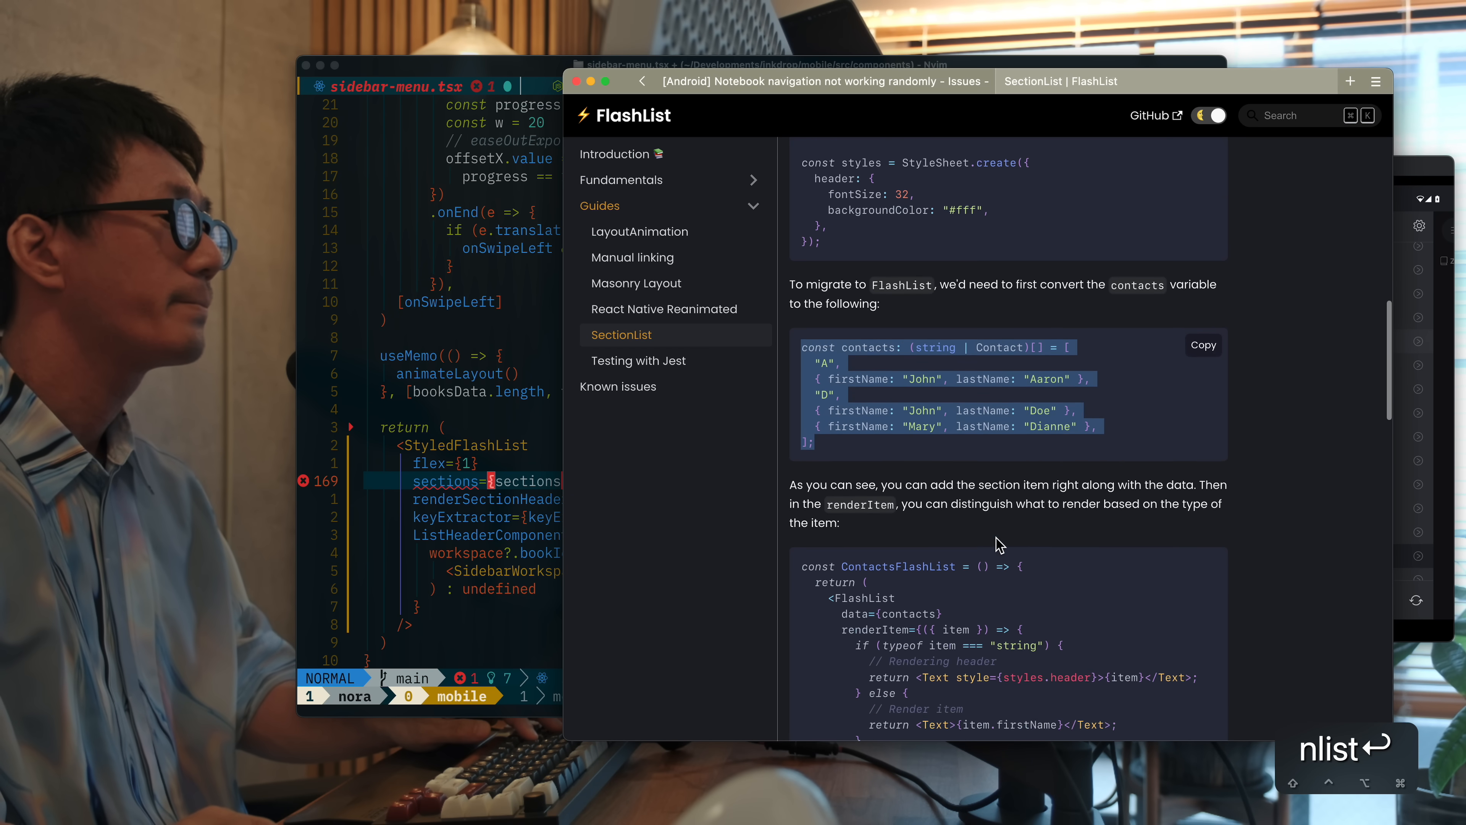
scroll(down, 3)
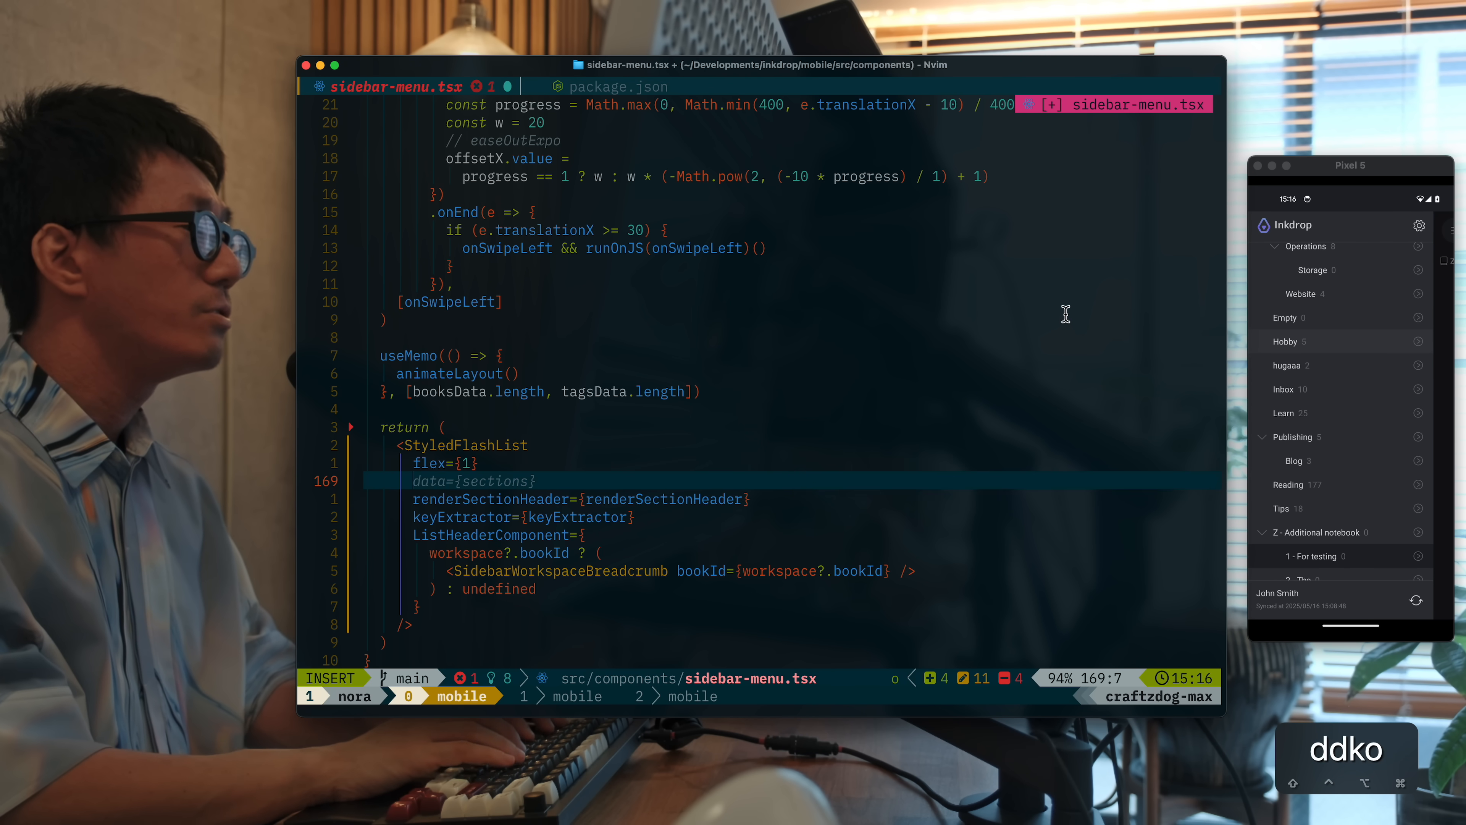
Review the sections definition and switch StyledFlashList's data to booksData
key(ctrl+u)
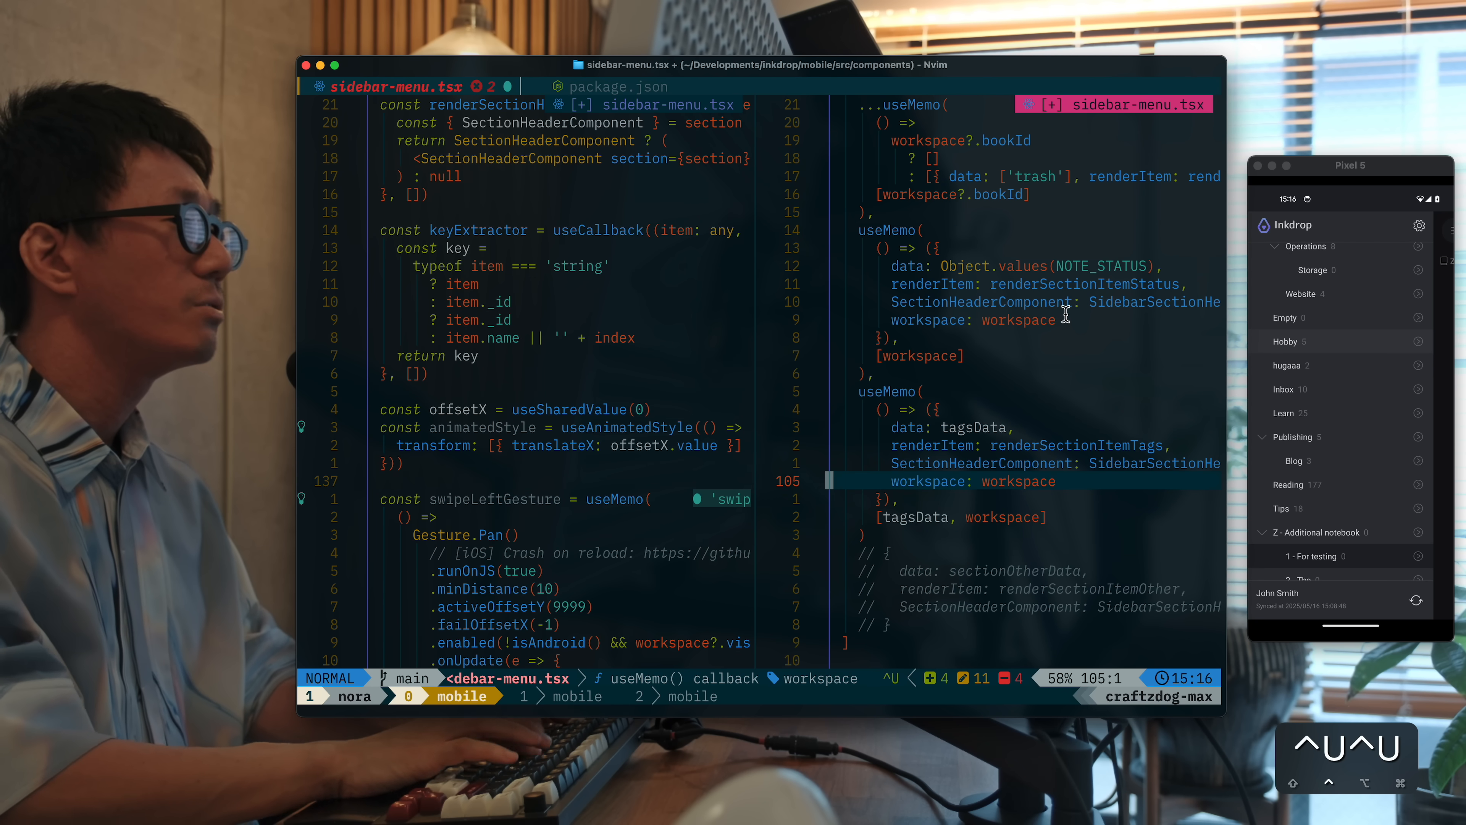
scroll(up, 3)
text(enderItem=)
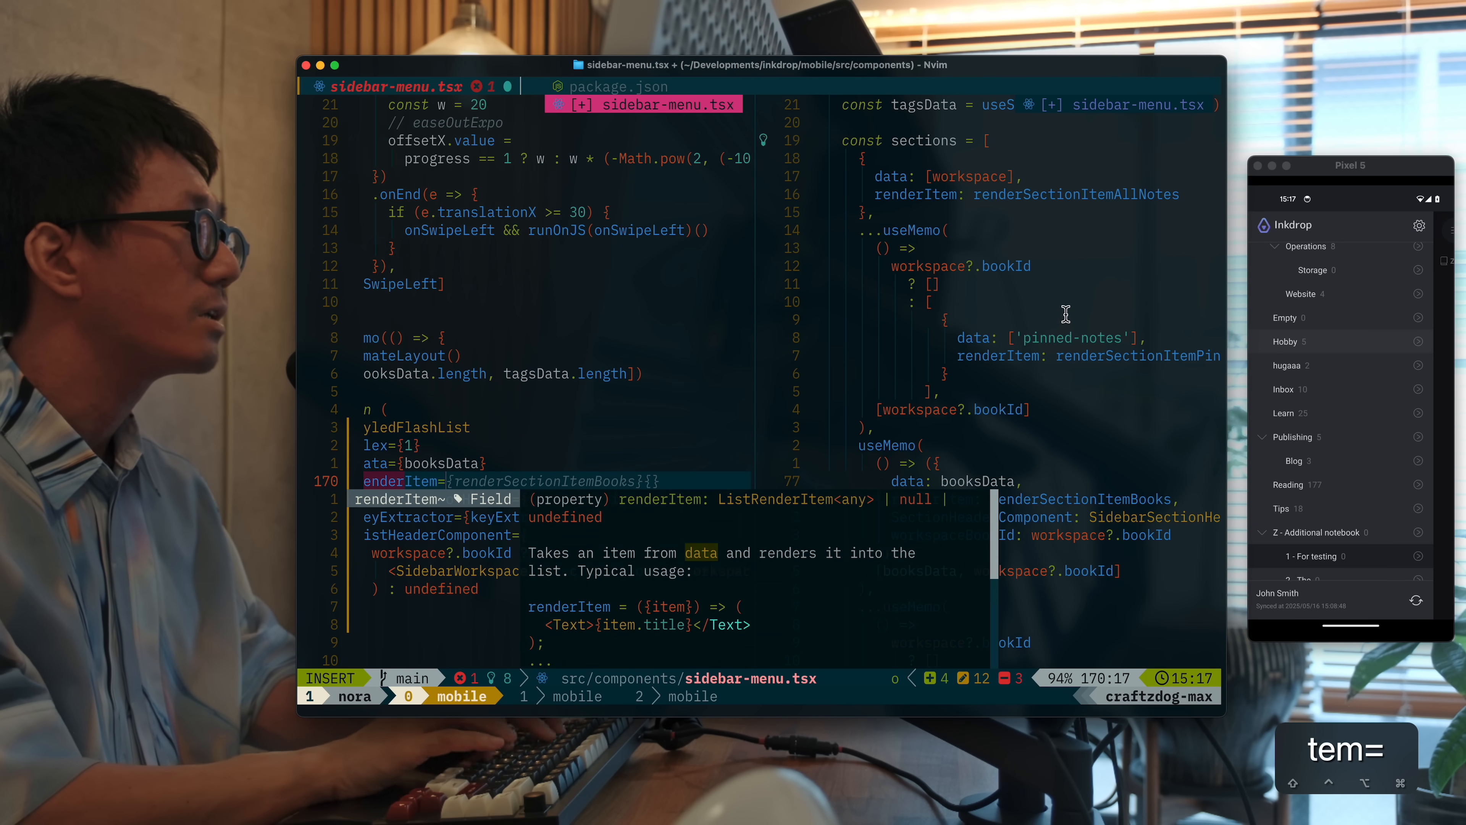
text(item}) => {)
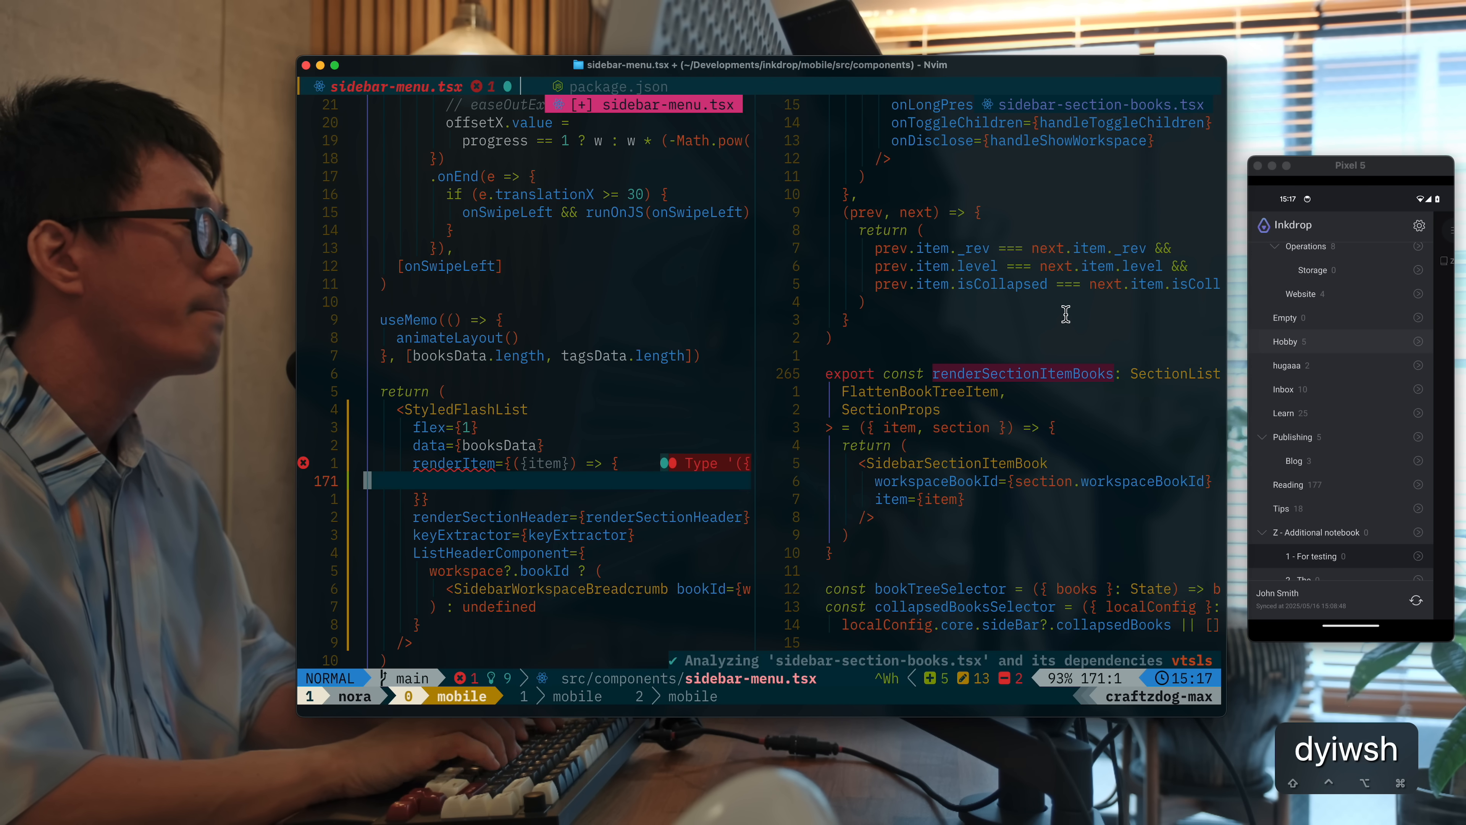
Set renderItem to ({item}) => renderSectionItemBooks({item, section: {...}})
text(return renderSectionItemBooks()
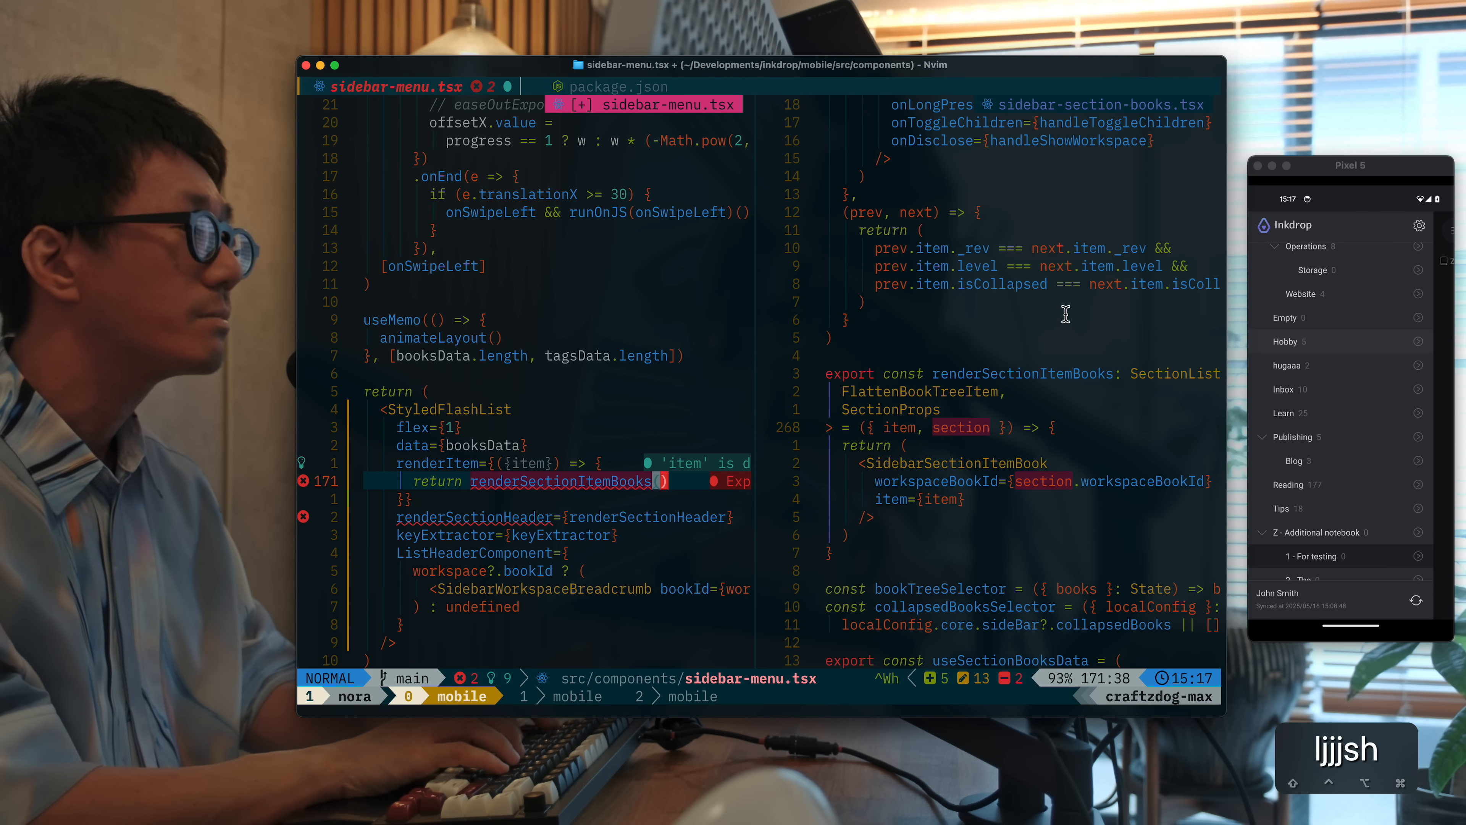
text(item, section:)
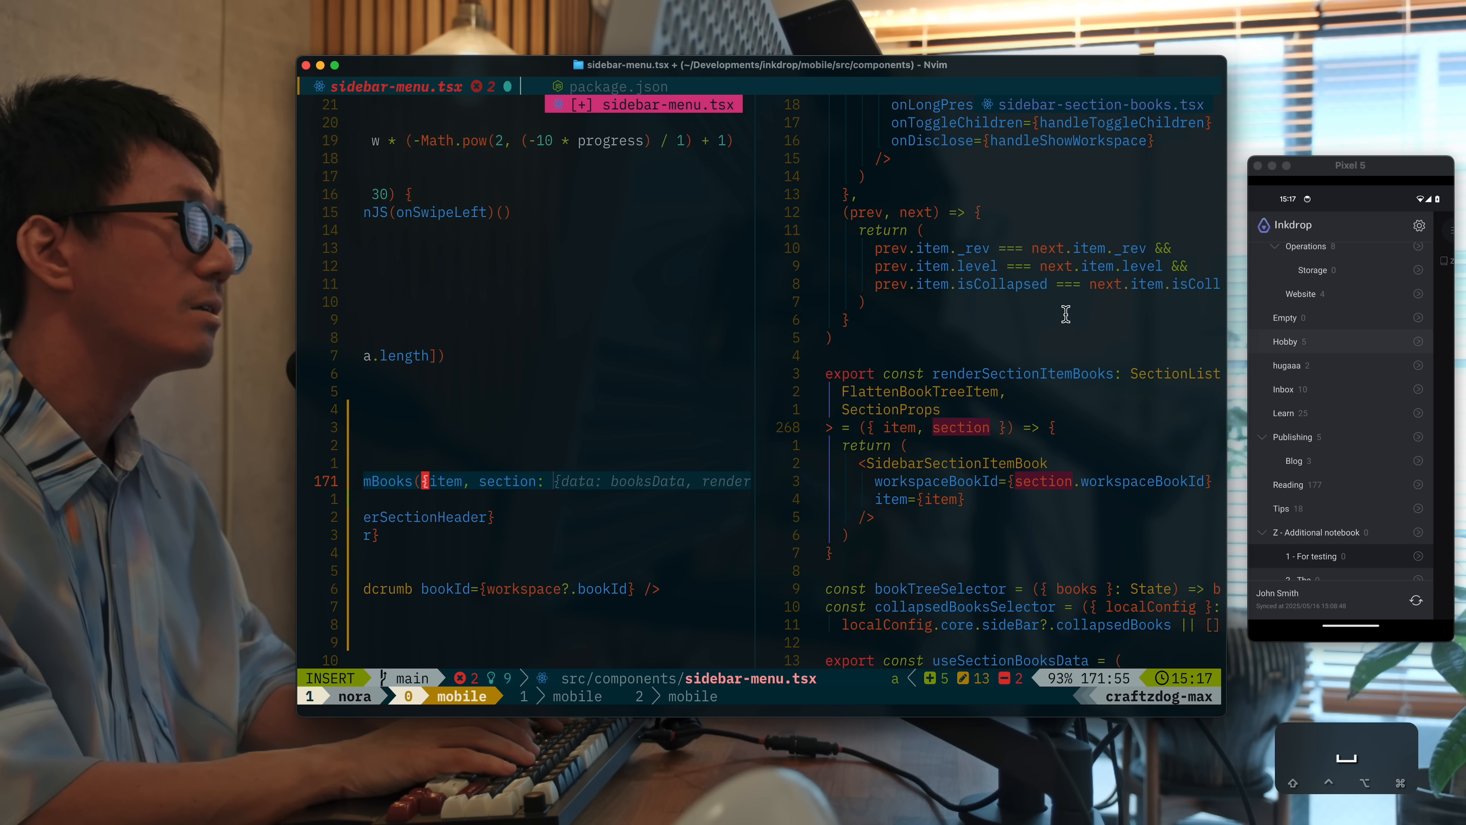
key(Escape)
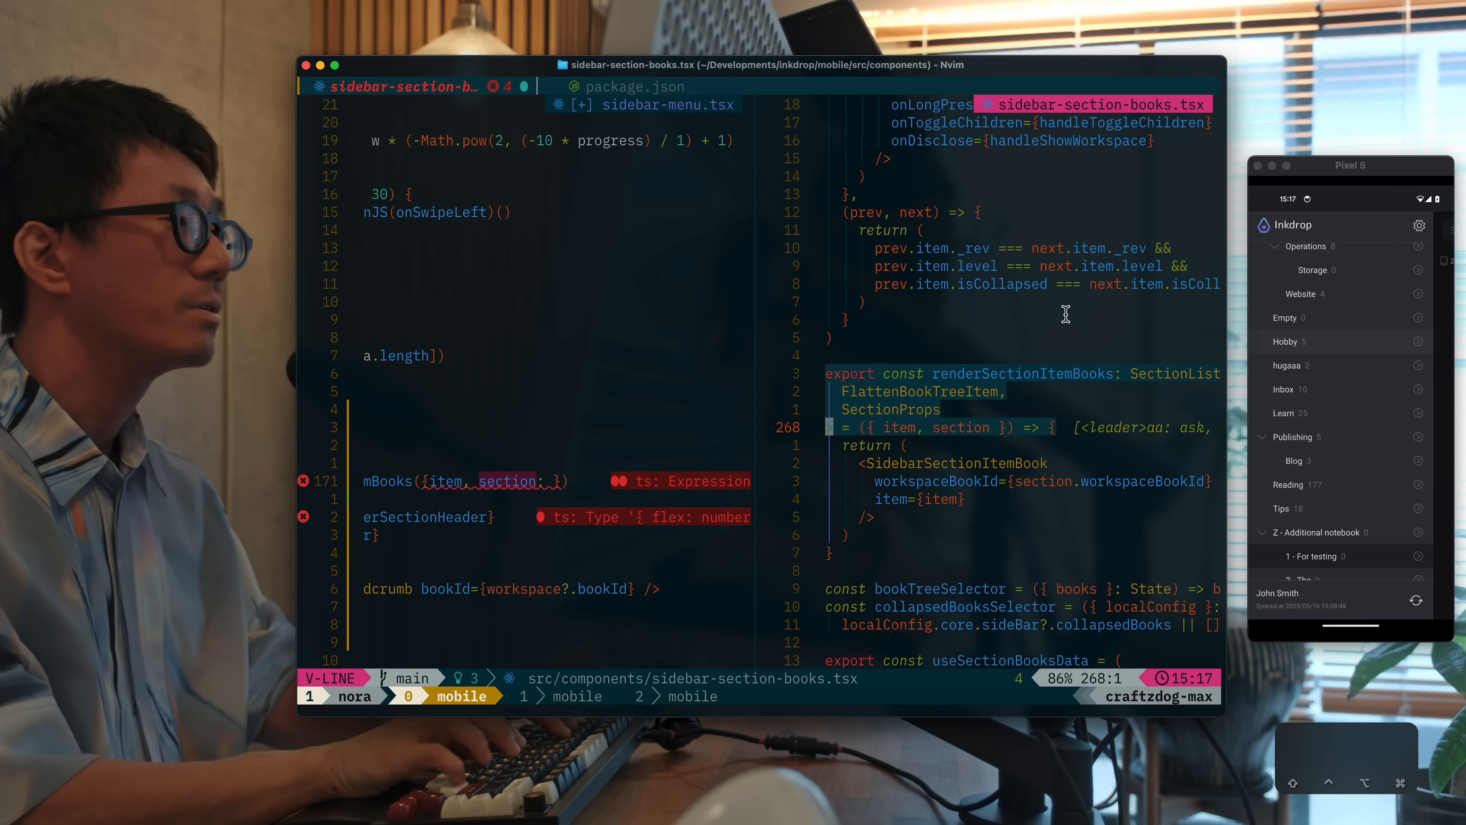
Yank and paste renderSectionItemBooks, renaming the copy to renderSectionItemBooks2
key(y)
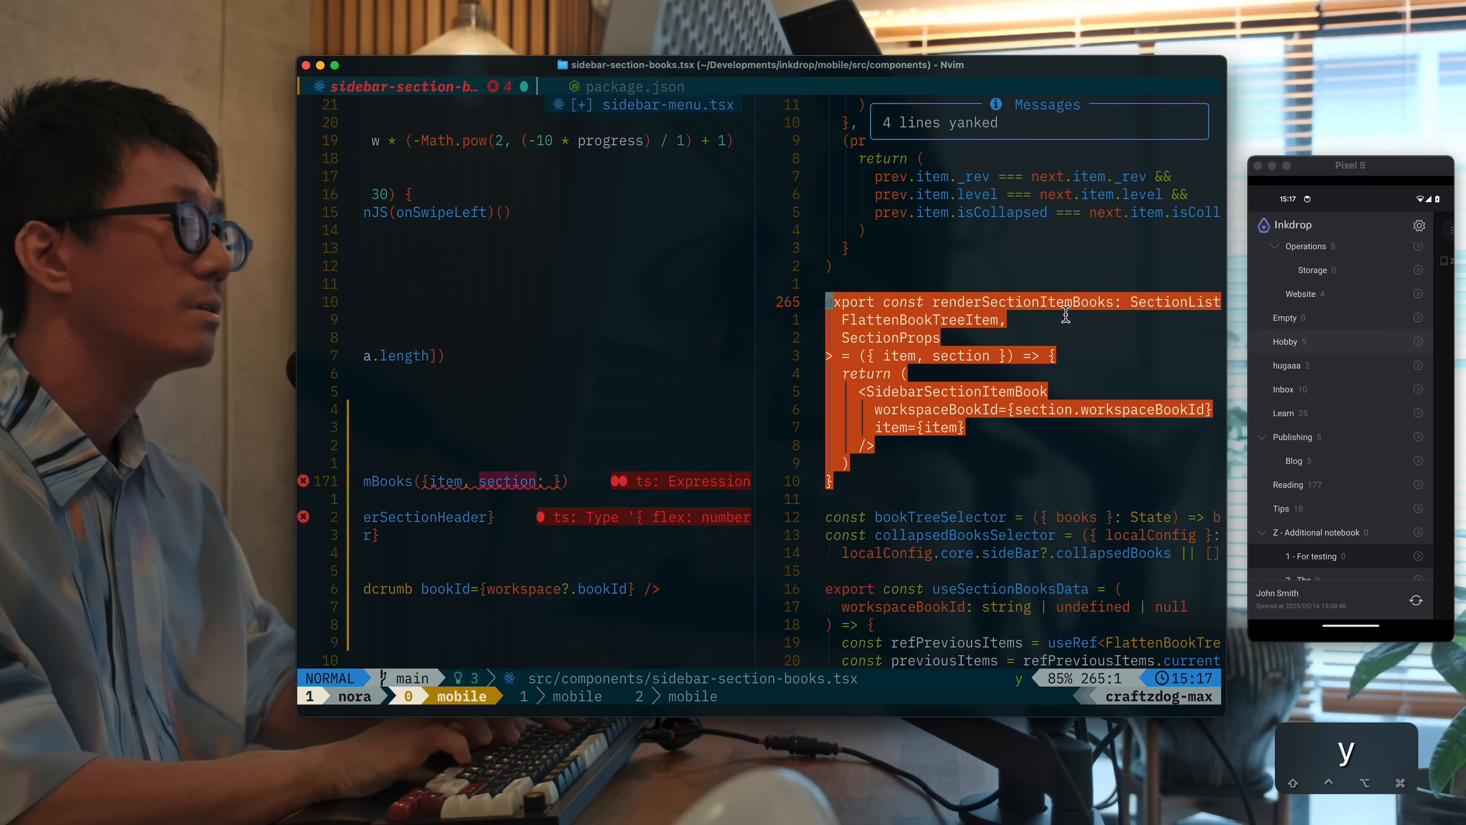
key(p)
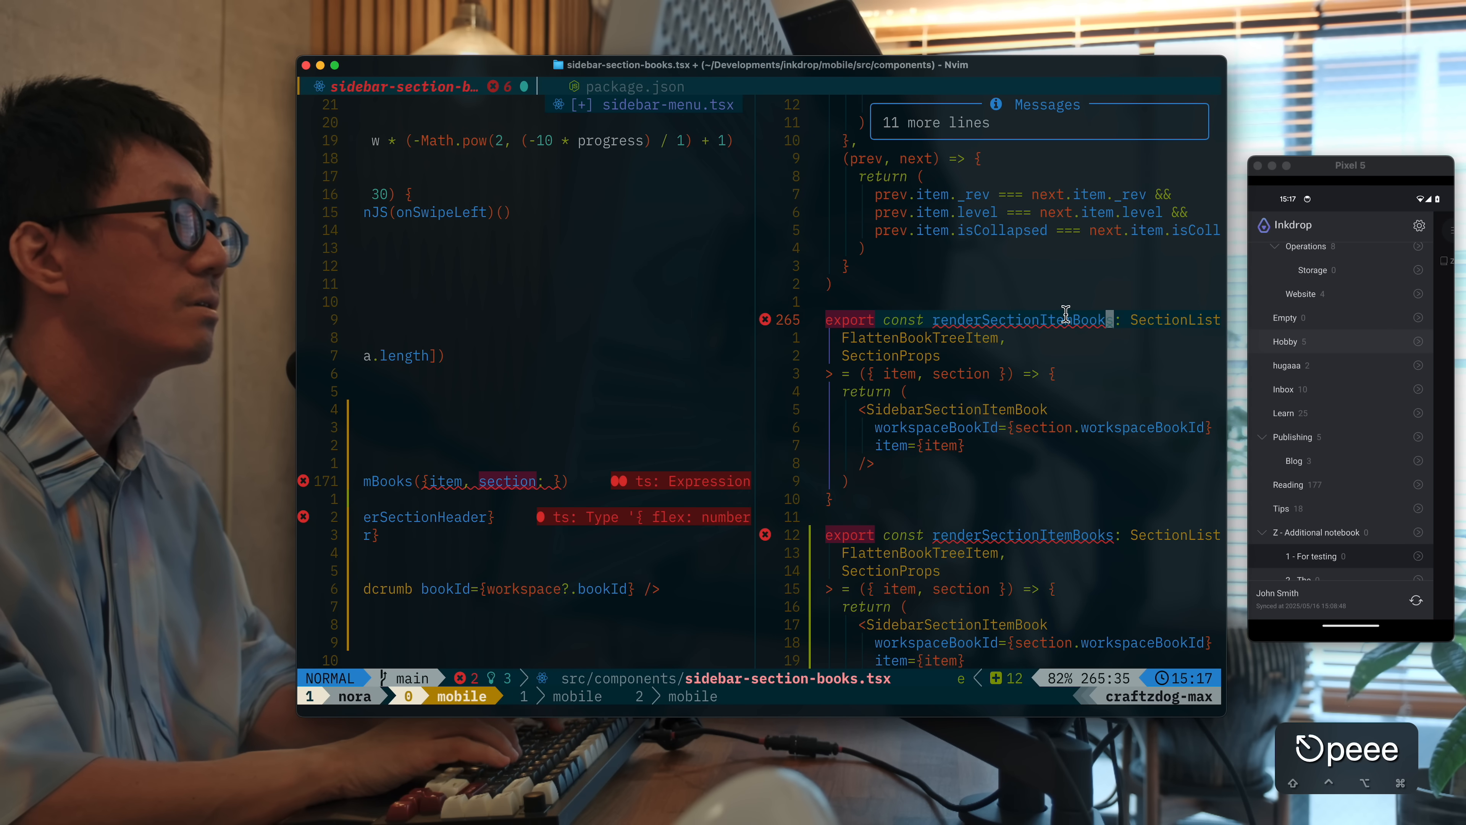
text(2)
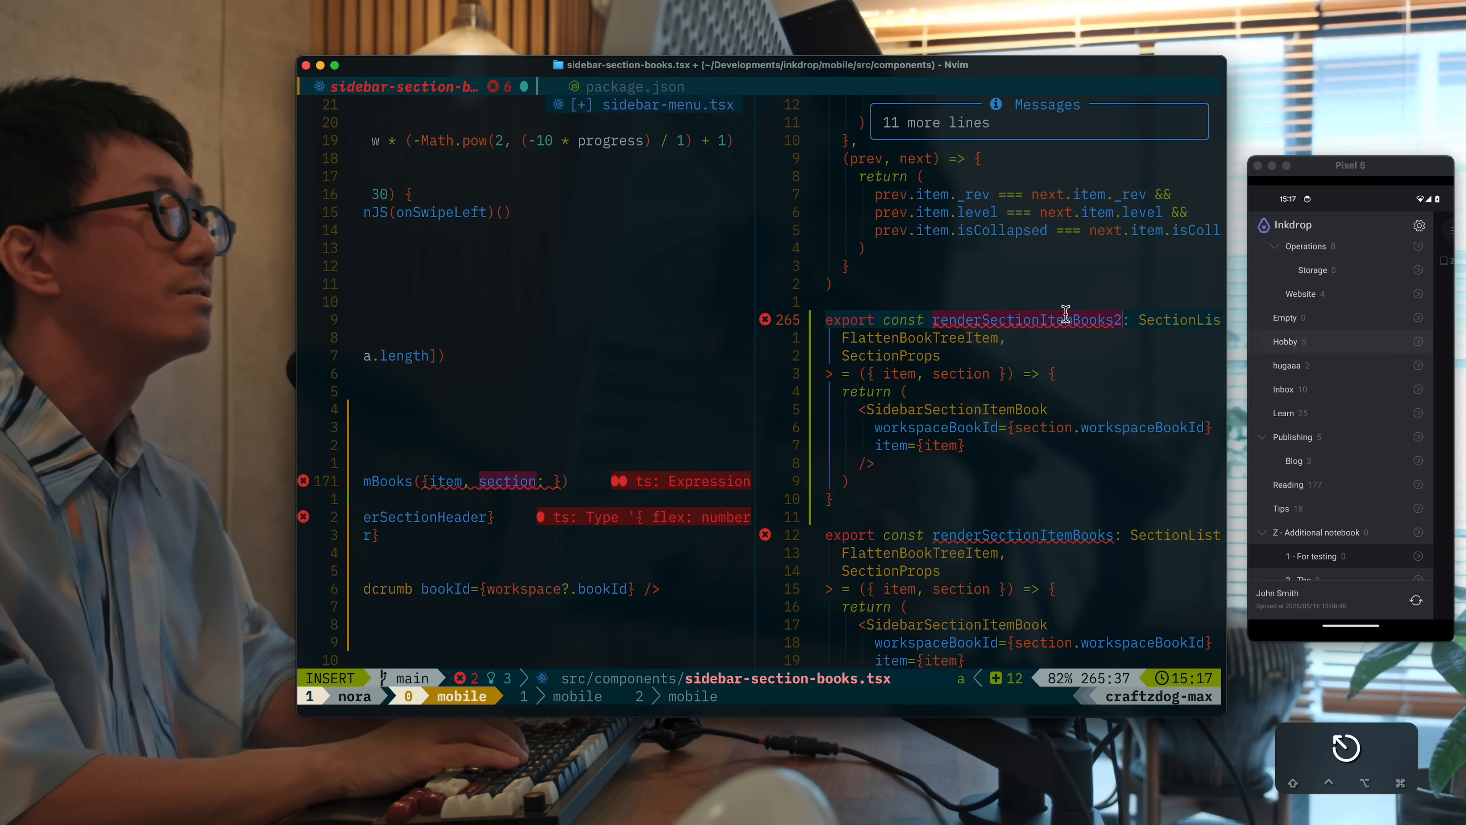
key(Escape)
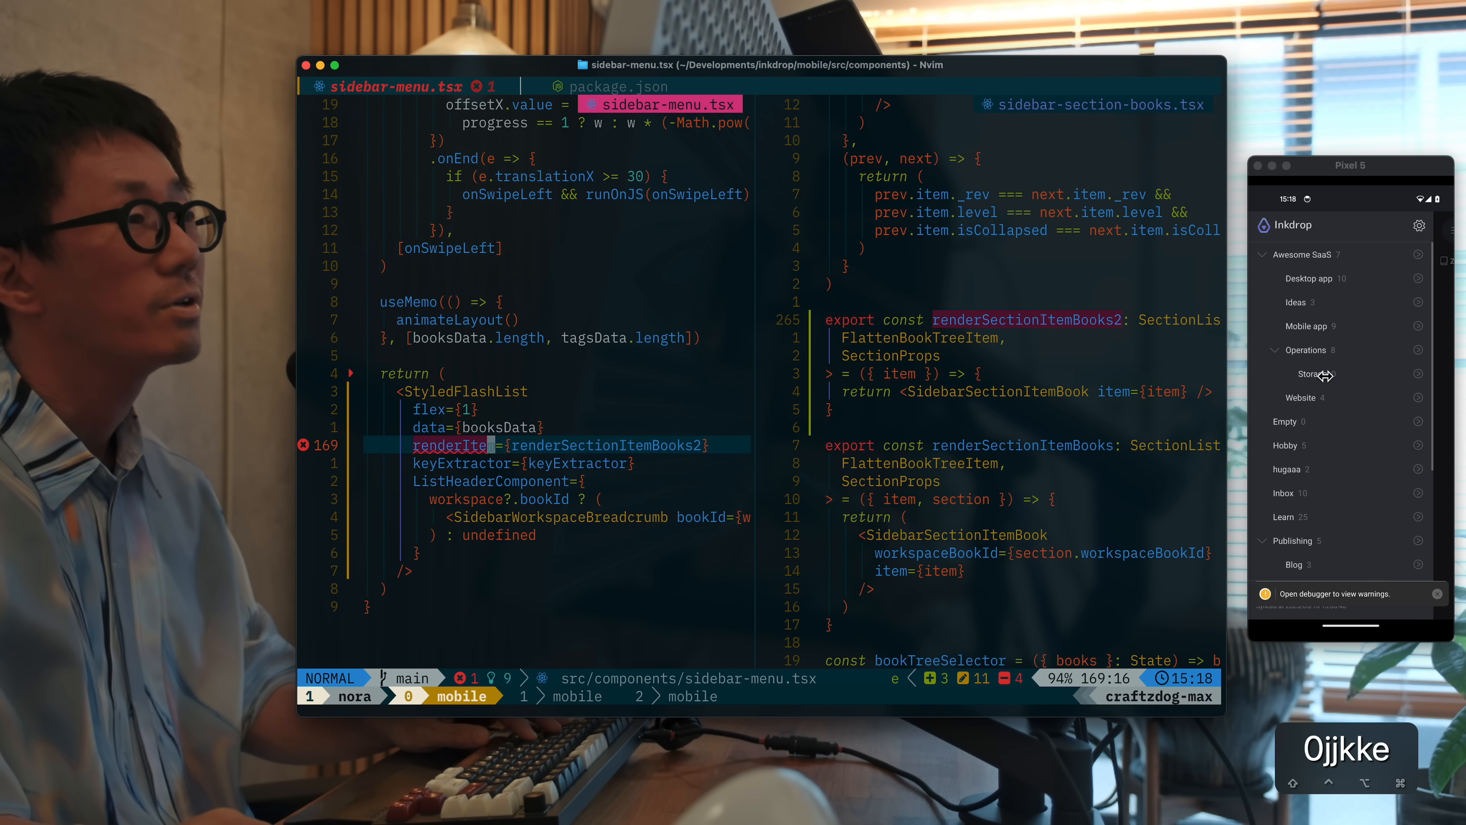
Point renderItem at the simplified renderSectionItemBooks2 and check the notebook list in the emulator
scroll(down, 3)
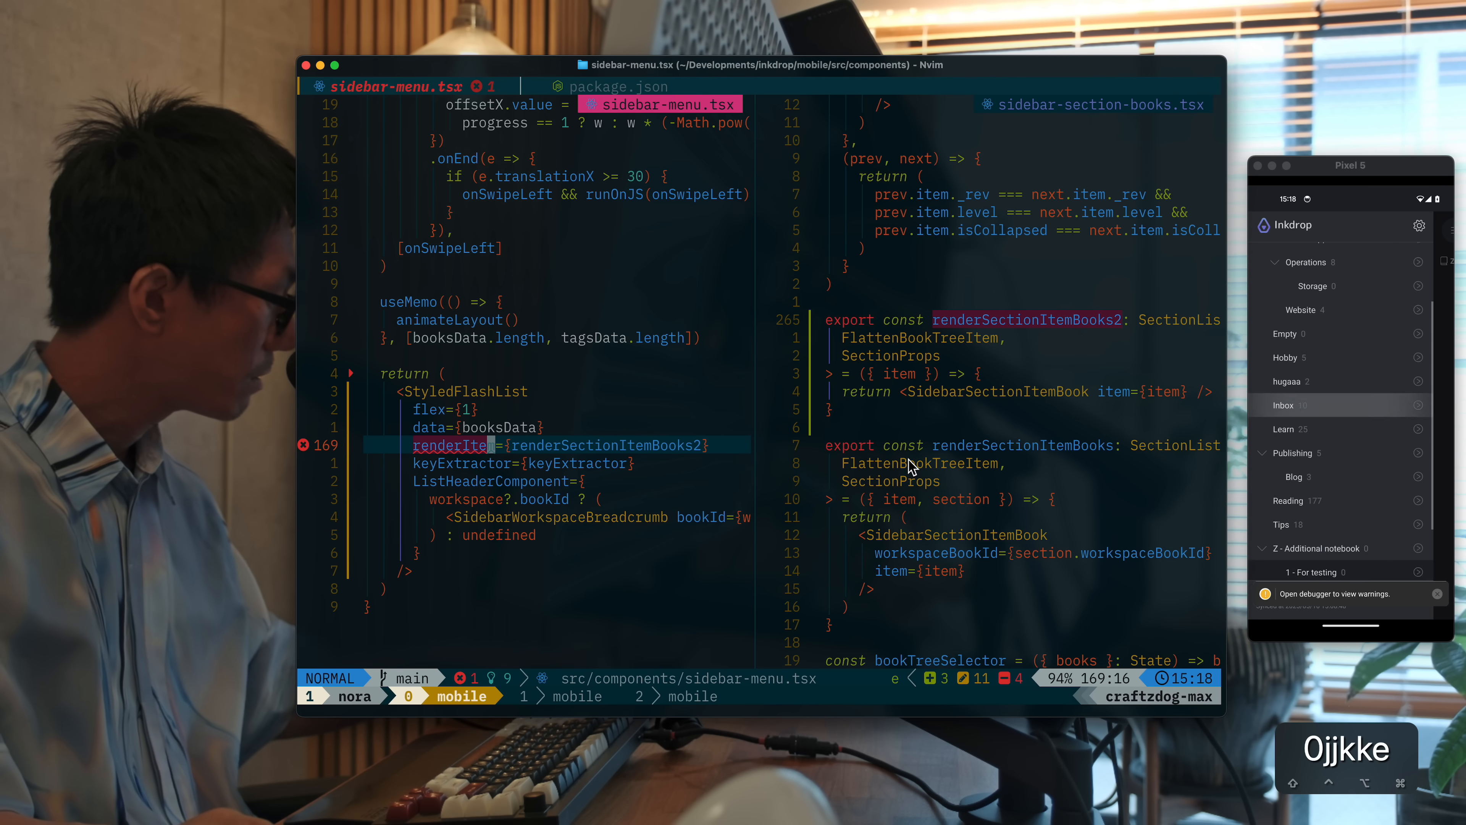
scroll(up, 3)
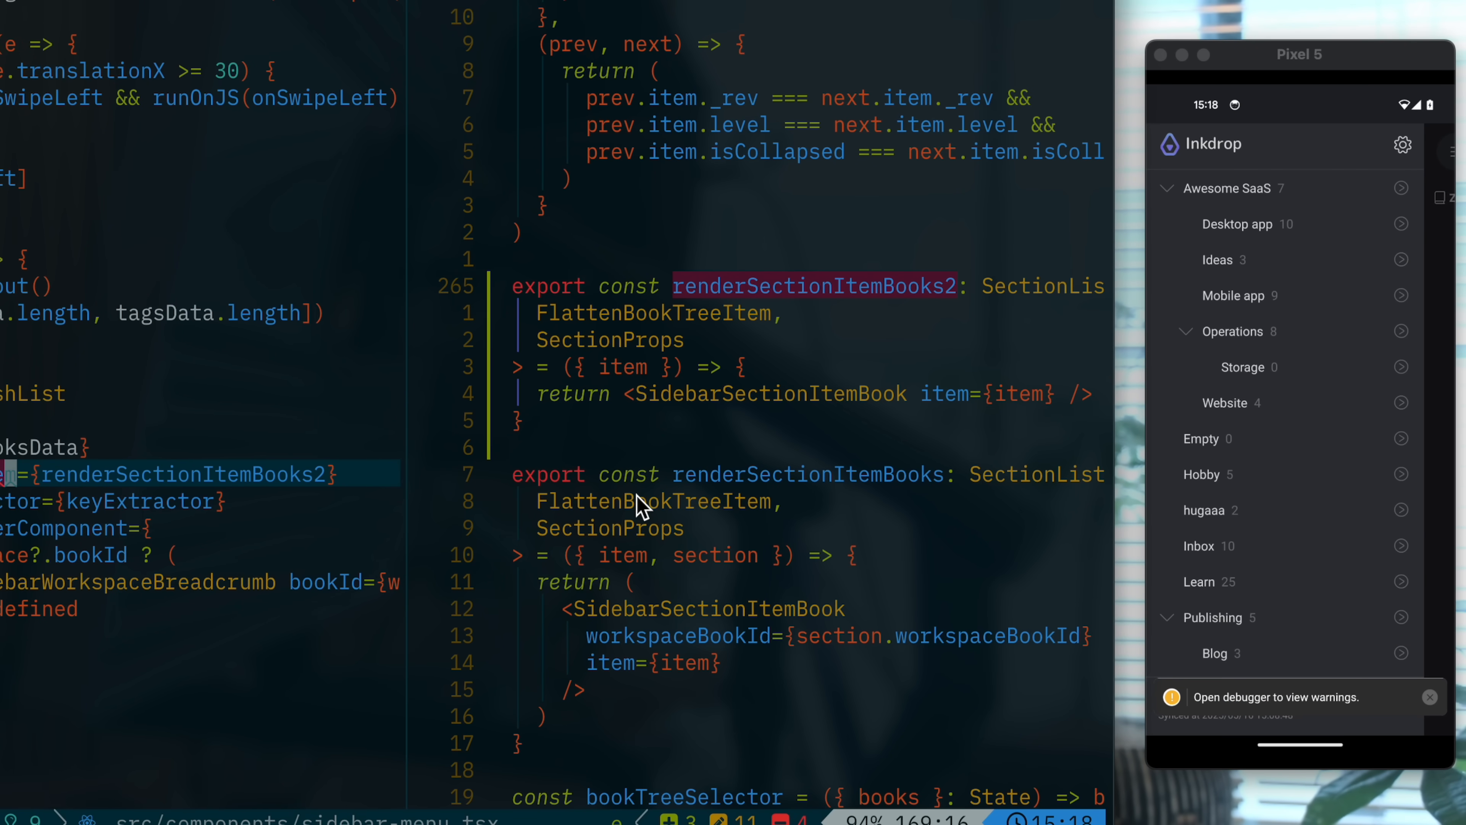
click(1229, 188)
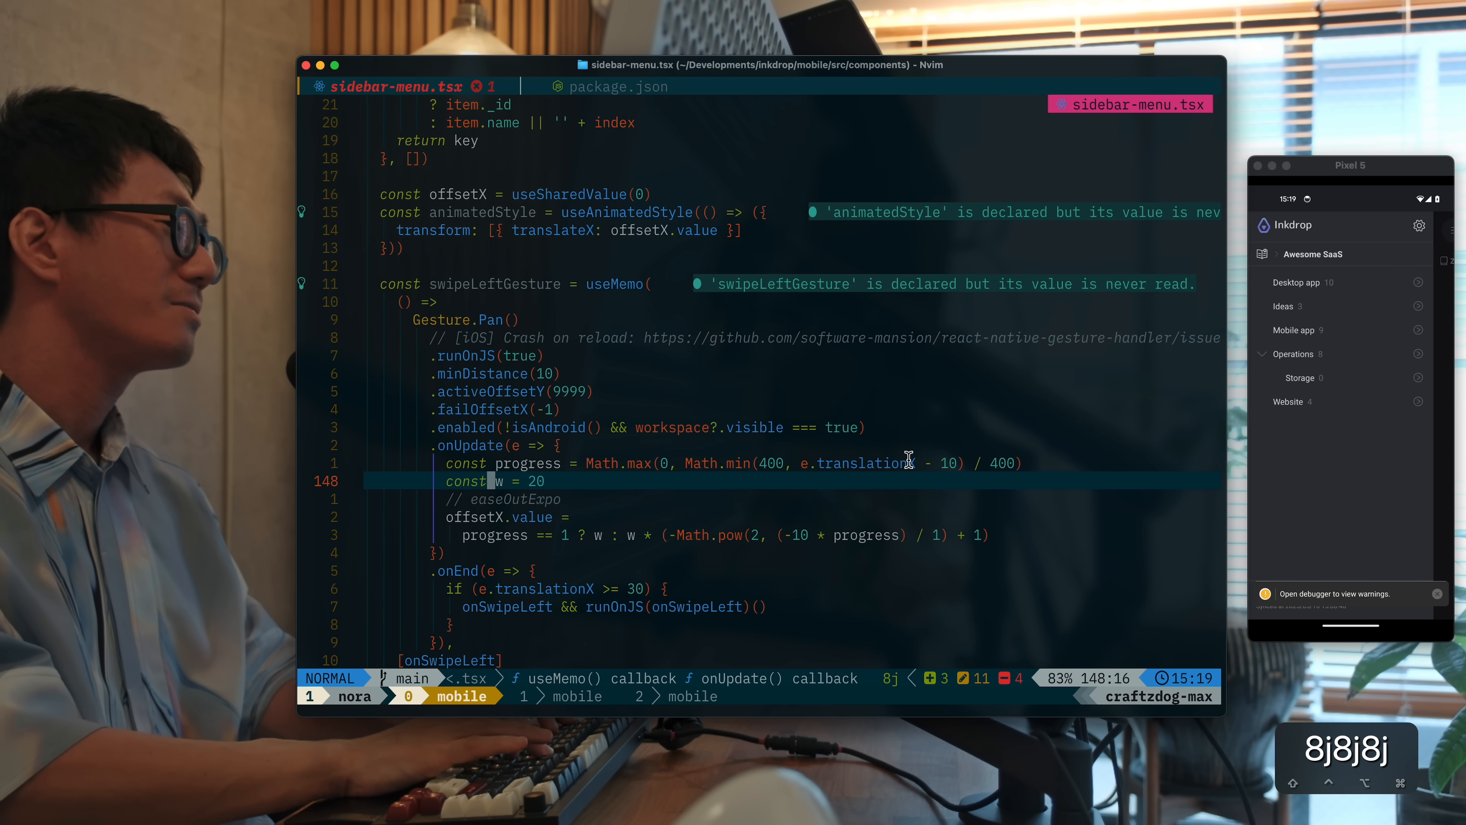
scroll(down, 3)
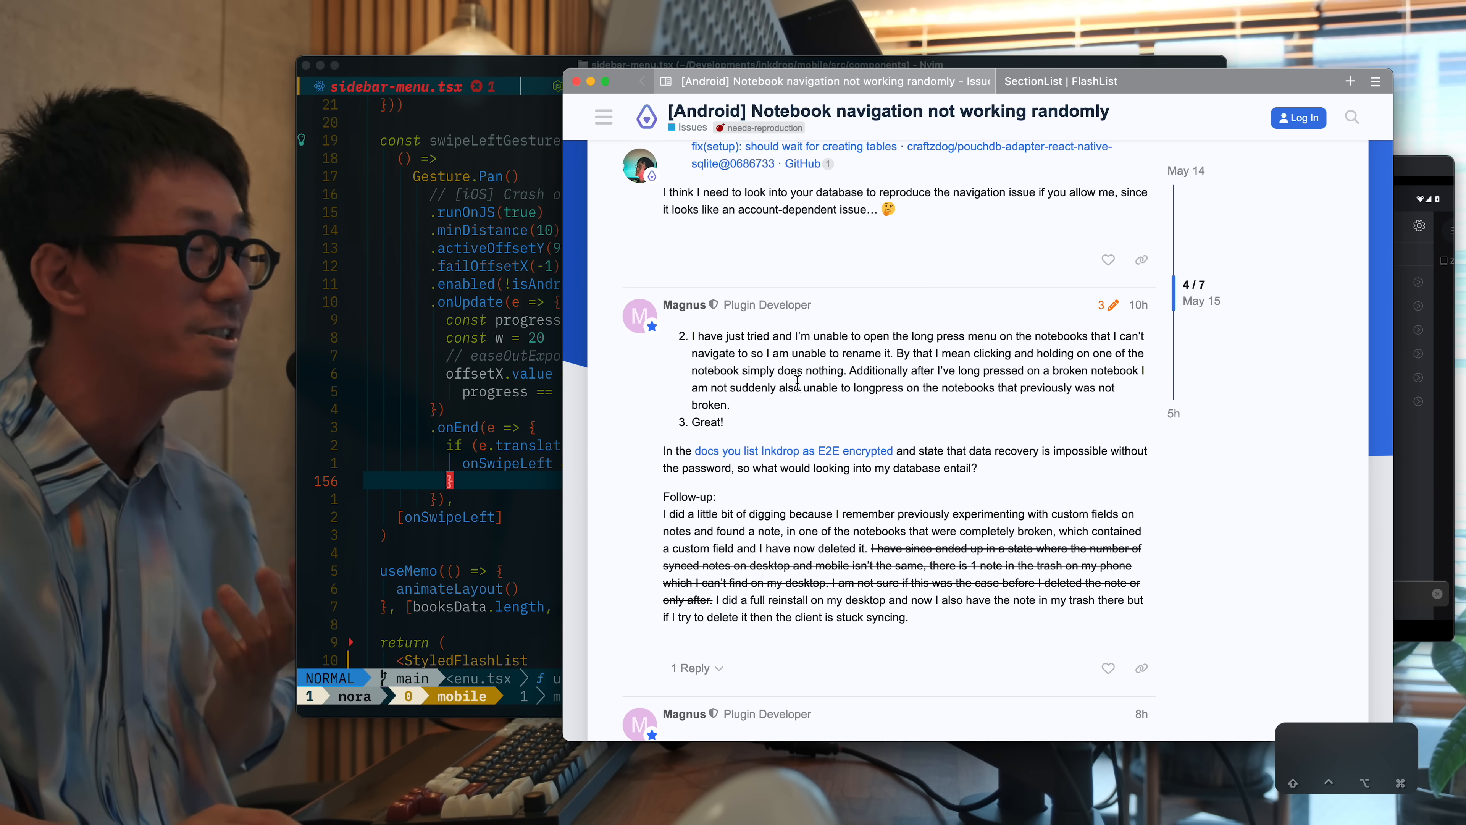
mouse_move(821, 460)
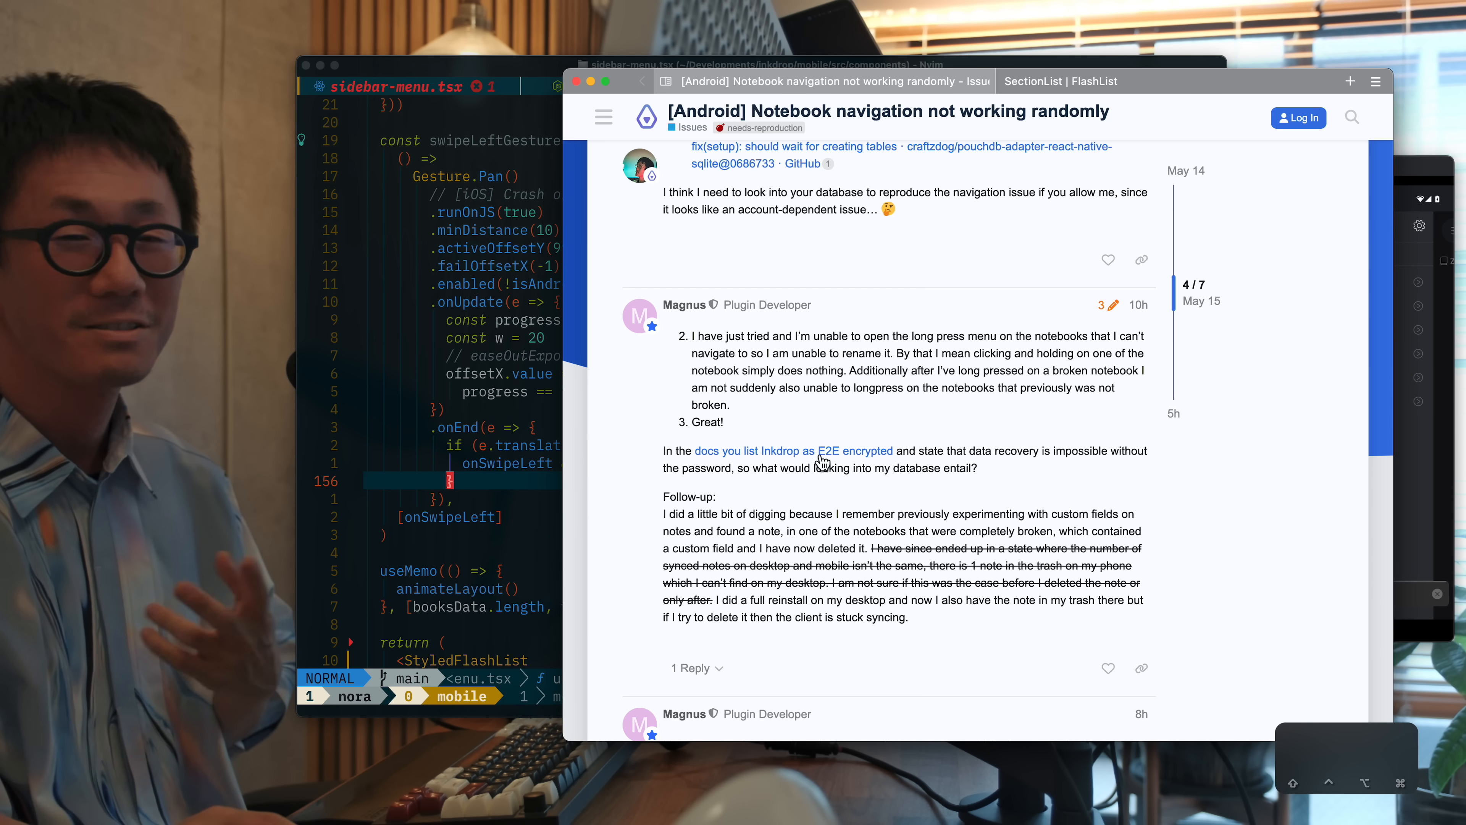
Scroll the Android notebook navigation thread to craftzdog's reply reproducing the bug only when scrolled
scroll(down, 3)
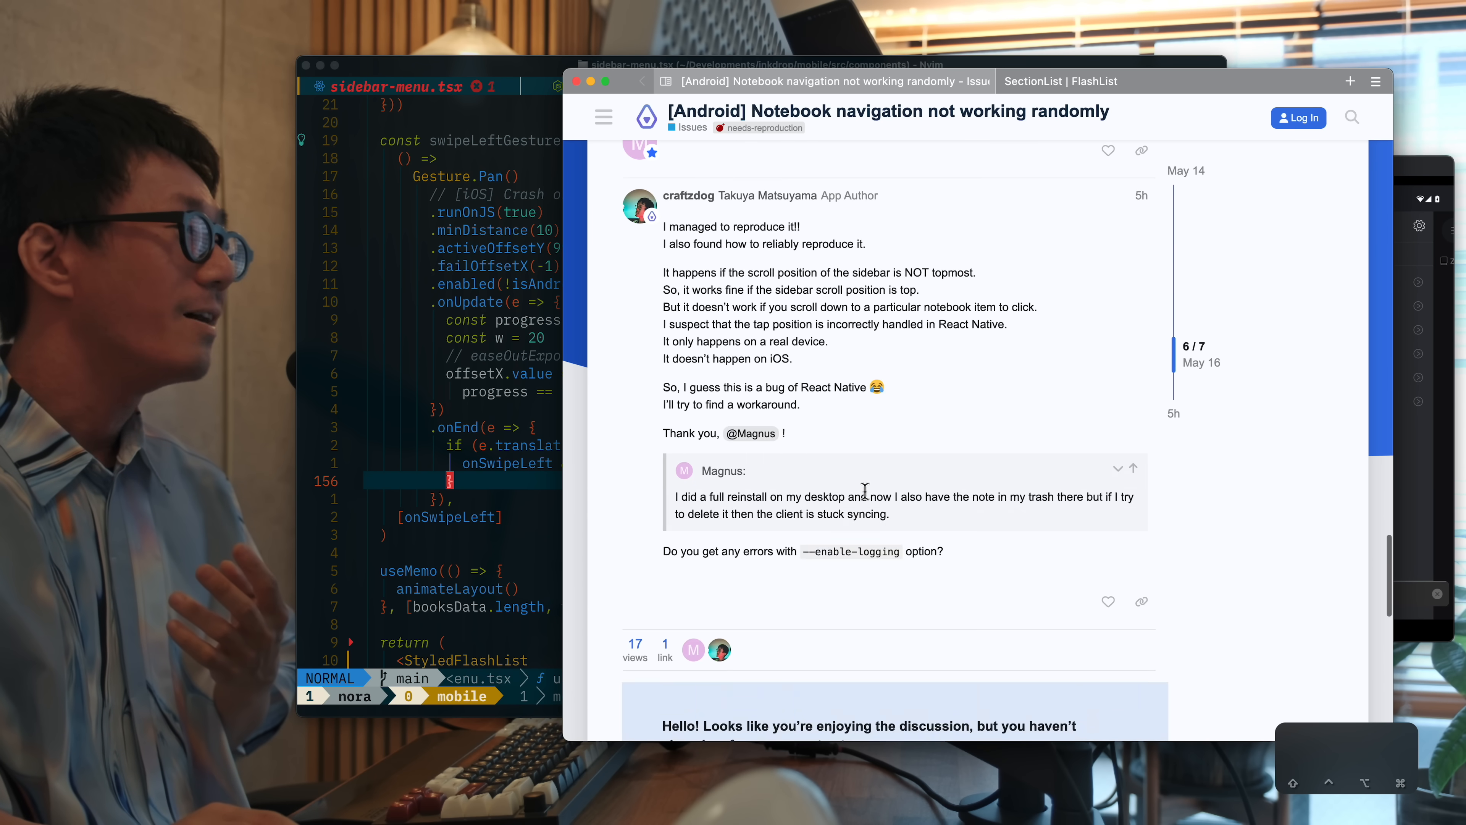
scroll(down, 3)
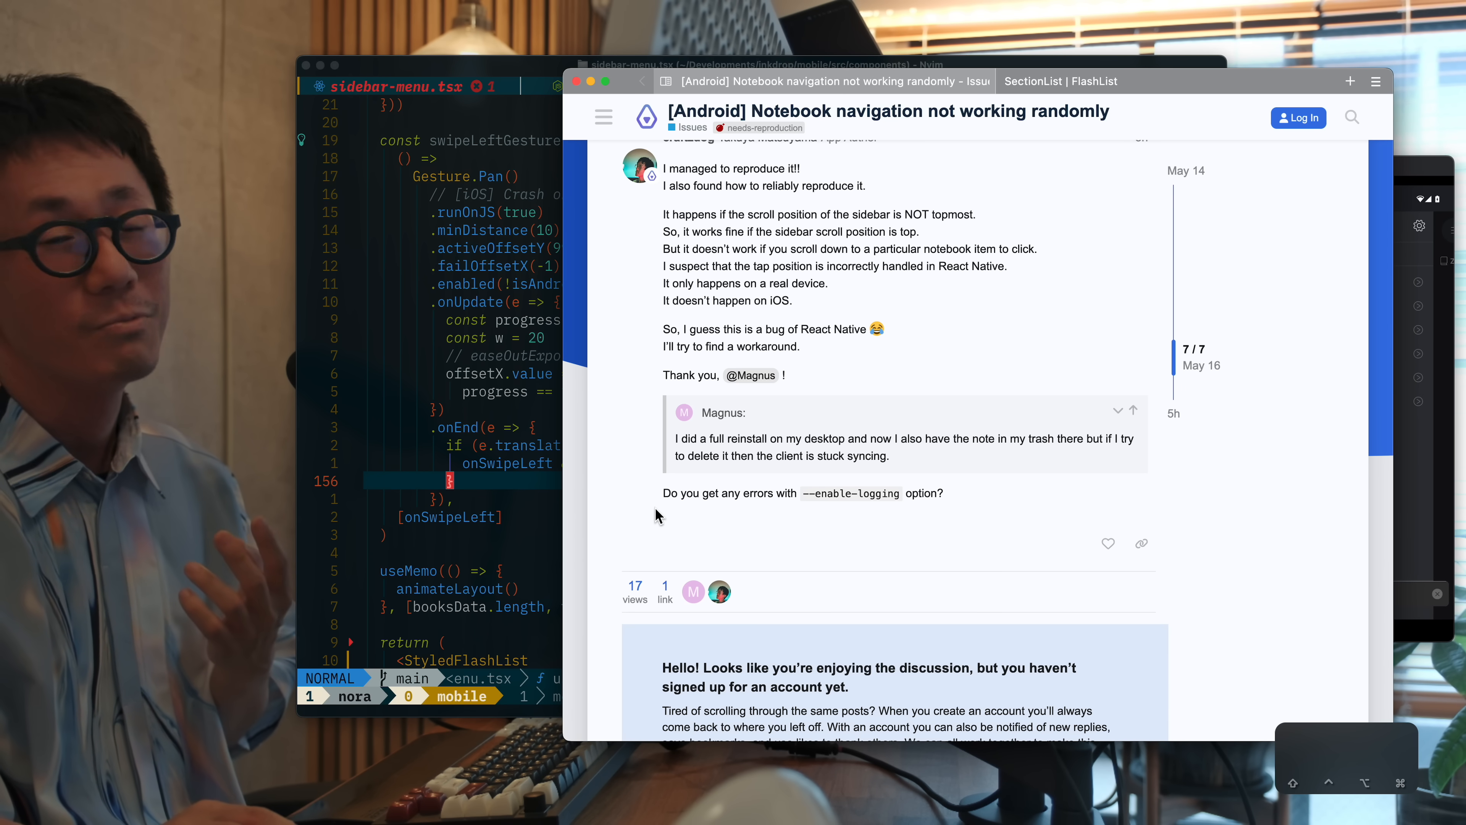
mouse_move(803, 508)
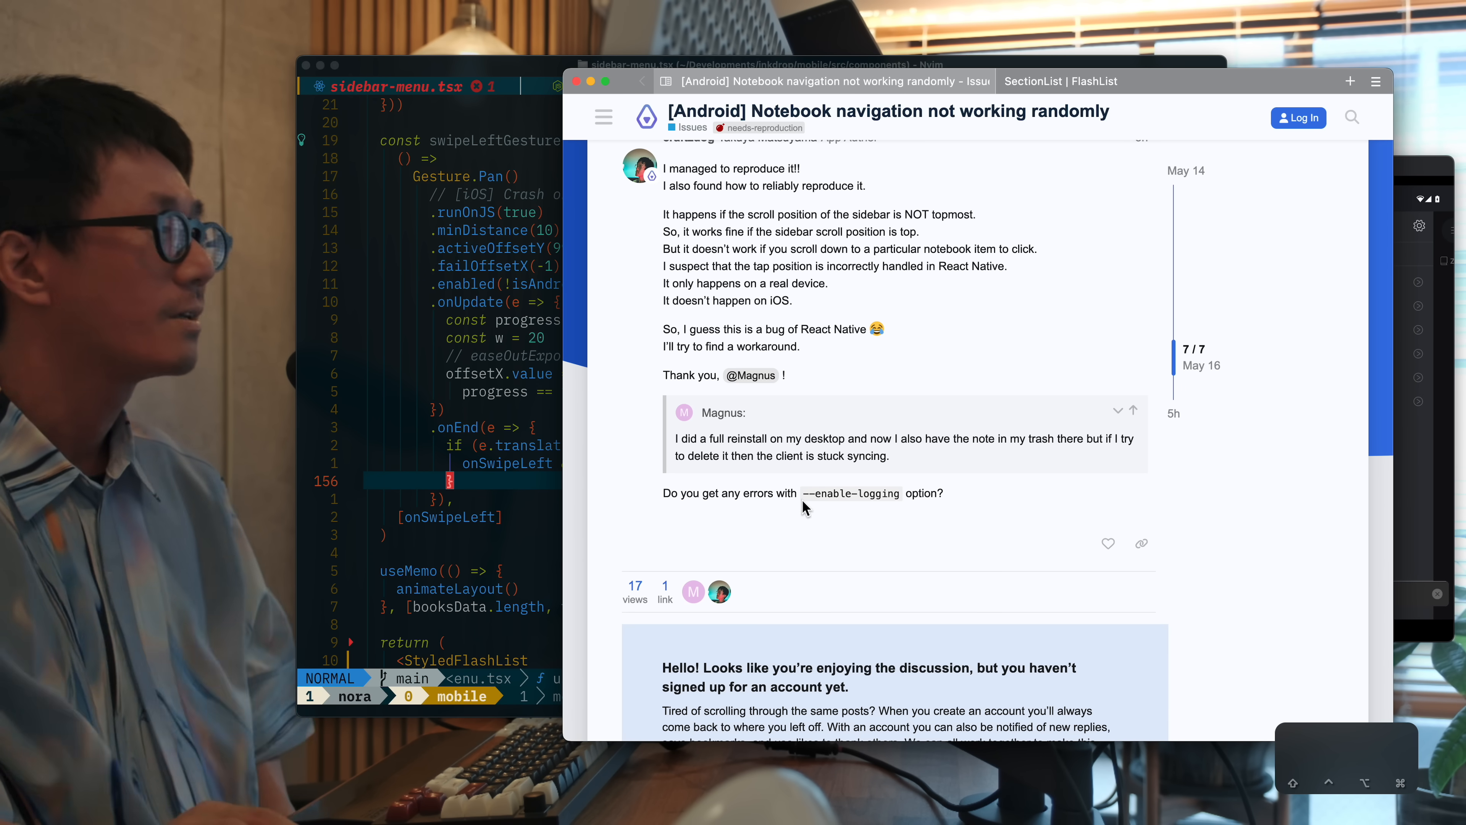